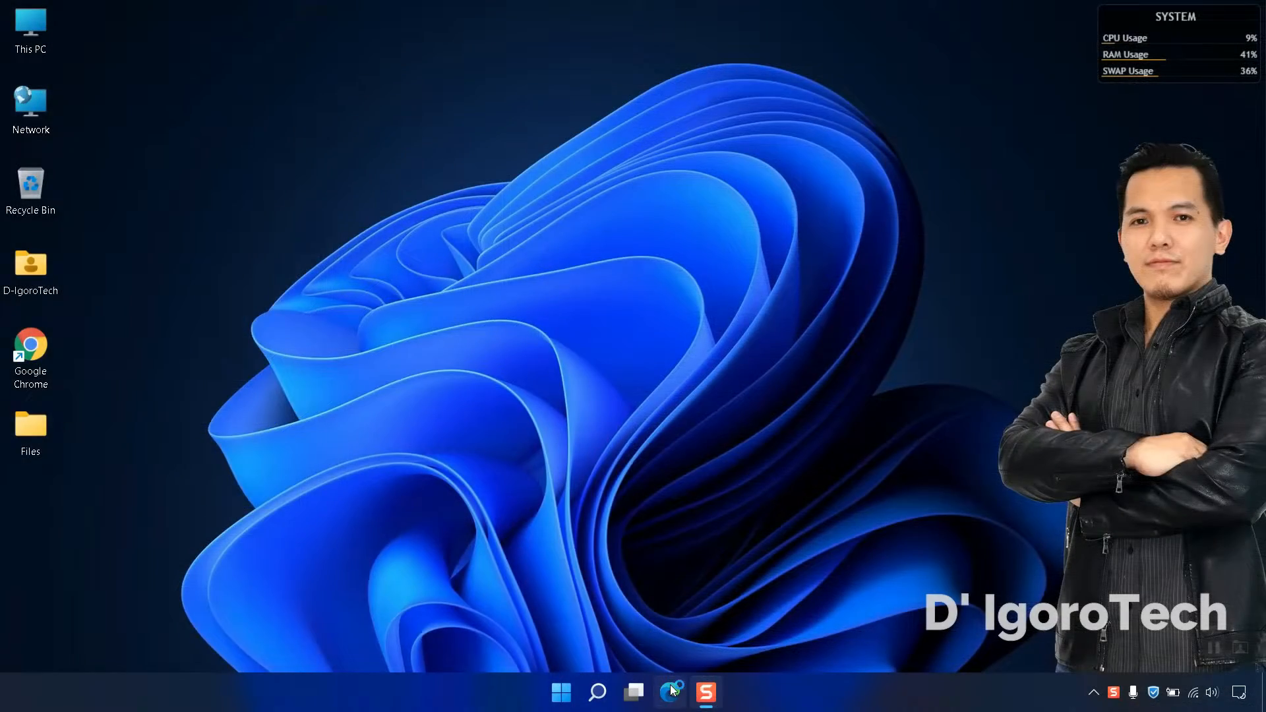
Step: Browse to putty.org in Edge and reach the latest release (0.75) download page
{"action": "left_click", "coordinate": [670, 692]}
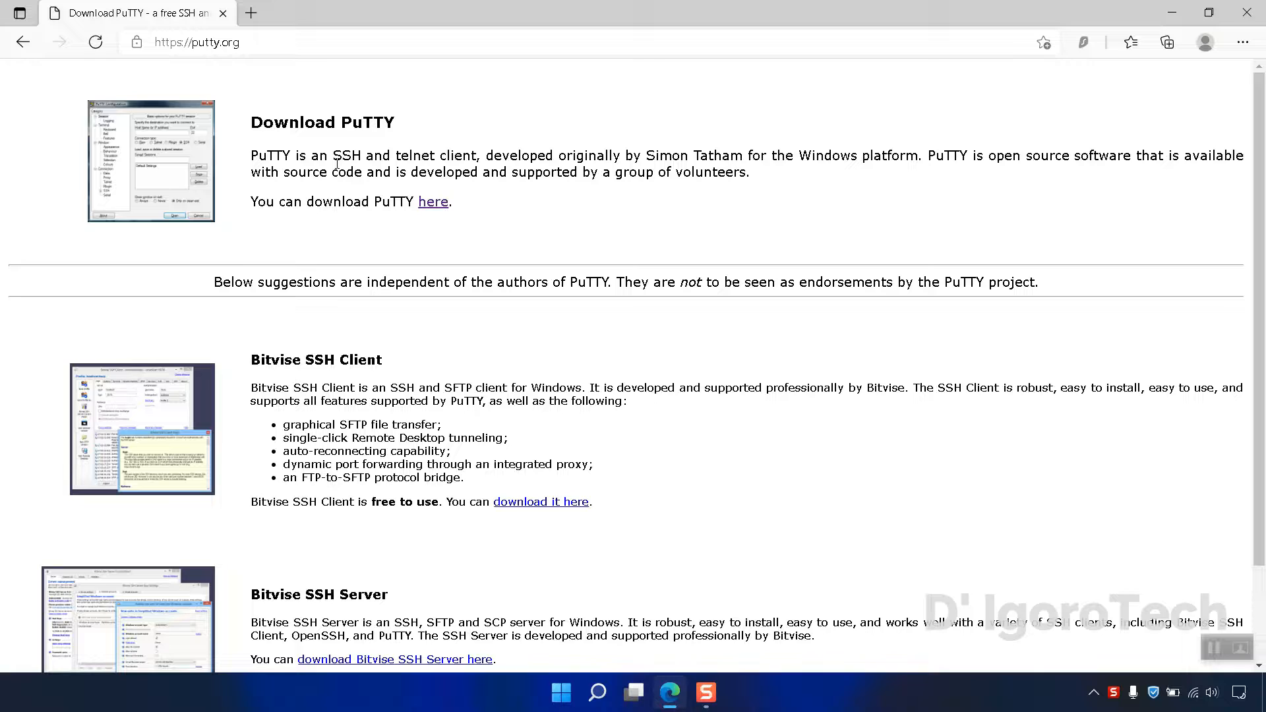
{"action": "mouse_move", "coordinate": [432, 202]}
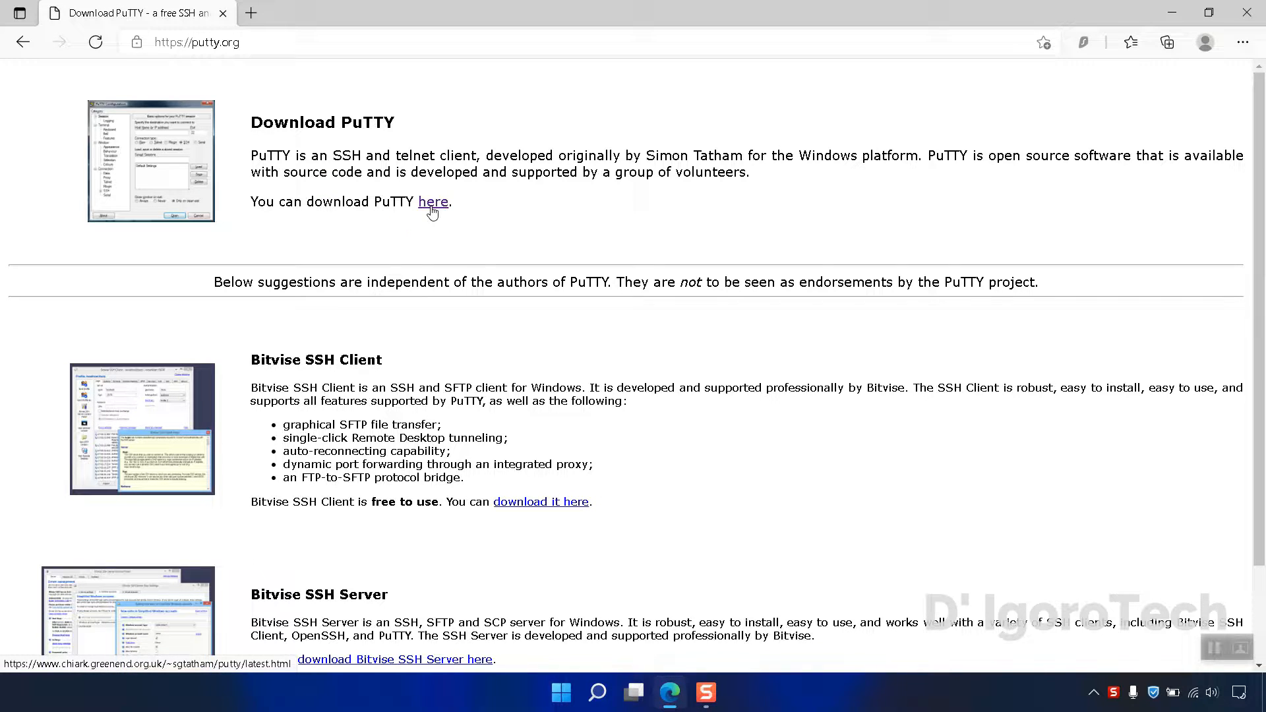
{"action": "left_click", "coordinate": [432, 202]}
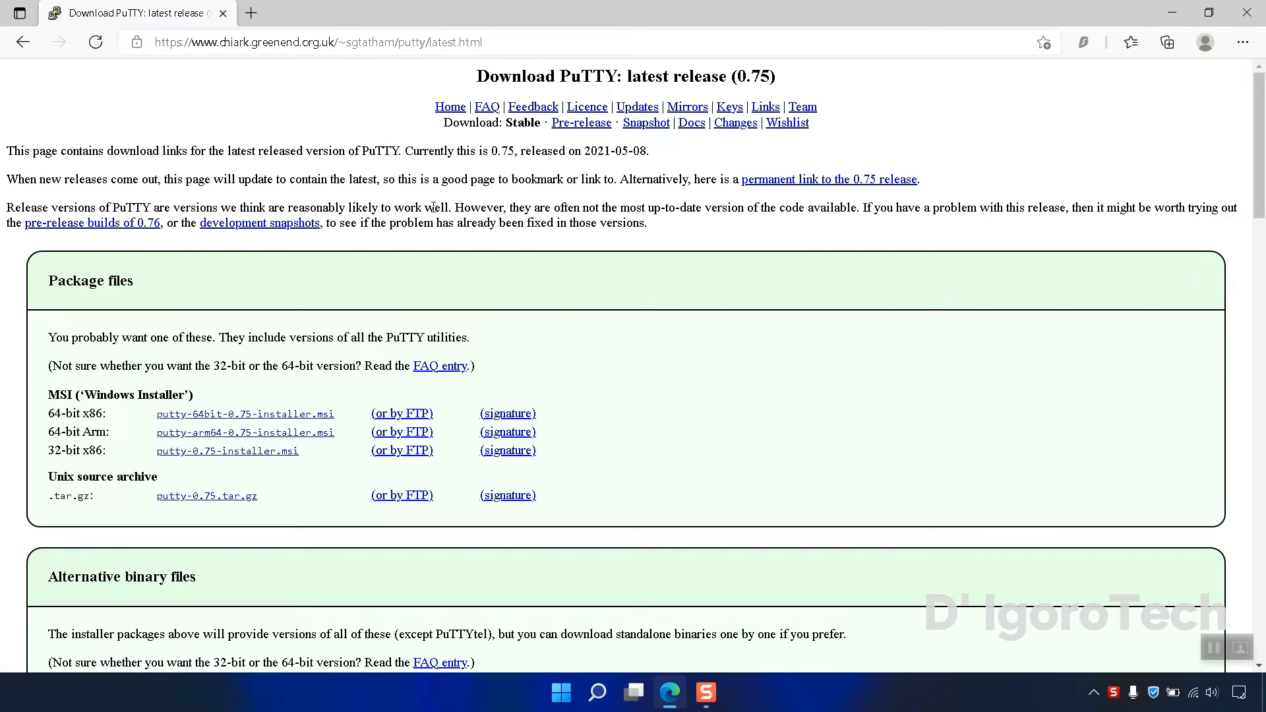
{"action": "mouse_move", "coordinate": [105, 401]}
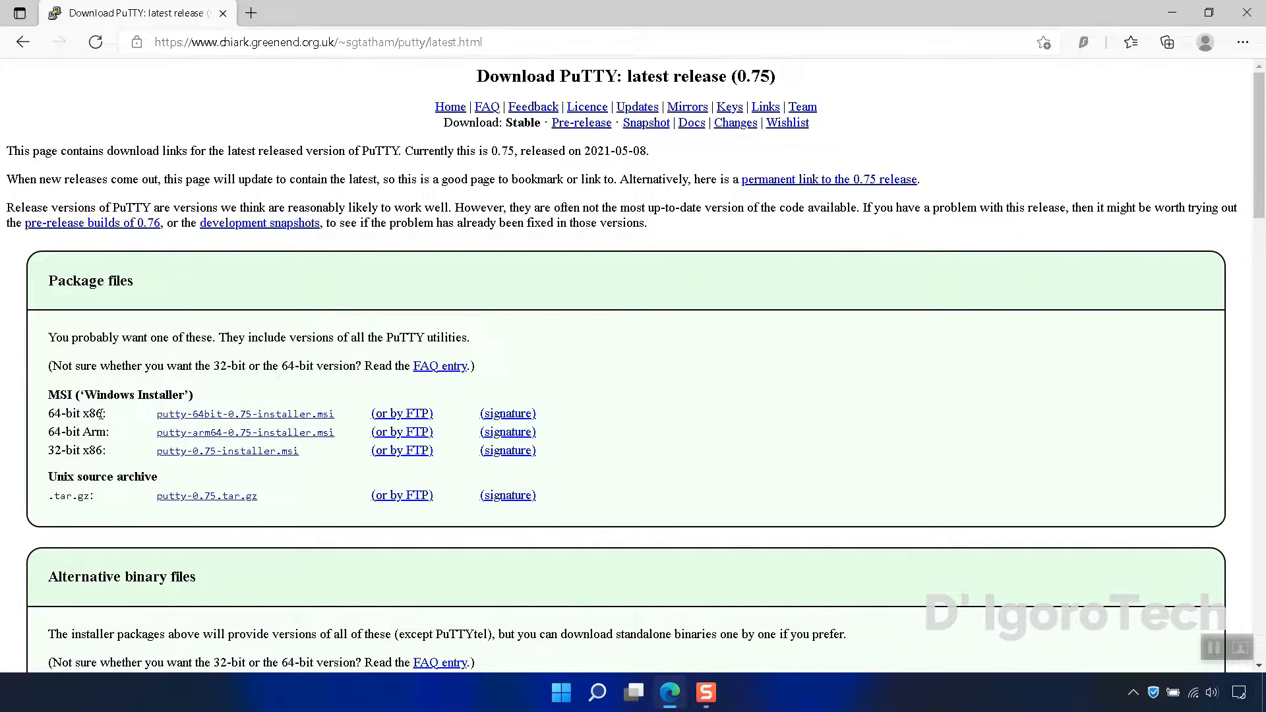
{"action": "mouse_move", "coordinate": [314, 423]}
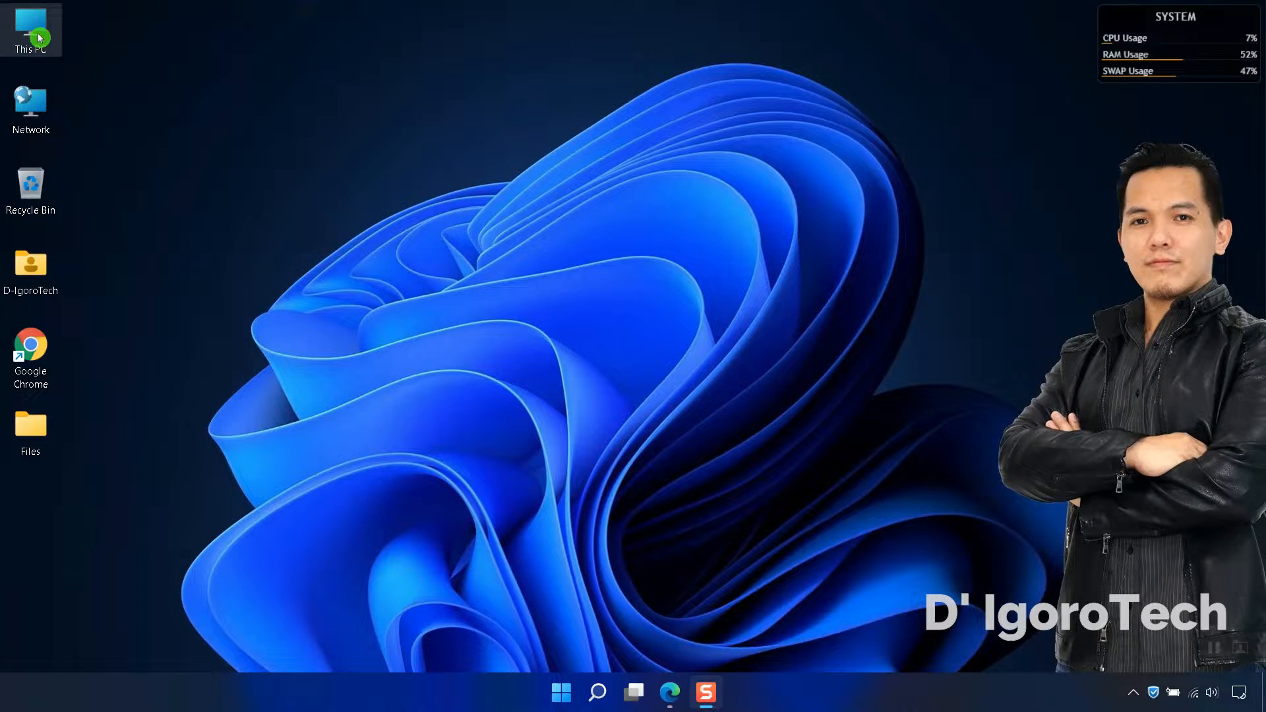
Step: View This PC's properties and confirm the system type is 64-bit, x64-based
{"action": "right_click", "coordinate": [30, 31]}
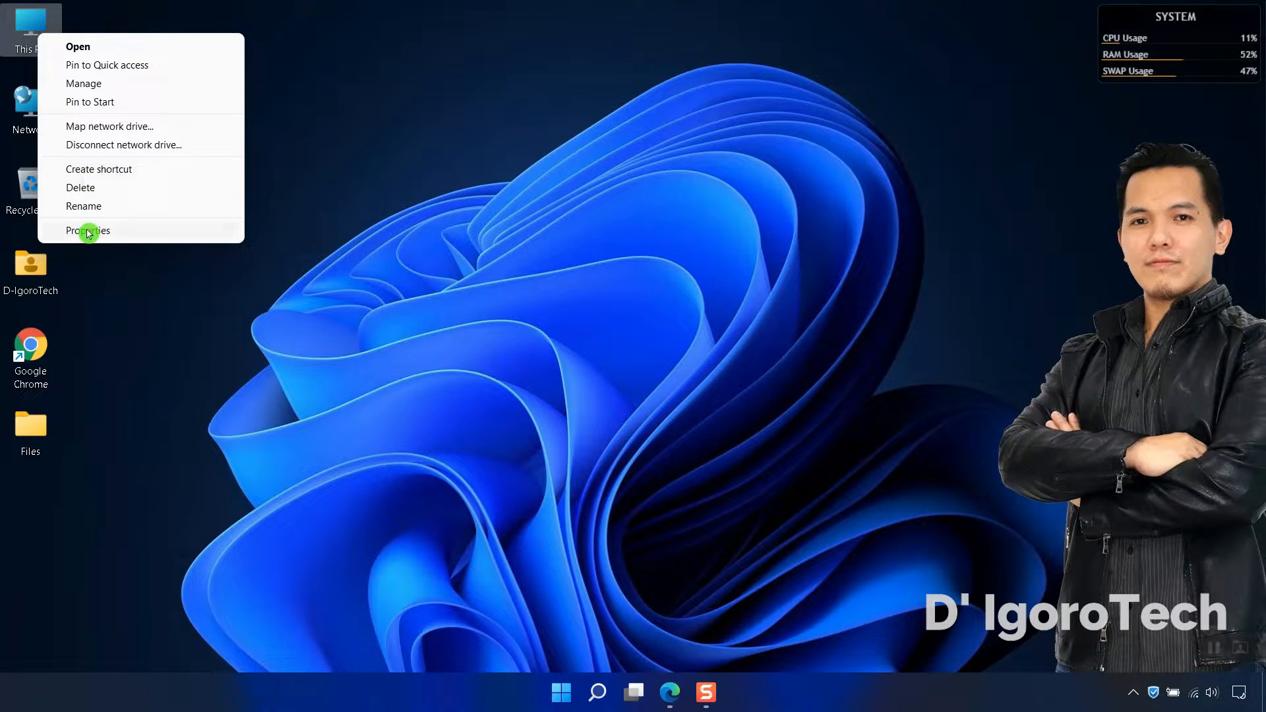
{"action": "left_click", "coordinate": [89, 229]}
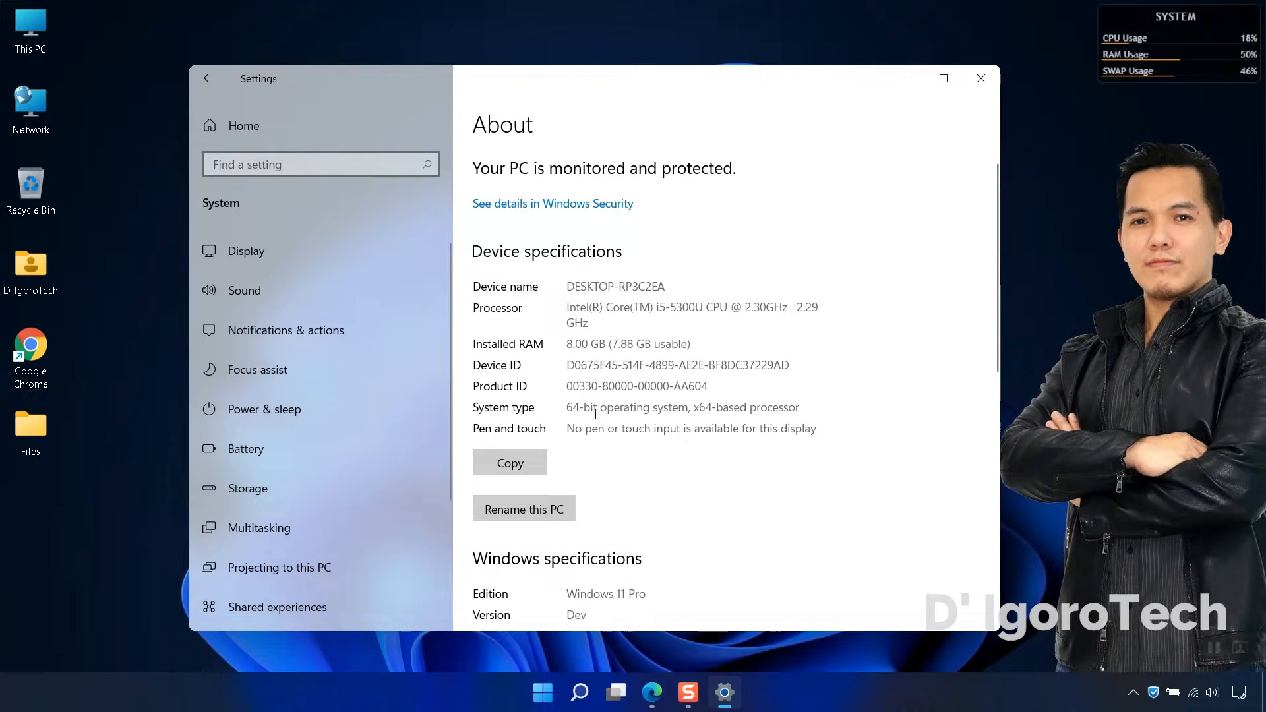
{"action": "double_click", "coordinate": [601, 407]}
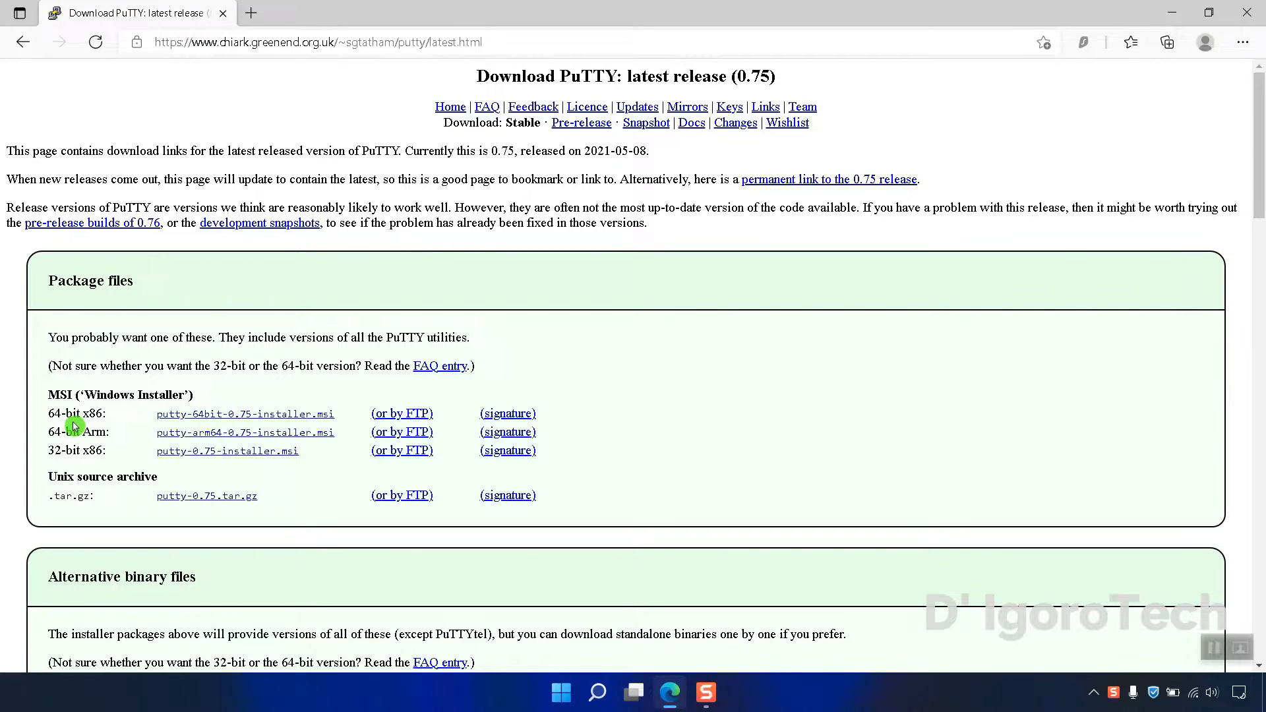
{"action": "mouse_move", "coordinate": [246, 413]}
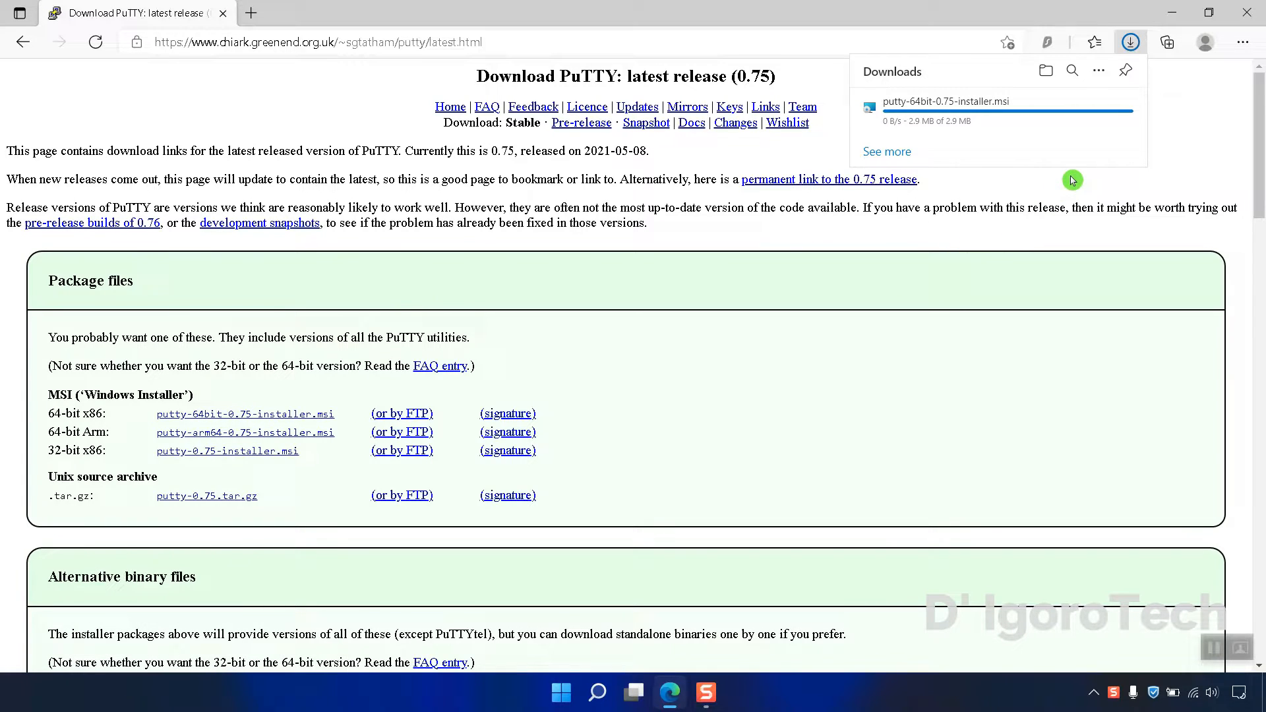
{"action": "mouse_move", "coordinate": [1091, 151]}
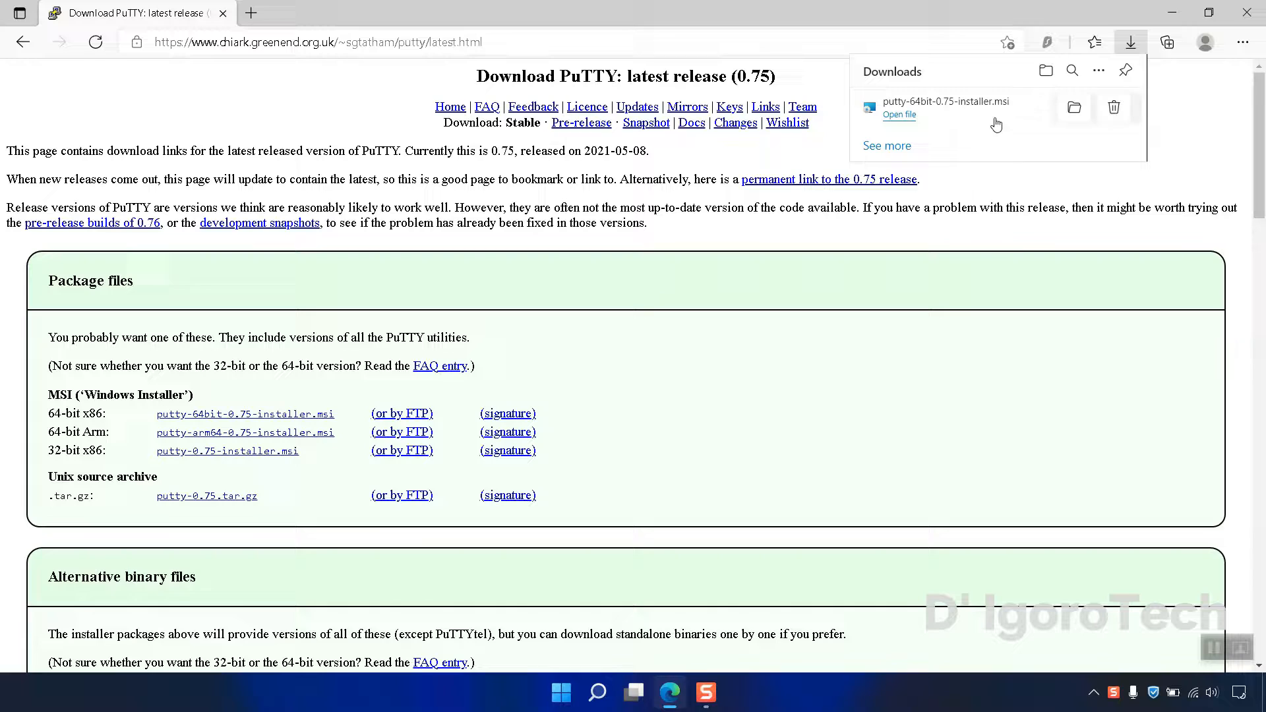
Step: Reveal the downloaded putty-64bit-0.75-installer.msi in the Downloads folder
{"action": "left_click", "coordinate": [1074, 107]}
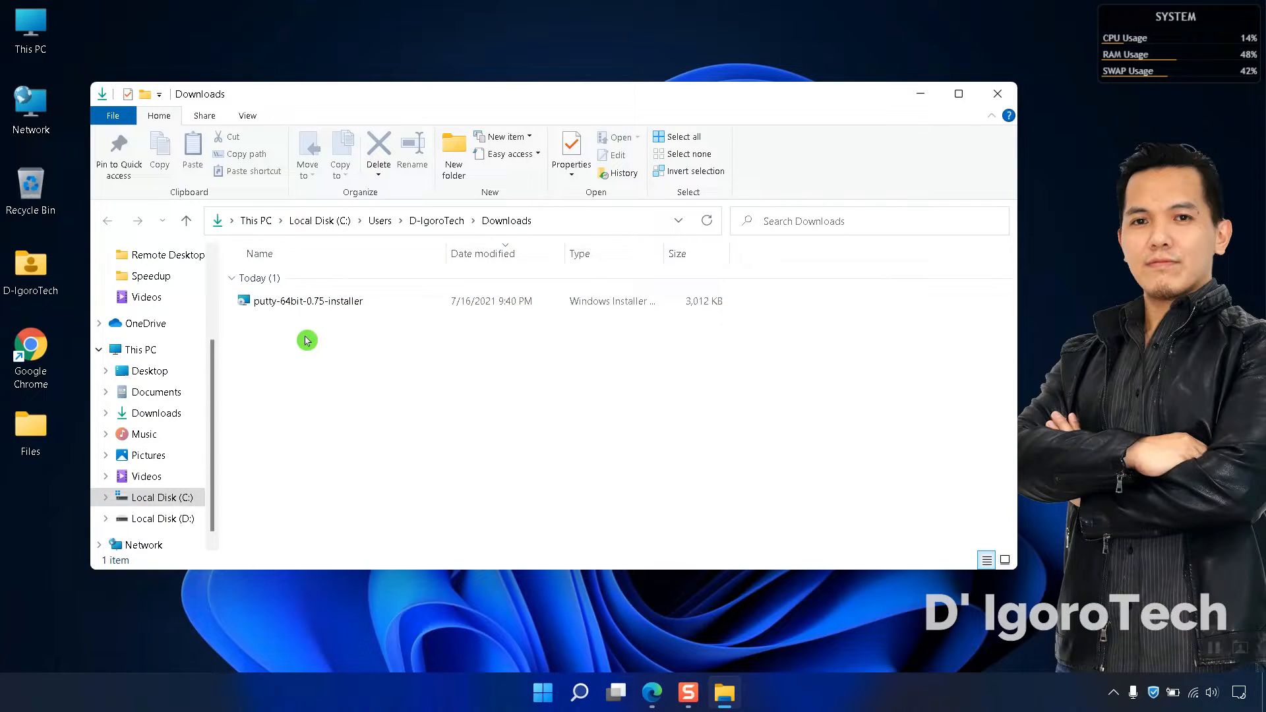
Step: Run the PuTTY 0.75 (64-bit) installer to the default folder and finish without the README
{"action": "double_click", "coordinate": [306, 300]}
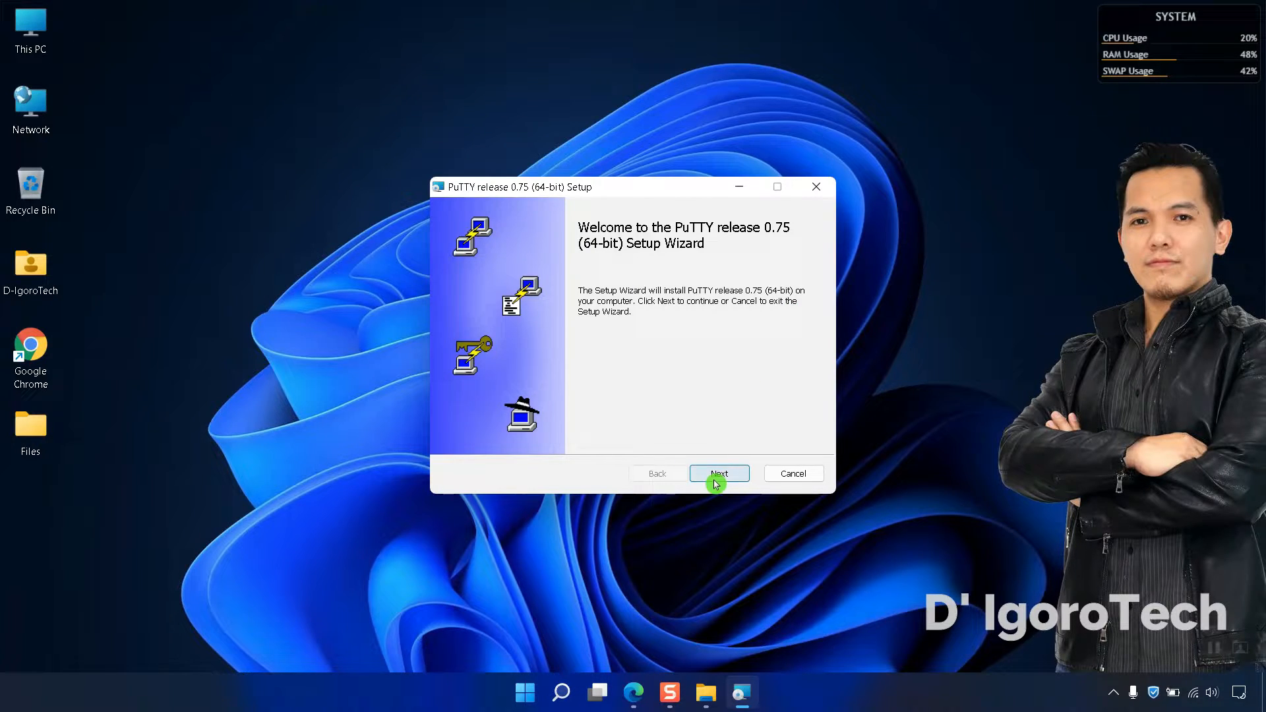
{"action": "left_click", "coordinate": [719, 474]}
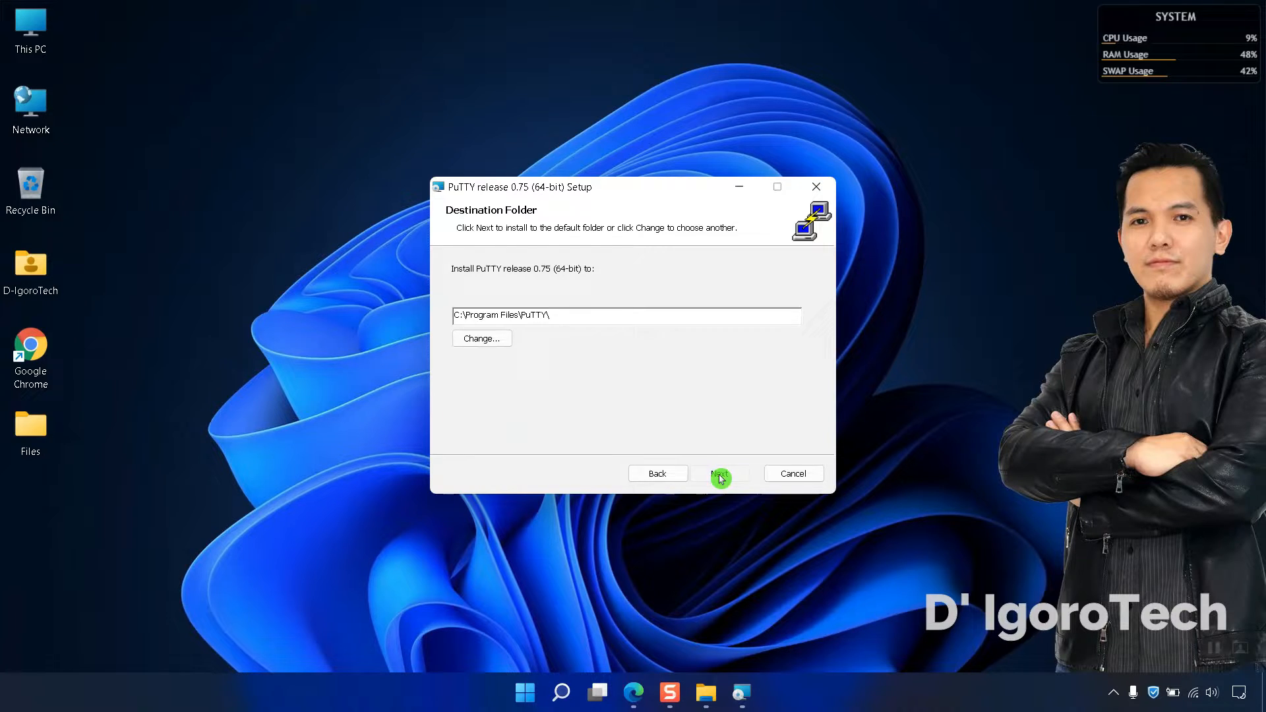
{"action": "left_click", "coordinate": [719, 473]}
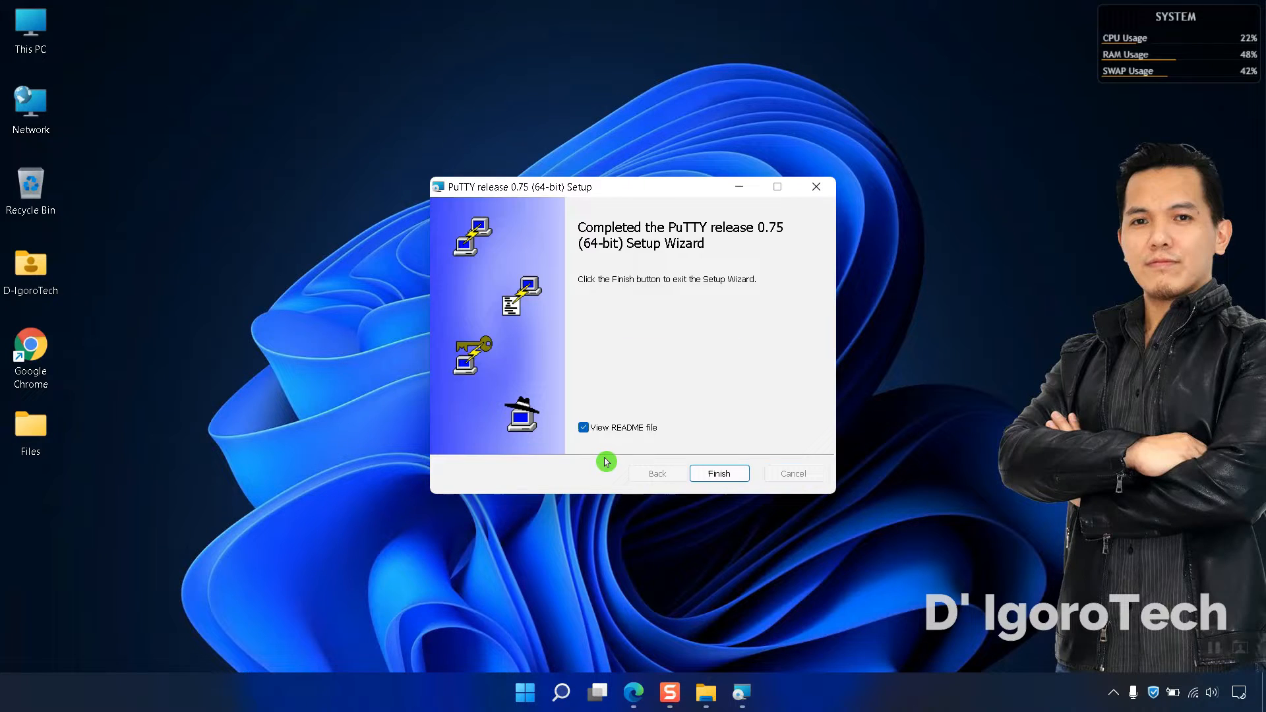
{"action": "mouse_move", "coordinate": [628, 438]}
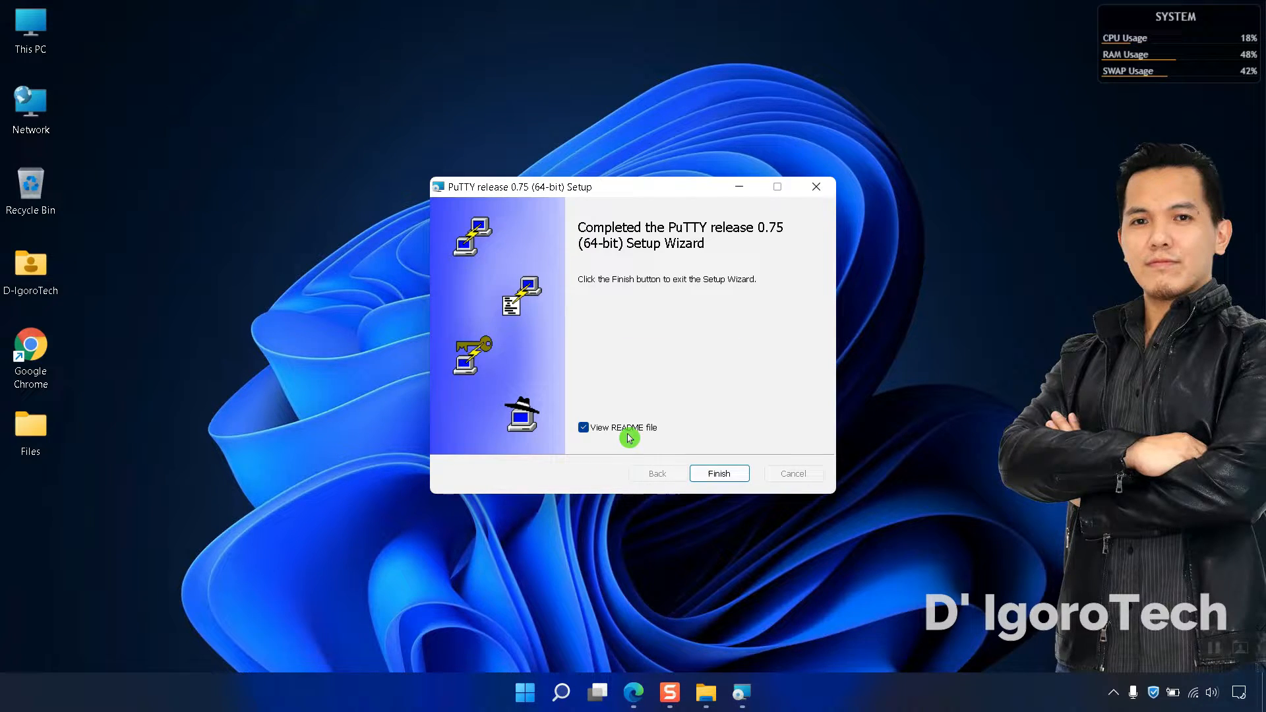
{"action": "left_click", "coordinate": [584, 428]}
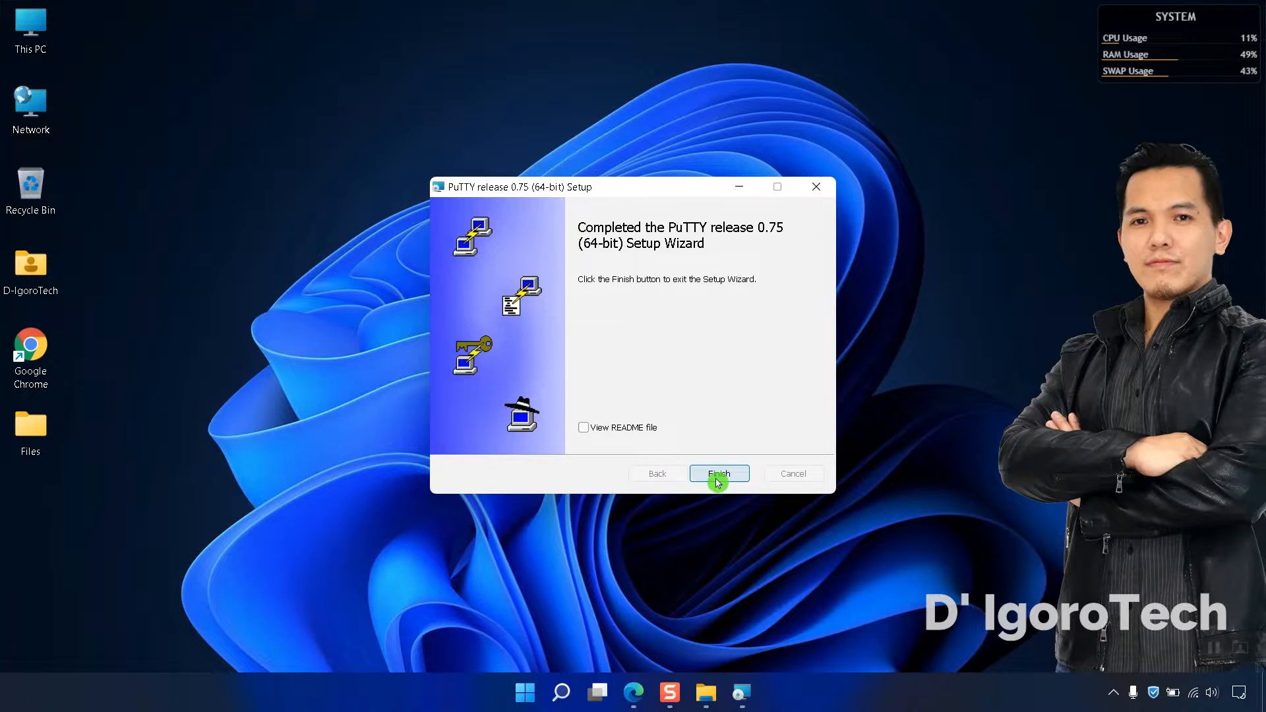
{"action": "left_click", "coordinate": [718, 474]}
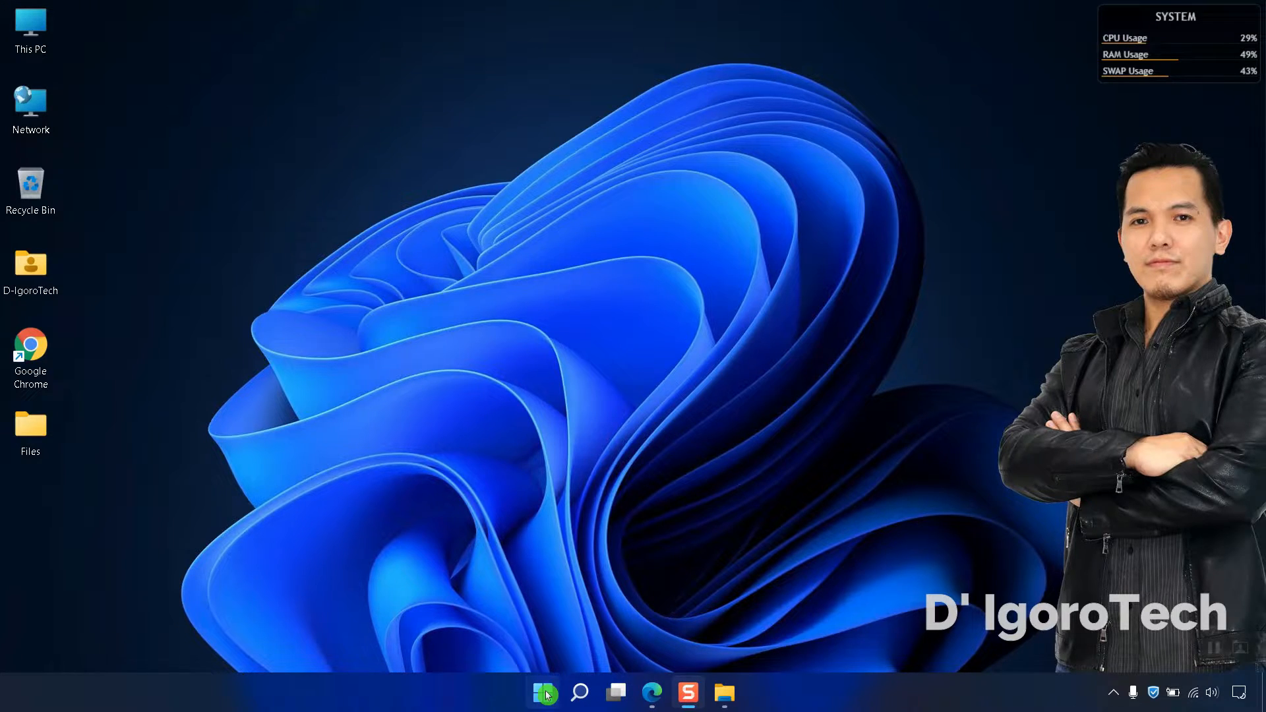
Step: Search for 'putty' and go to the folder holding its Start Menu shortcut
{"action": "left_click", "coordinate": [578, 693]}
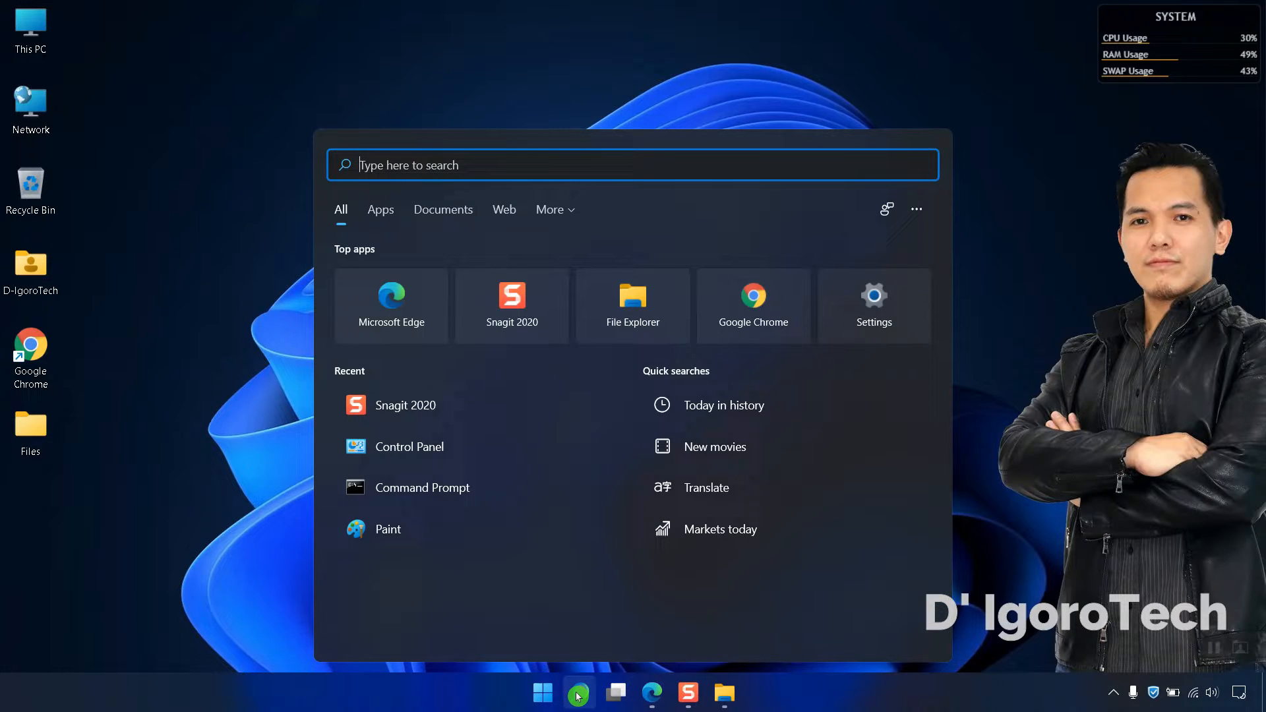
{"action": "type", "text": "putty"}
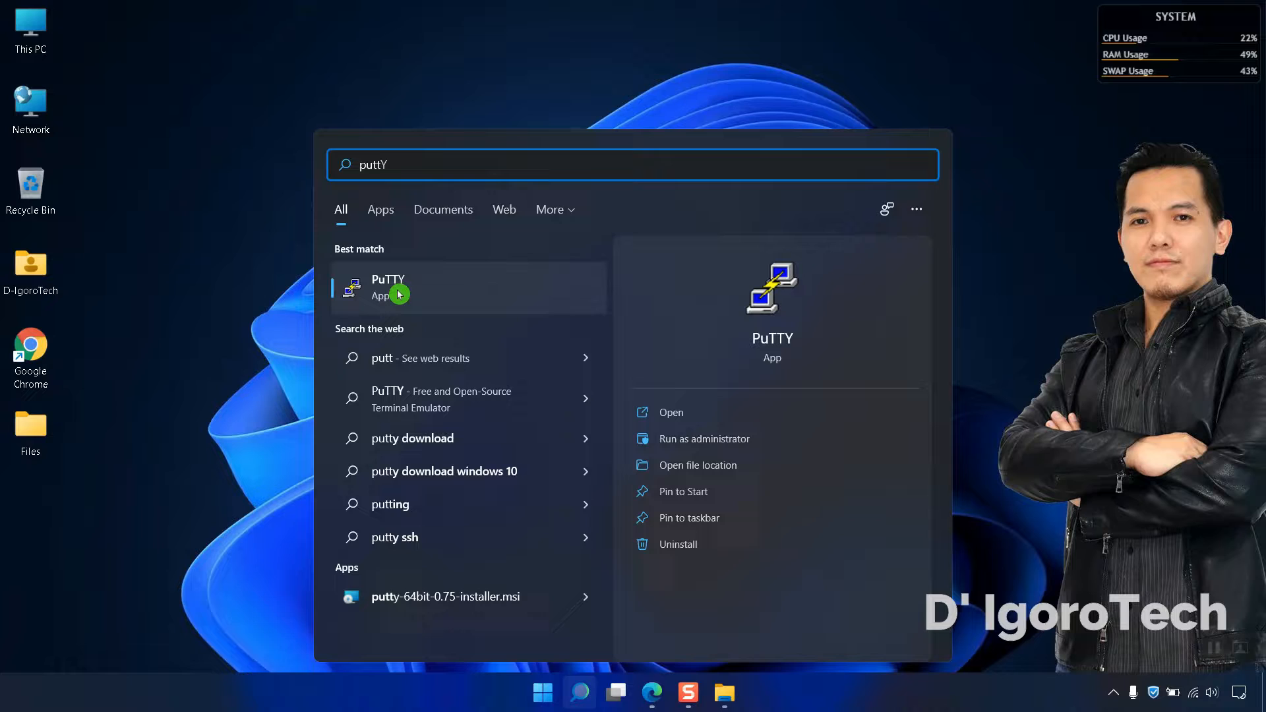
{"action": "right_click", "coordinate": [395, 287]}
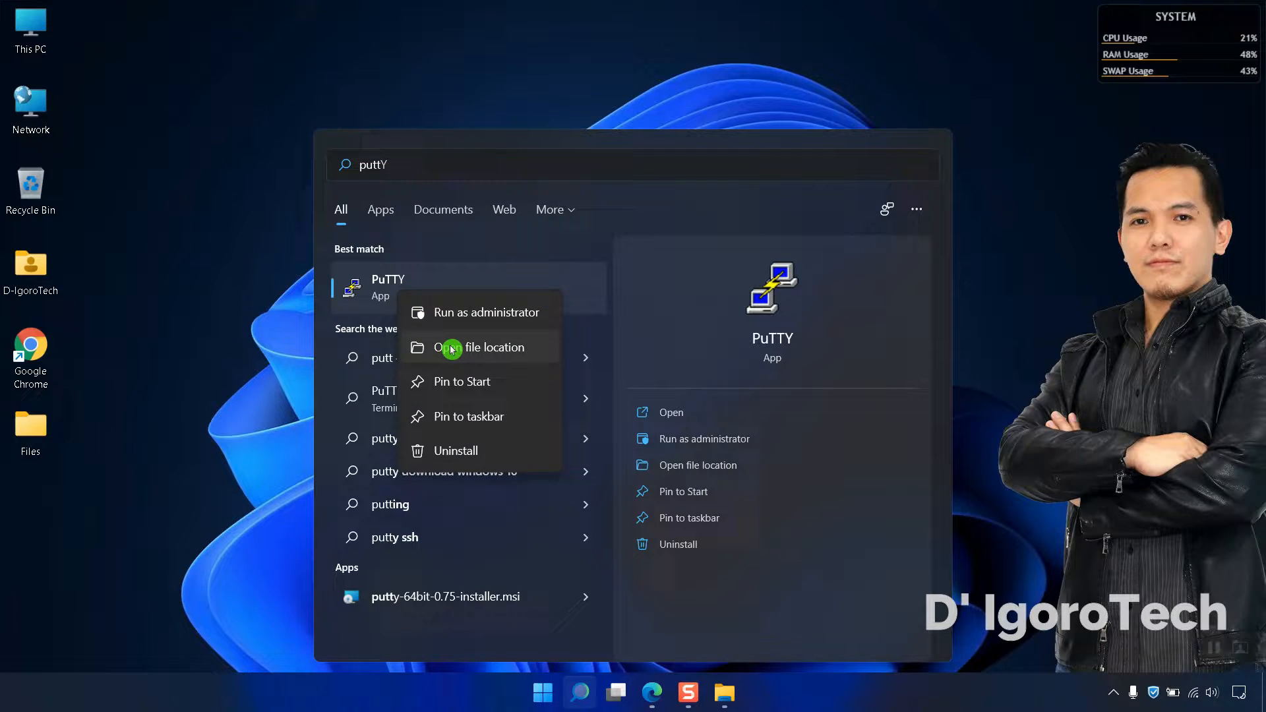
{"action": "left_click", "coordinate": [477, 347]}
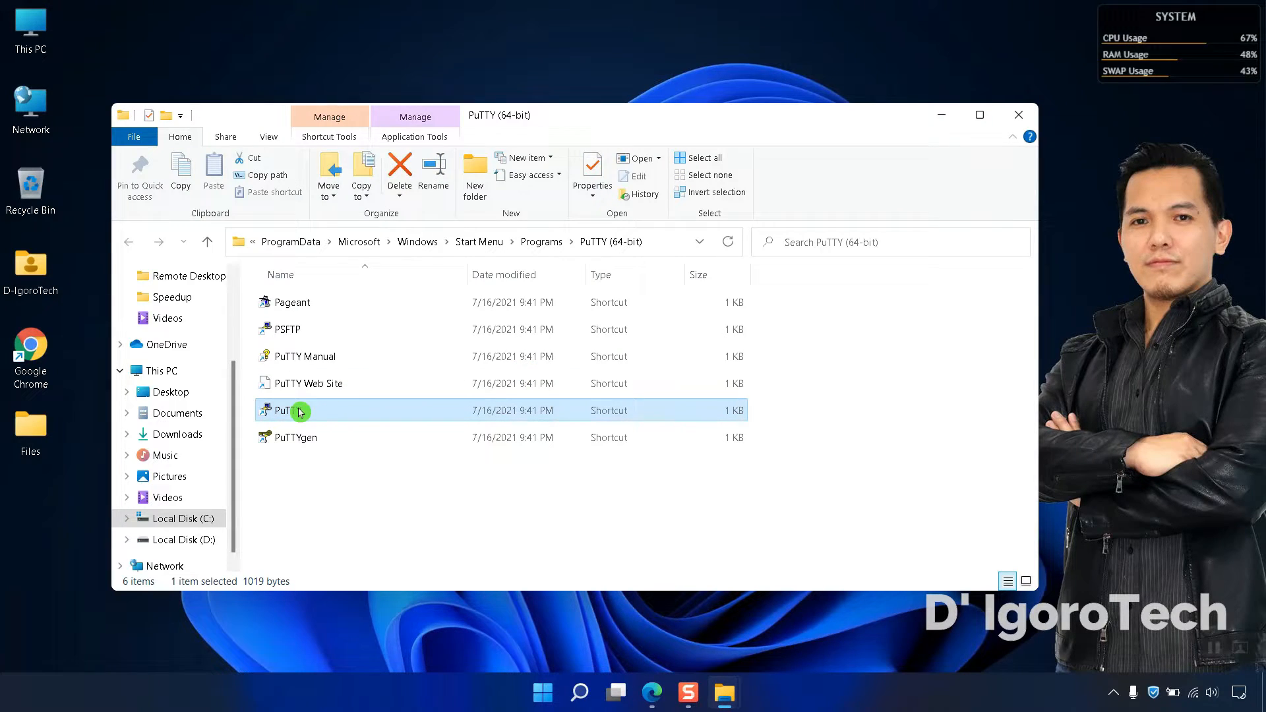
Step: Send a PuTTY shortcut to the desktop and launch PuTTY from it
{"action": "right_click", "coordinate": [282, 411]}
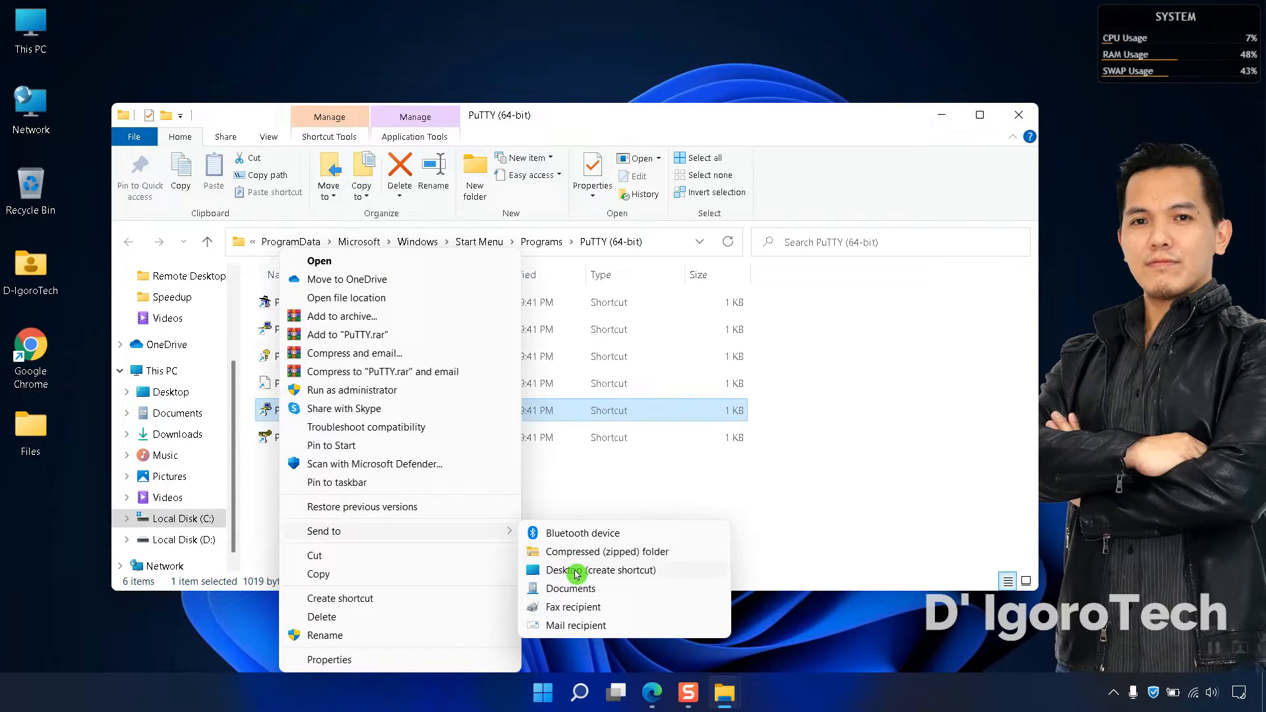
{"action": "left_click", "coordinate": [602, 570]}
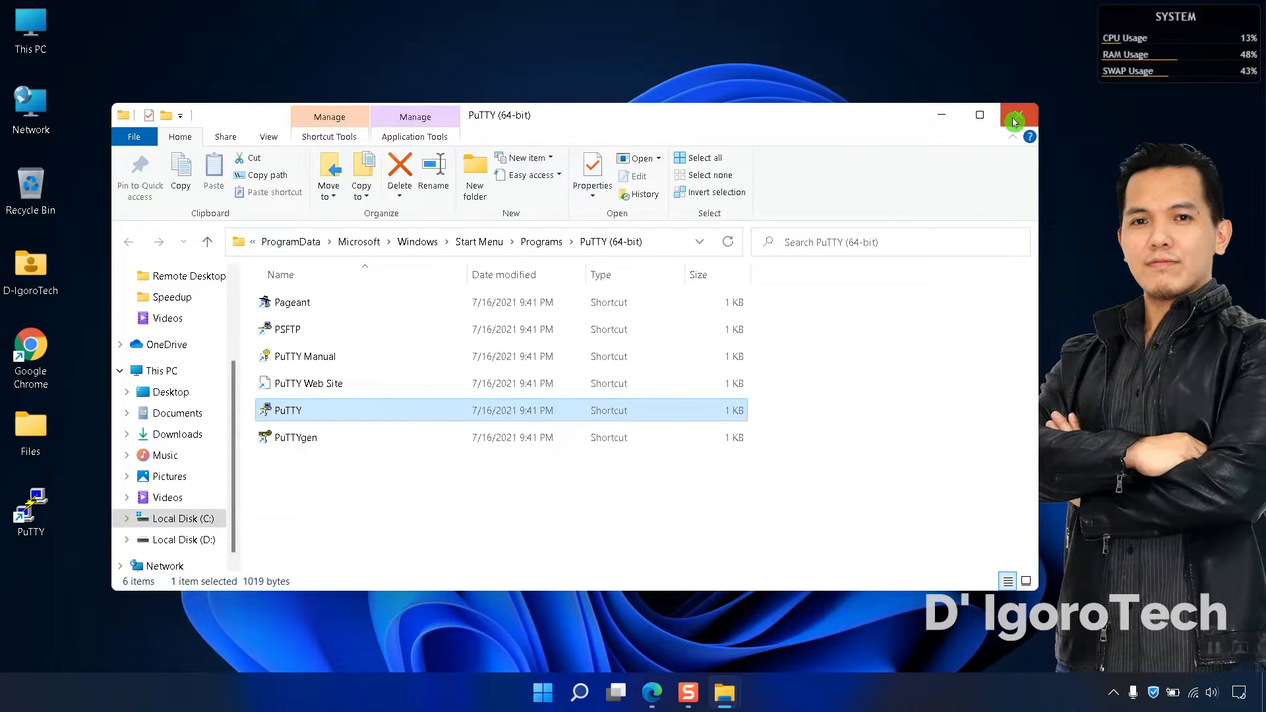
{"action": "left_click", "coordinate": [1016, 115]}
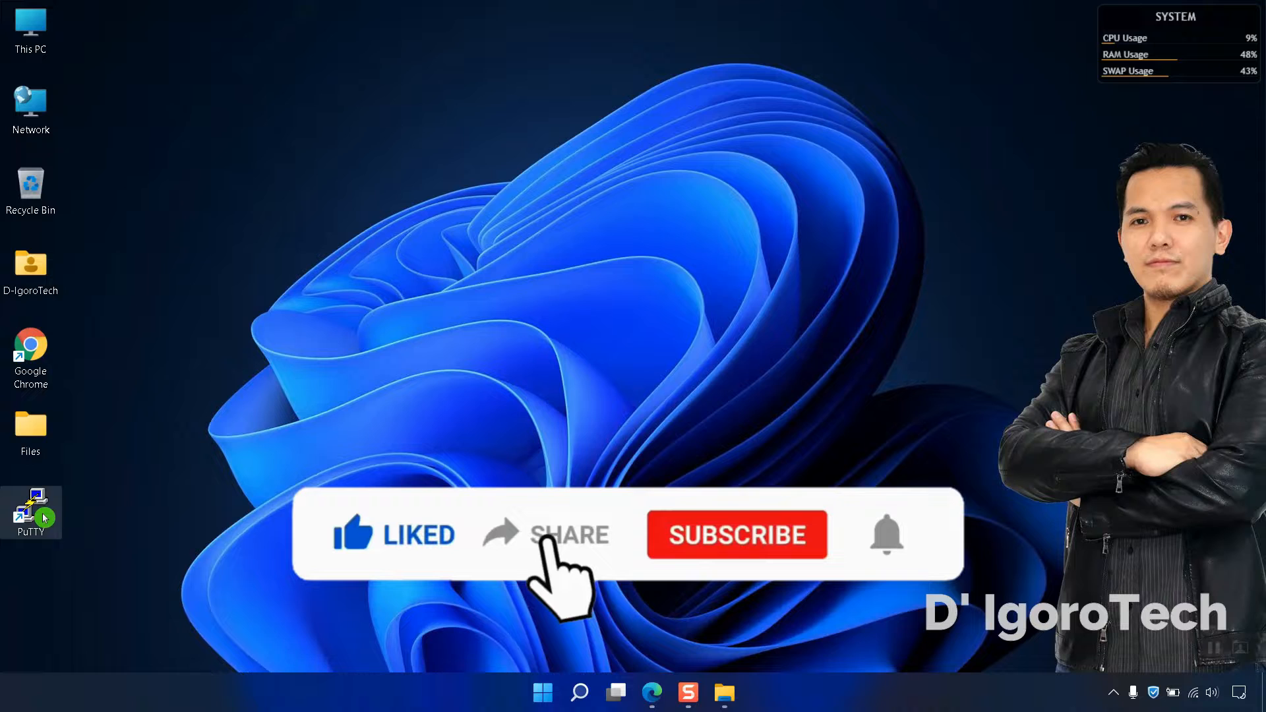
{"action": "right_click", "coordinate": [30, 509]}
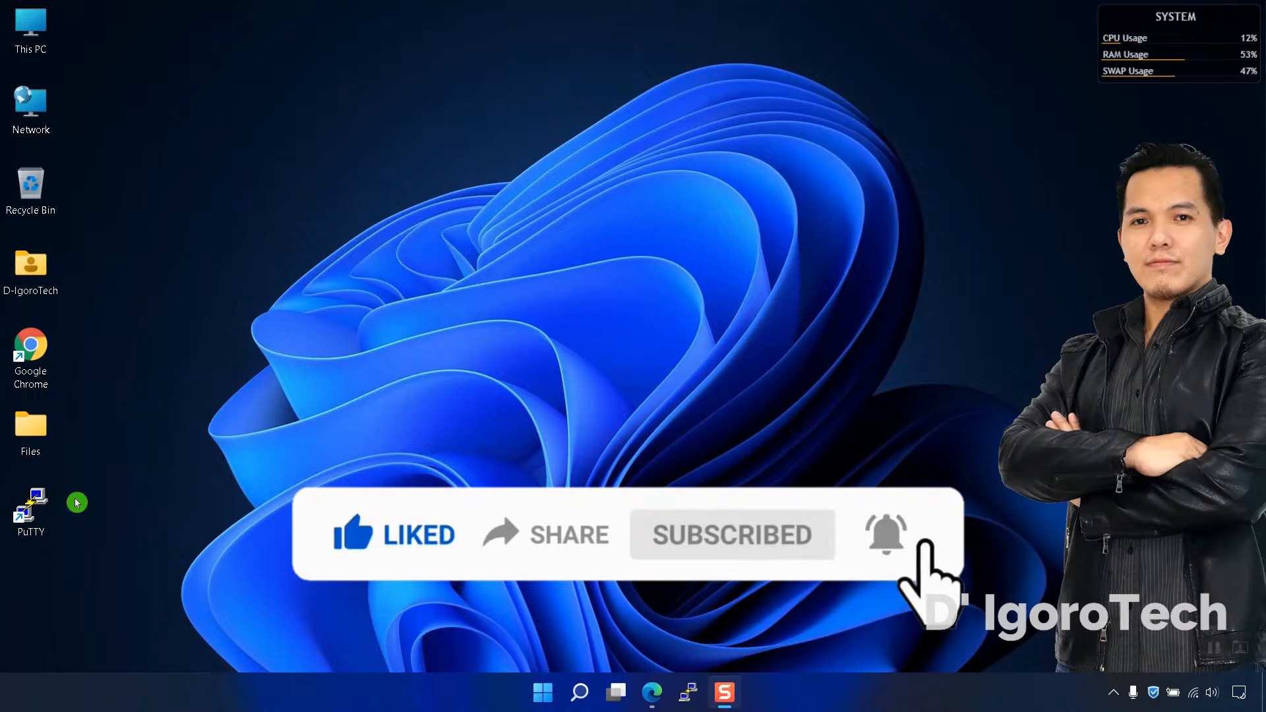
{"action": "double_click", "coordinate": [30, 507]}
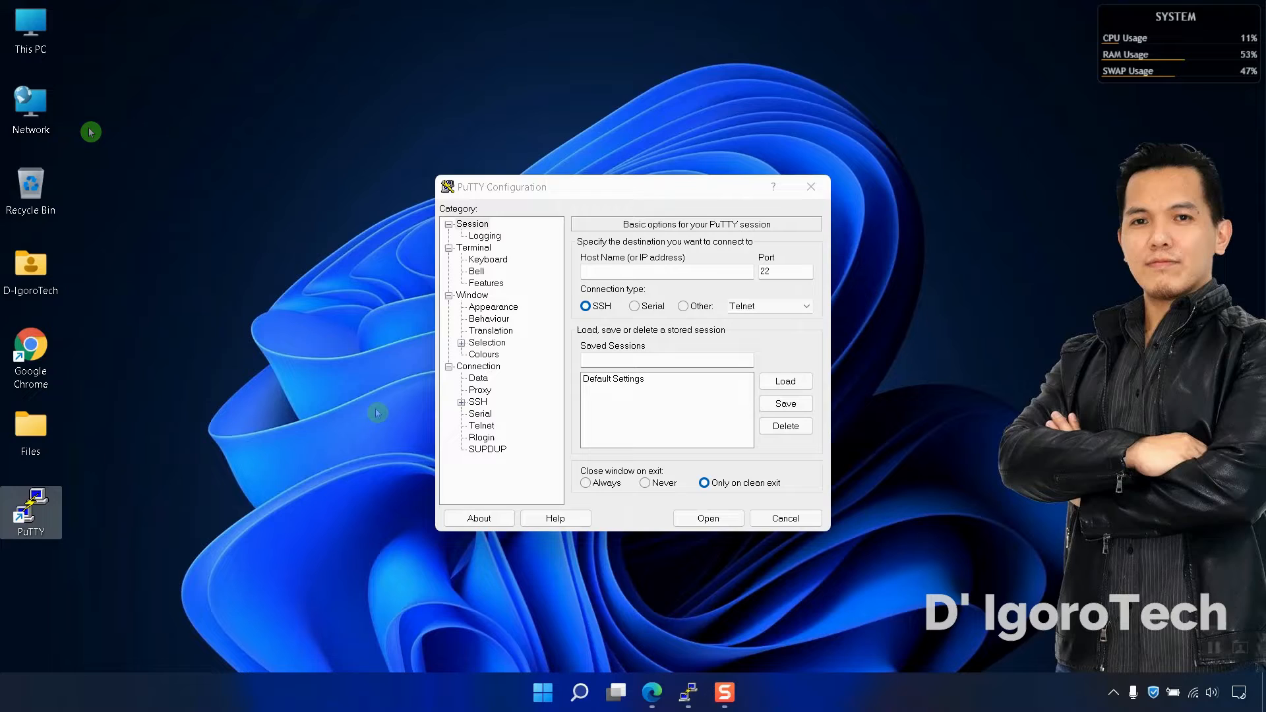
Step: In Device Manager, expand Ports (COM & LPT) to find the ATEN USB serial bridge on COM3
{"action": "right_click", "coordinate": [30, 30]}
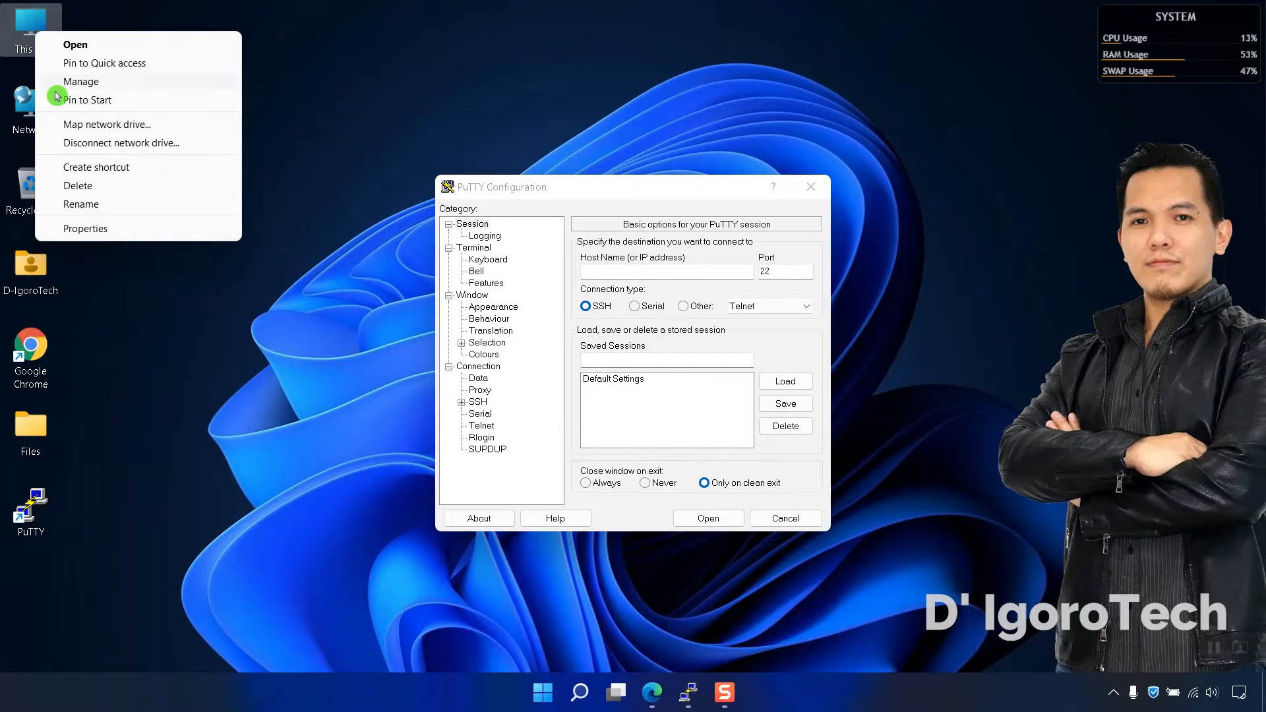
{"action": "mouse_move", "coordinate": [84, 87]}
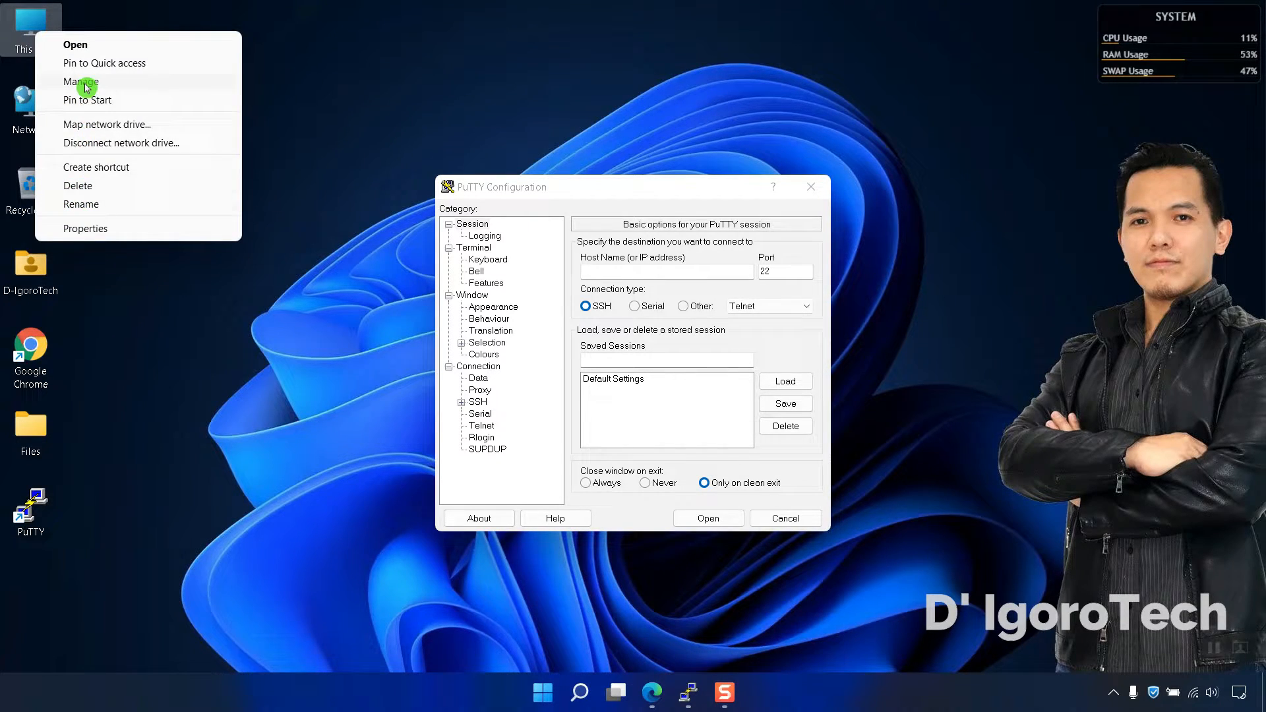
{"action": "left_click", "coordinate": [81, 81]}
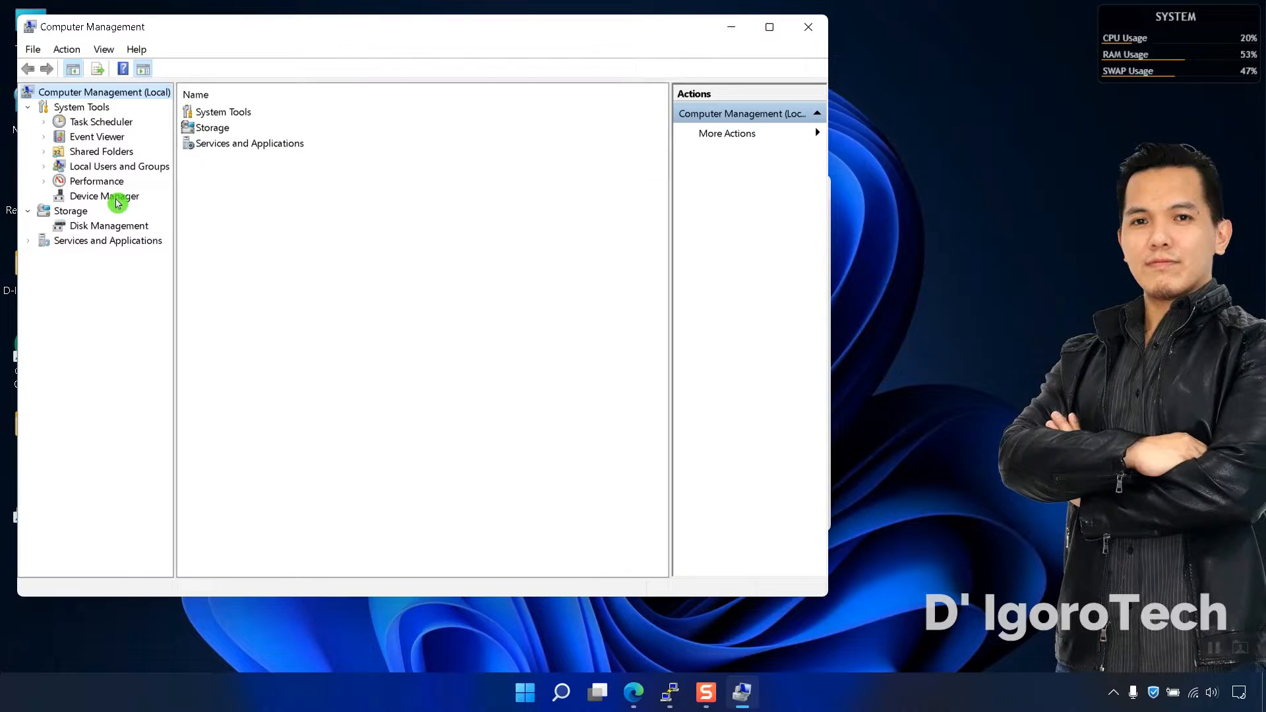
{"action": "left_click", "coordinate": [104, 197]}
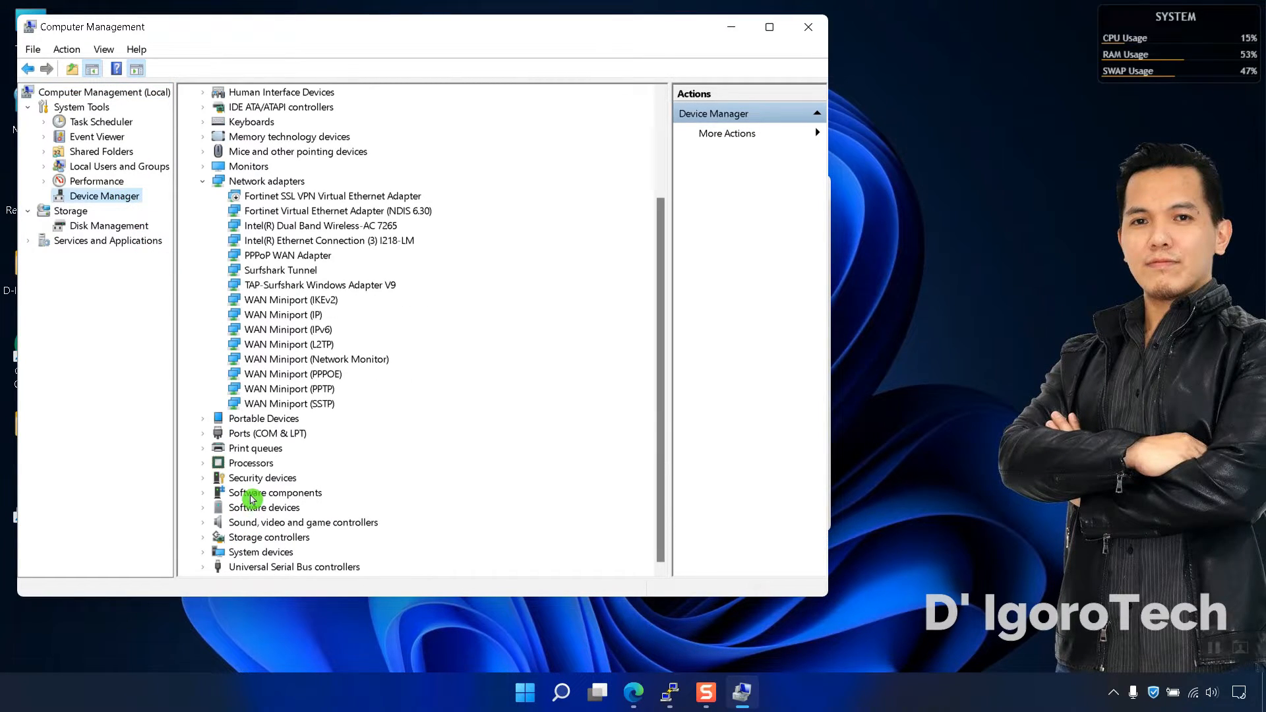
{"action": "mouse_move", "coordinate": [205, 438]}
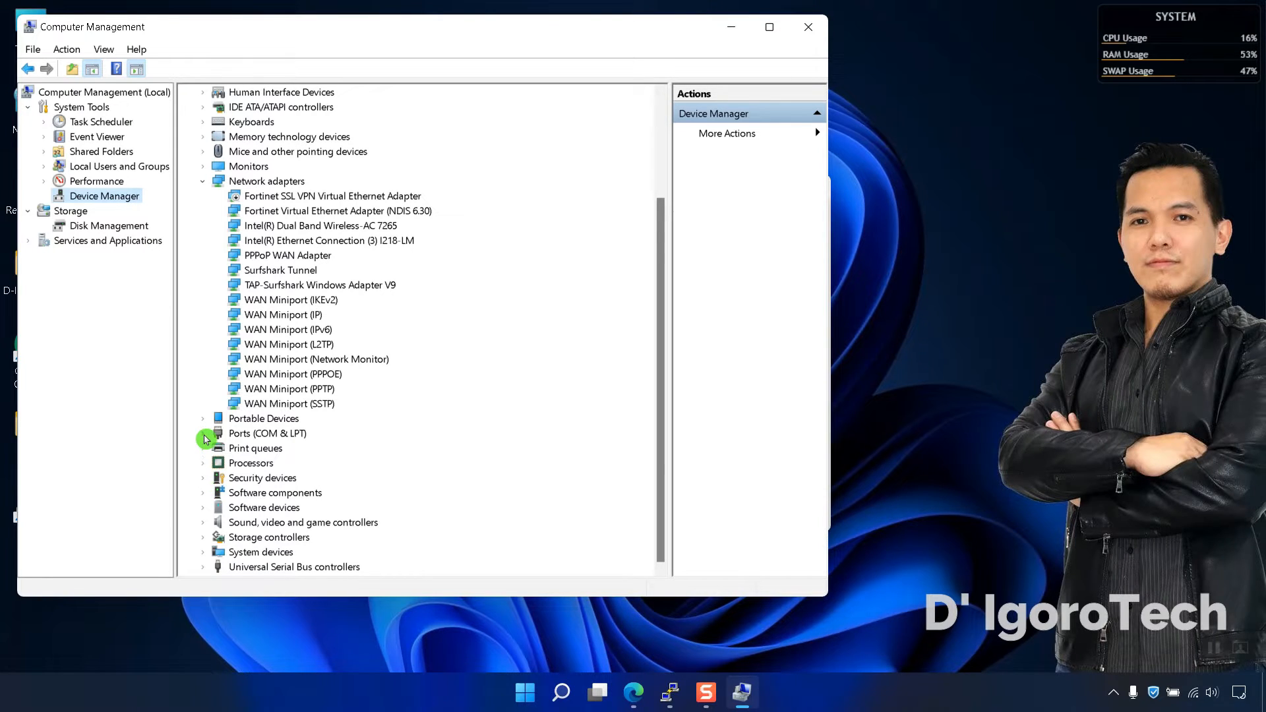
{"action": "left_click", "coordinate": [203, 433]}
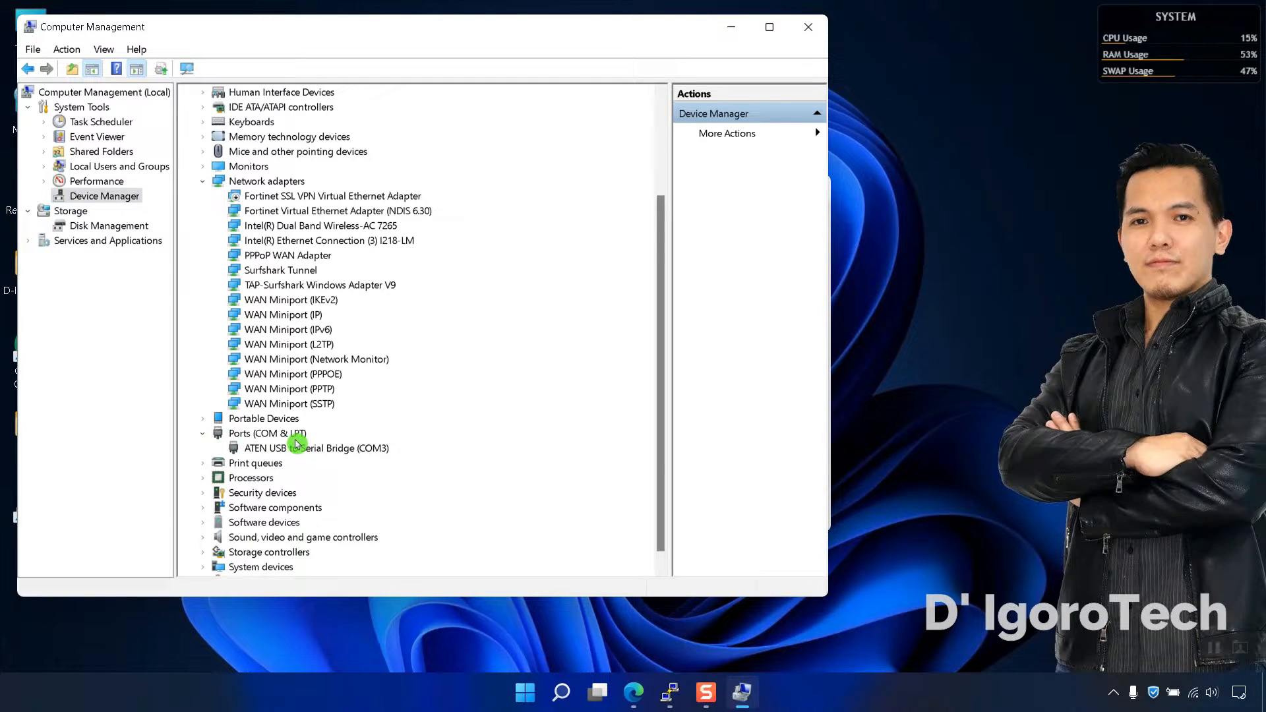
{"action": "mouse_move", "coordinate": [388, 463]}
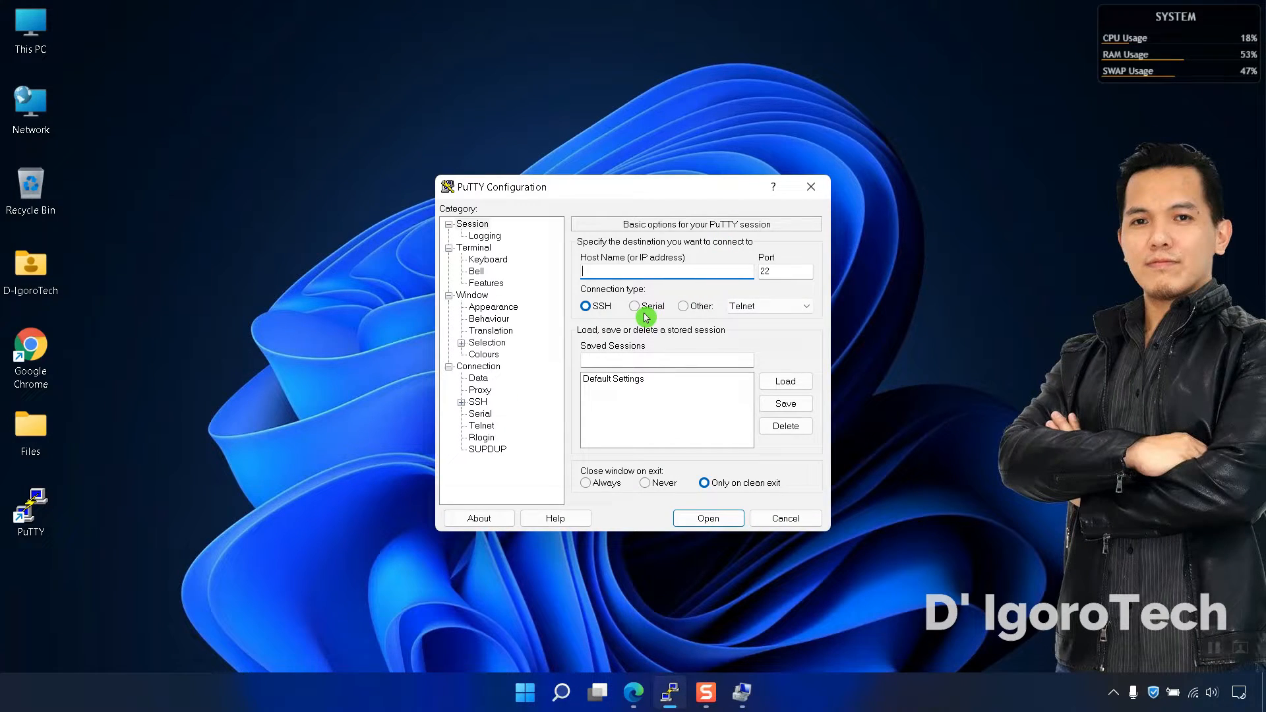
Step: Start a Serial session on line COM3 at 9600 speed to reach the router prompt
{"action": "left_click", "coordinate": [635, 304]}
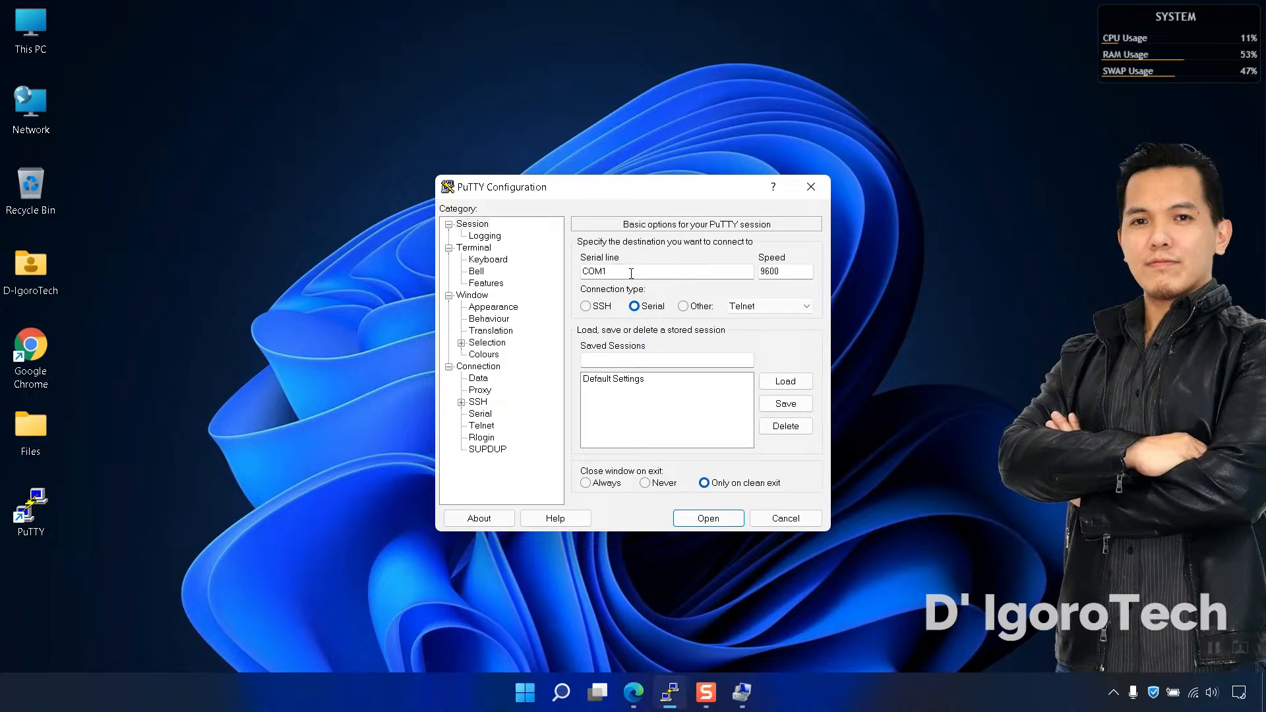
{"action": "type", "text": "COM3"}
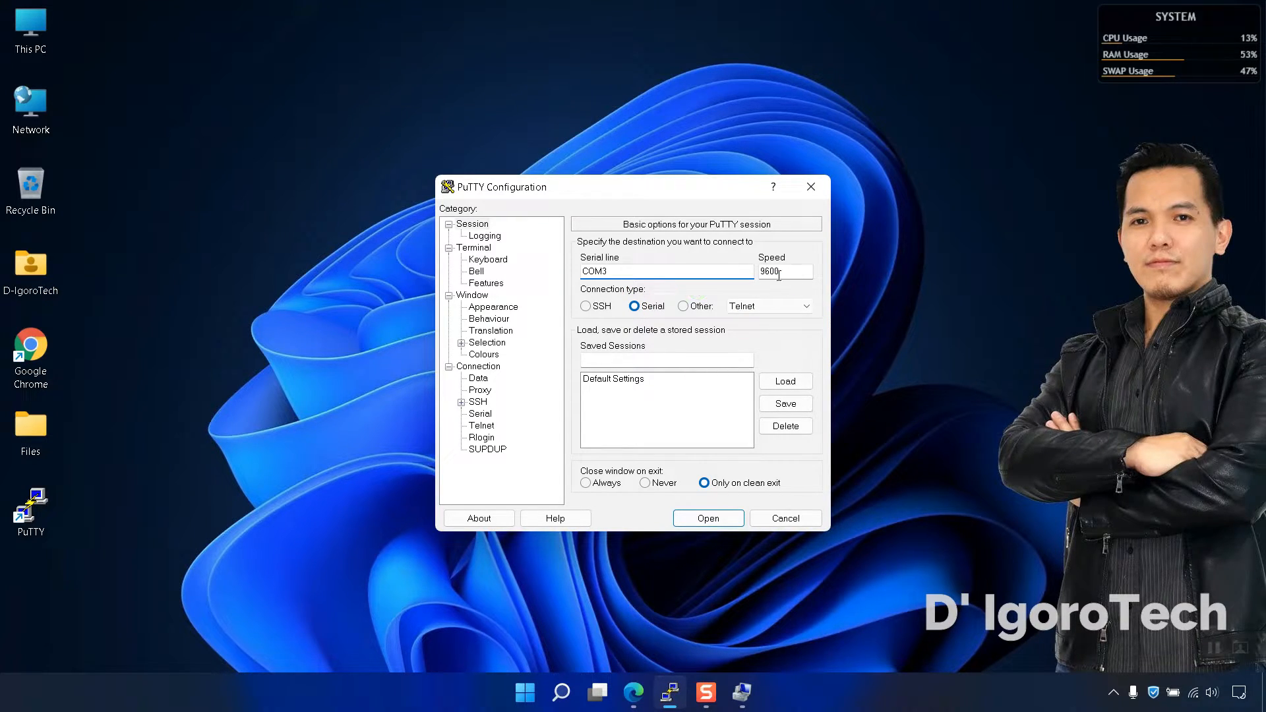
{"action": "left_click", "coordinate": [707, 517]}
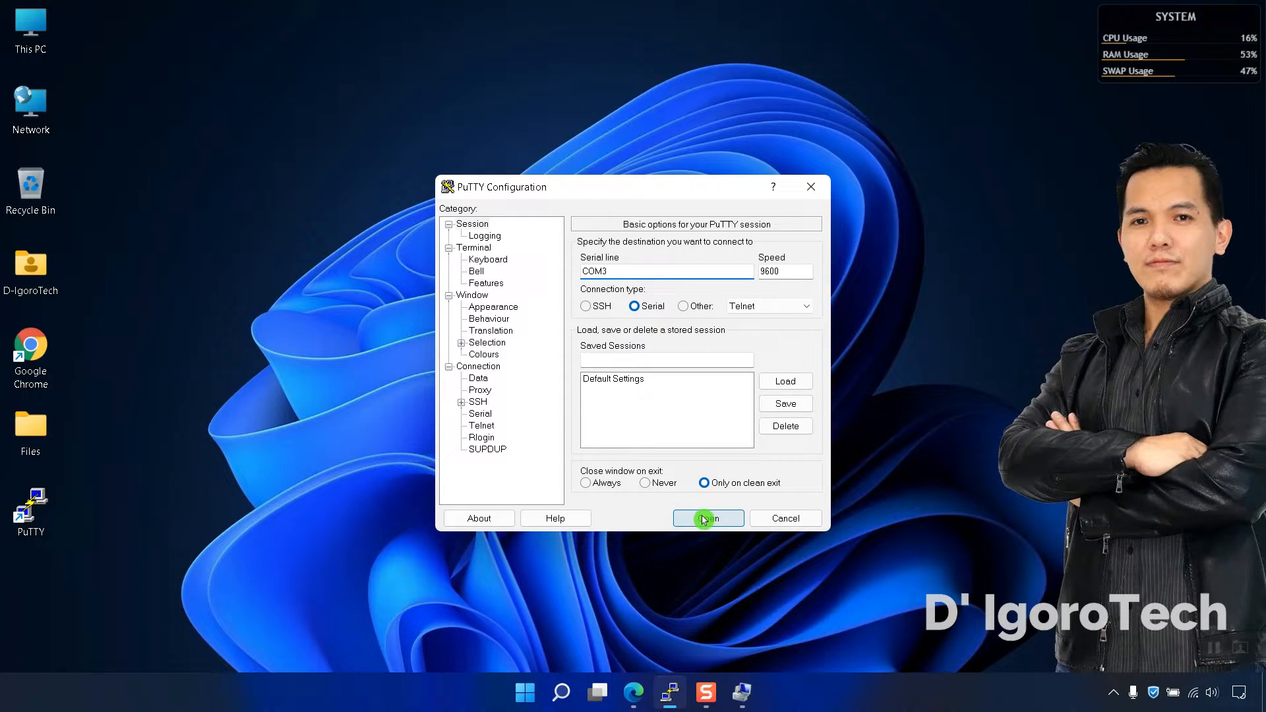
{"action": "left_click", "coordinate": [707, 517]}
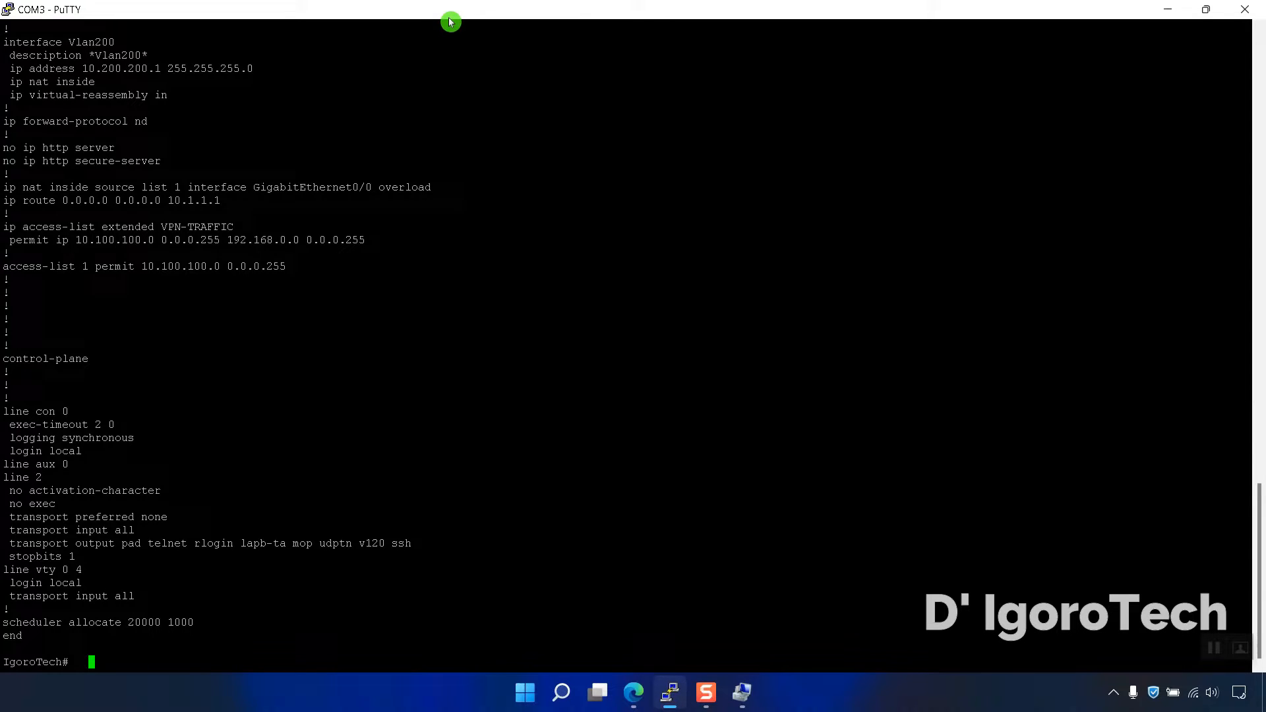
Step: Choose Change Settings from the title-bar menu of the COM3 session
{"action": "right_click", "coordinate": [450, 21]}
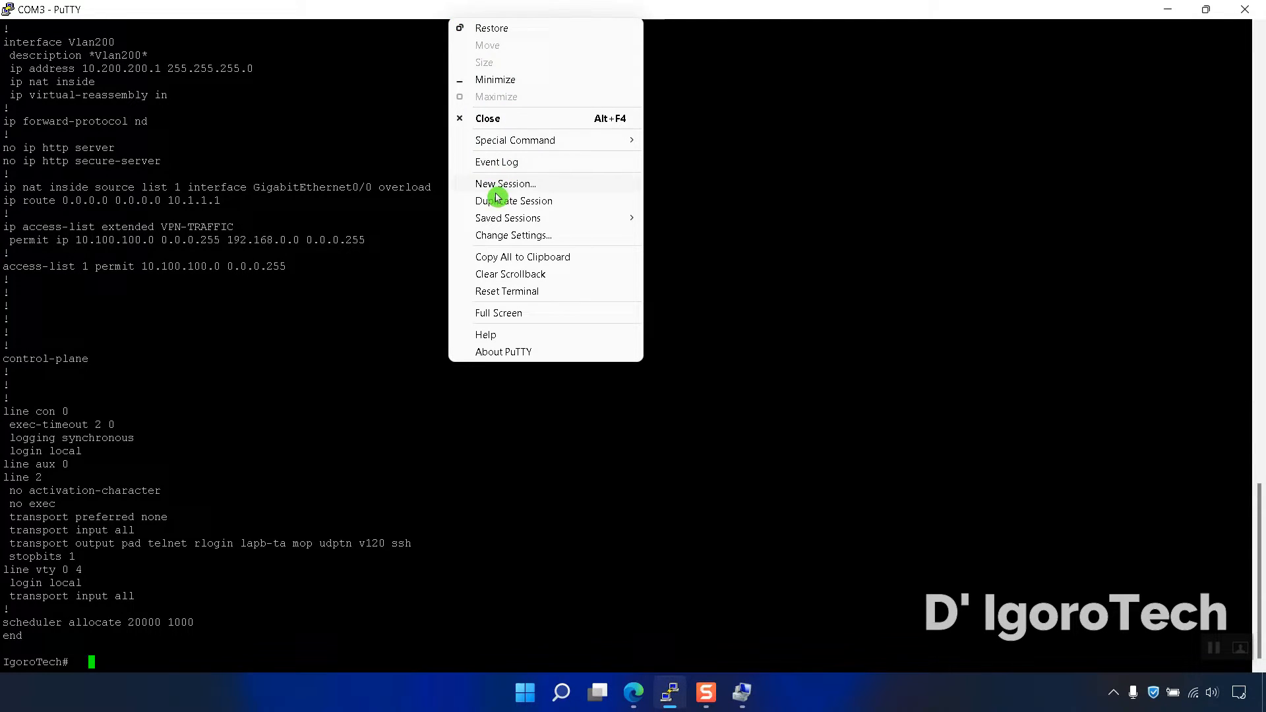
{"action": "mouse_move", "coordinate": [513, 235]}
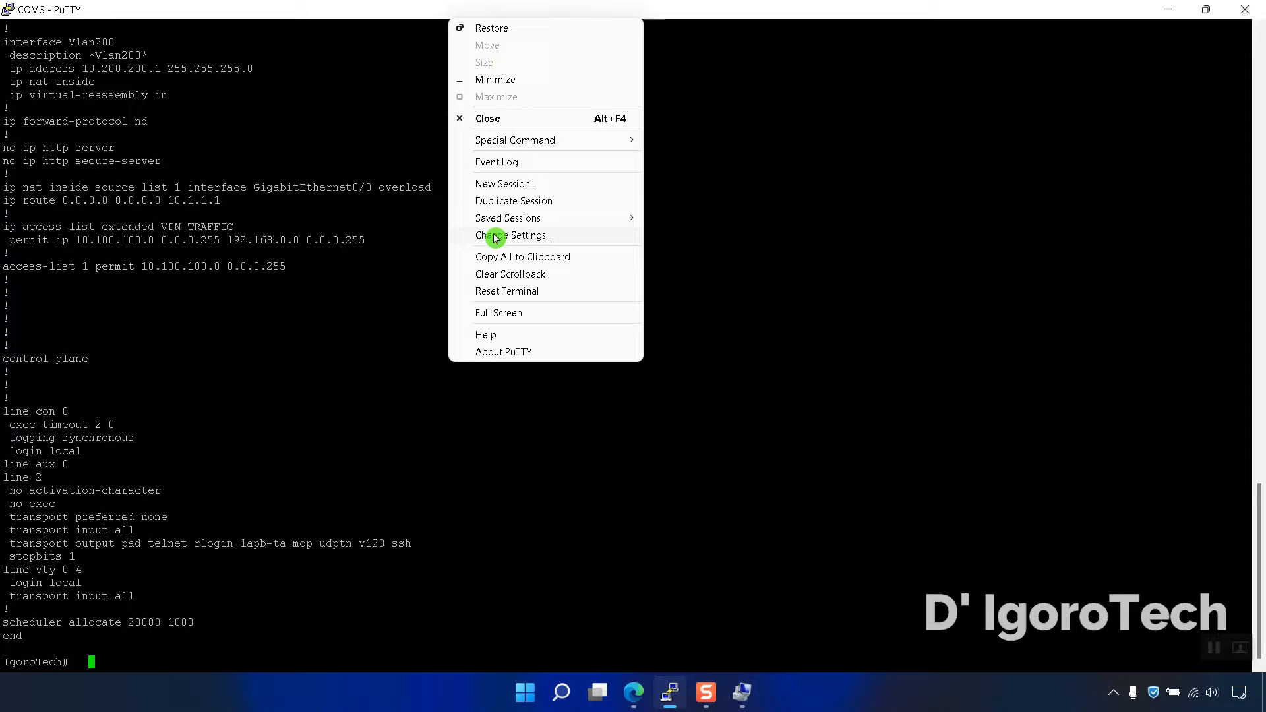
{"action": "left_click", "coordinate": [514, 235]}
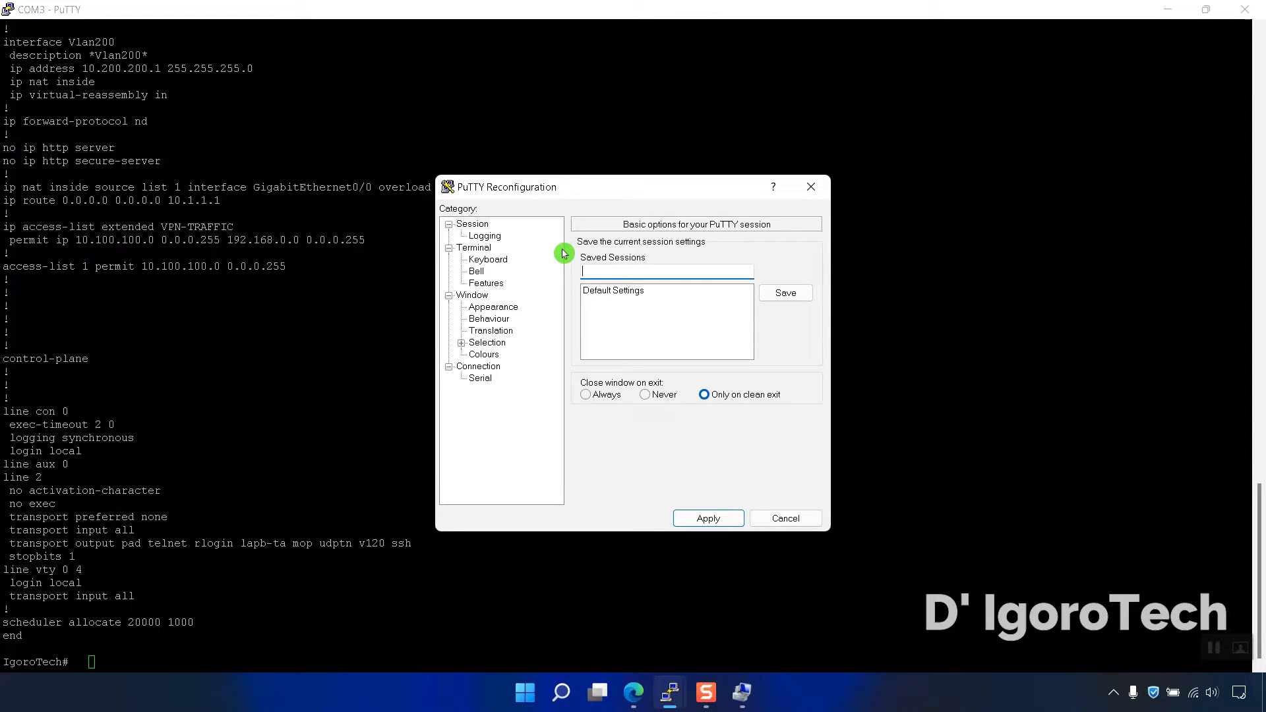
{"action": "mouse_move", "coordinate": [509, 311]}
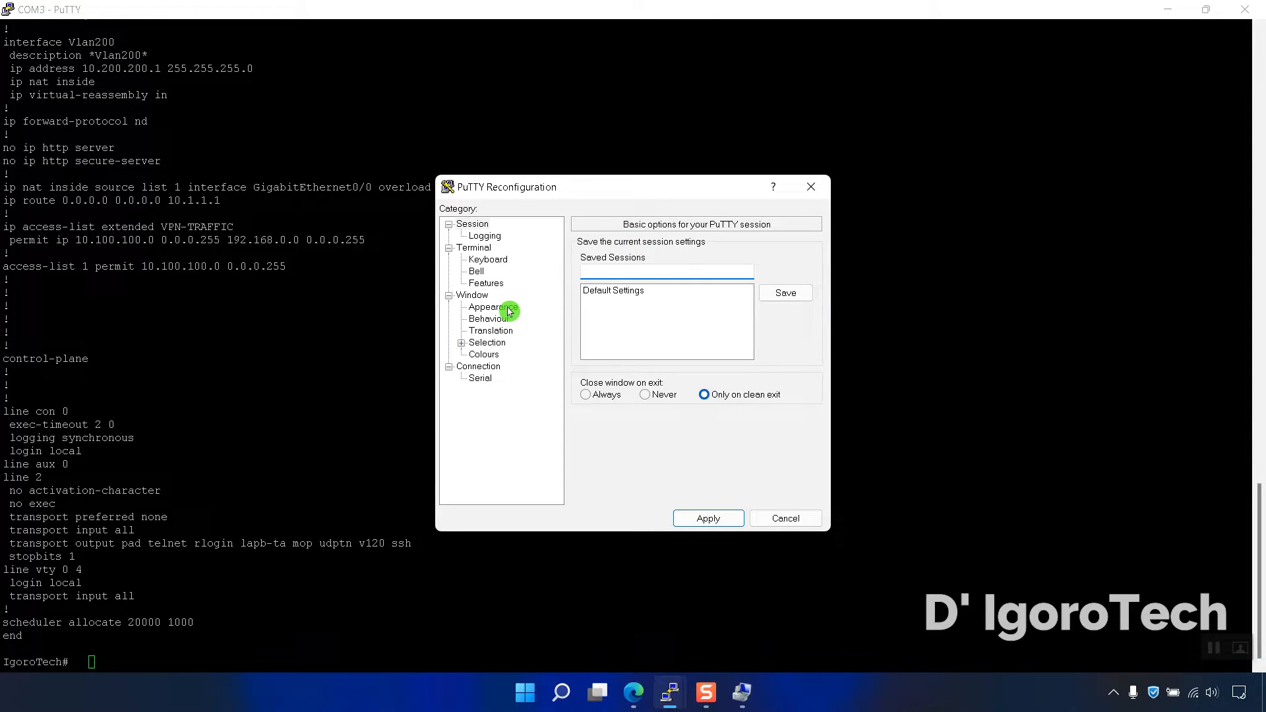
Step: Under Window > Appearance, set the terminal font to Courier New 16-point and apply it
{"action": "left_click", "coordinate": [492, 307]}
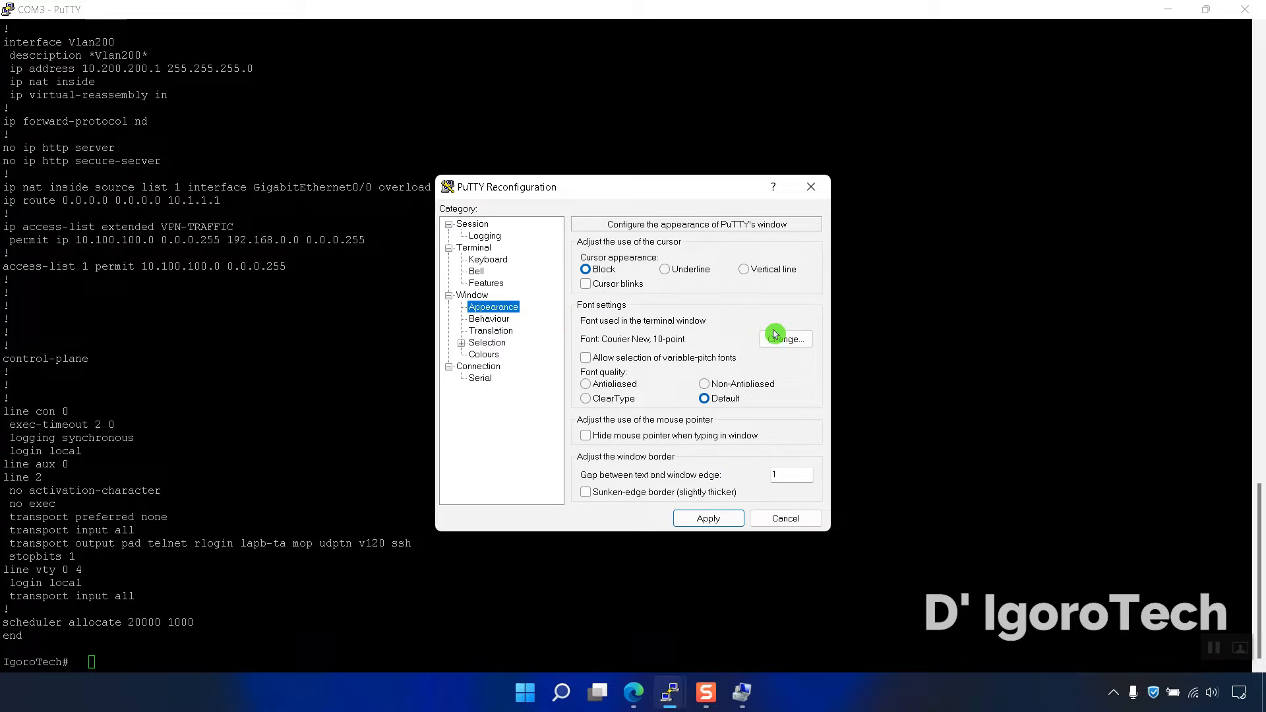
{"action": "left_click", "coordinate": [784, 339]}
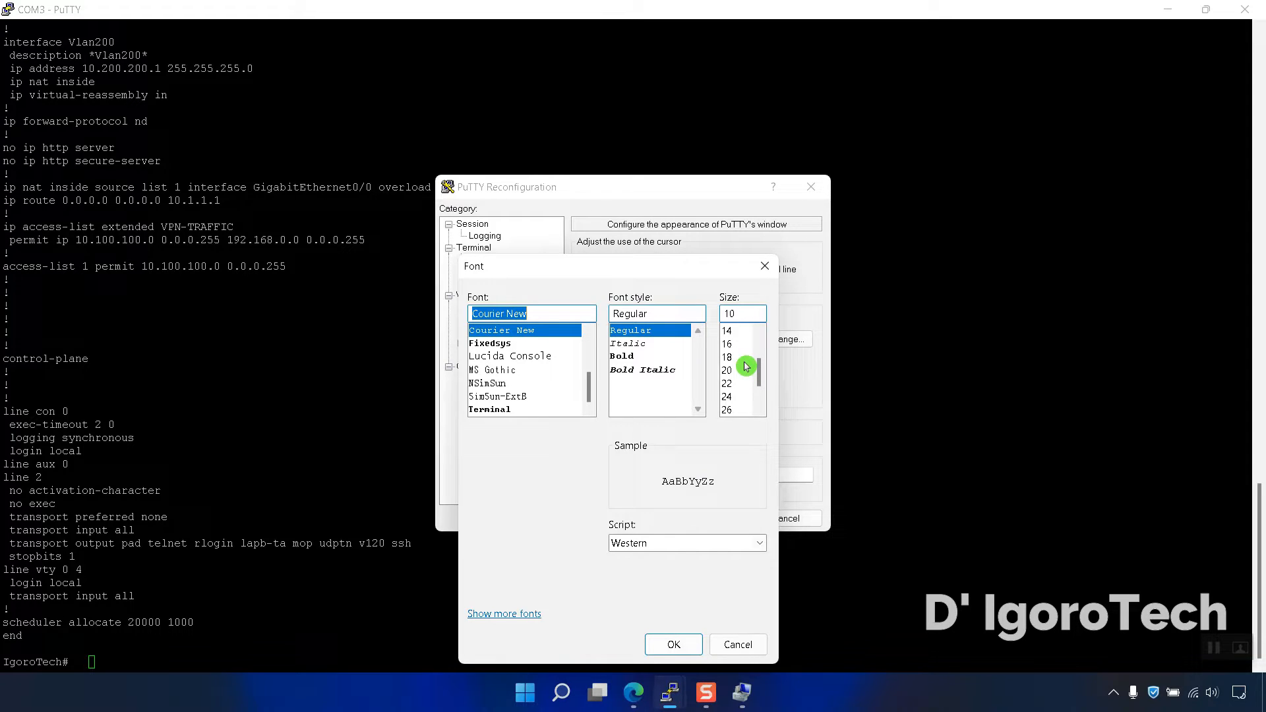
{"action": "left_click", "coordinate": [726, 345]}
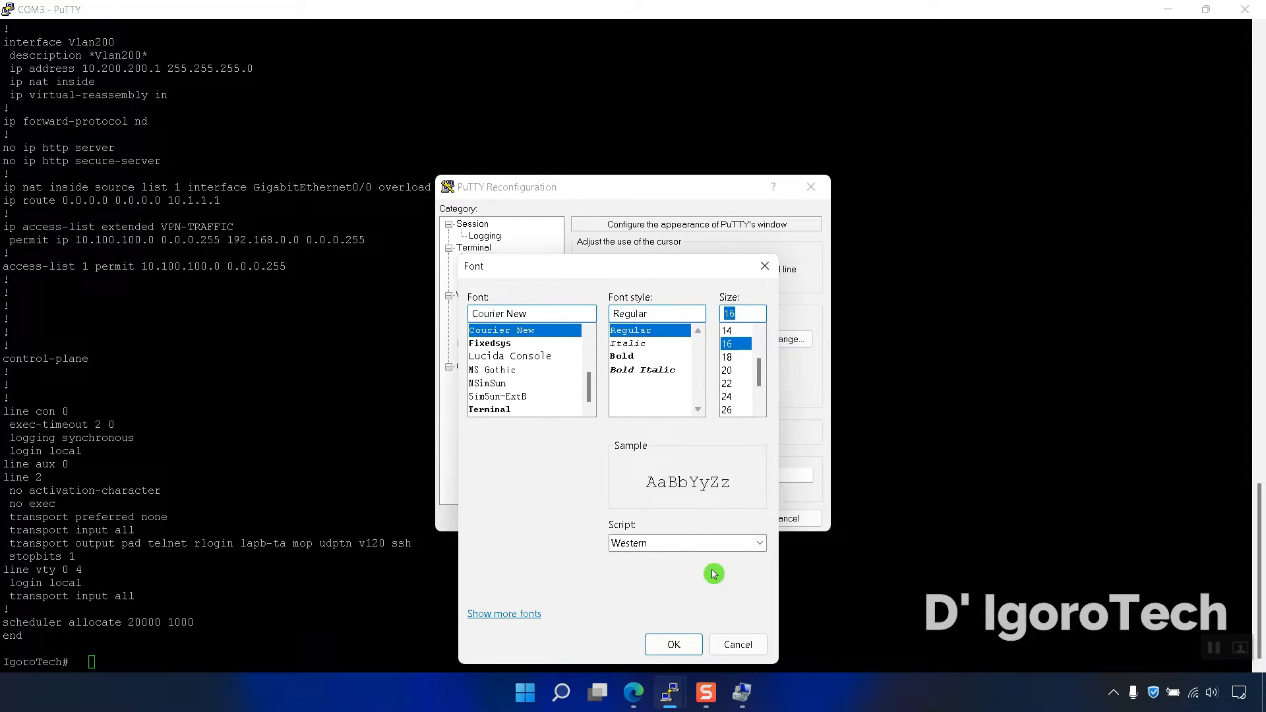
{"action": "left_click", "coordinate": [674, 645]}
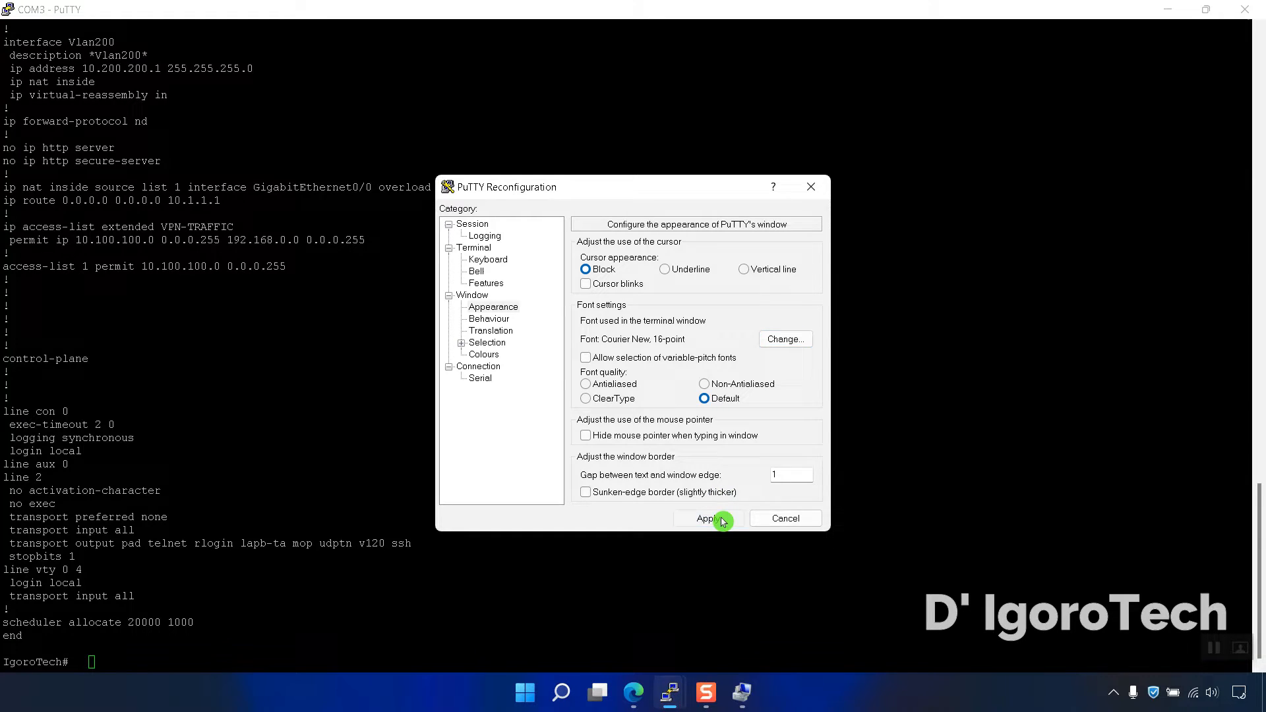
{"action": "left_click", "coordinate": [703, 517]}
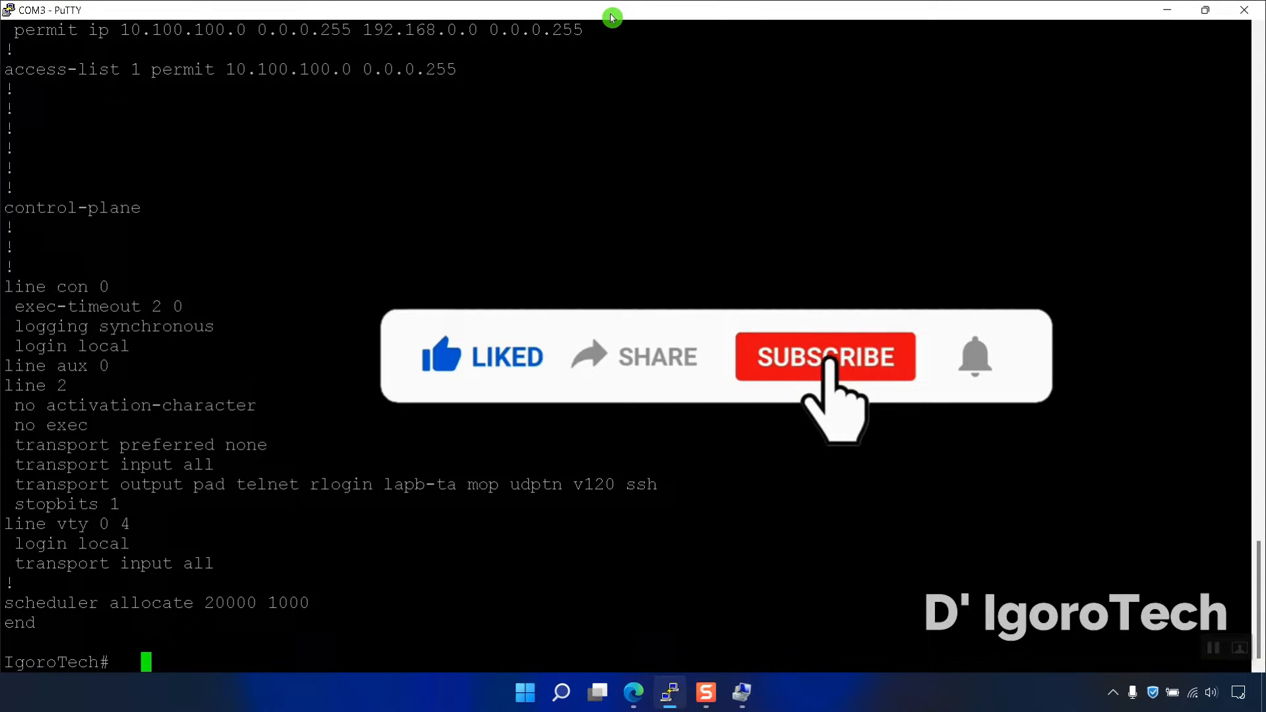
Step: Choose Change Settings again from the title-bar menu of the enlarged session
{"action": "left_click", "coordinate": [826, 357]}
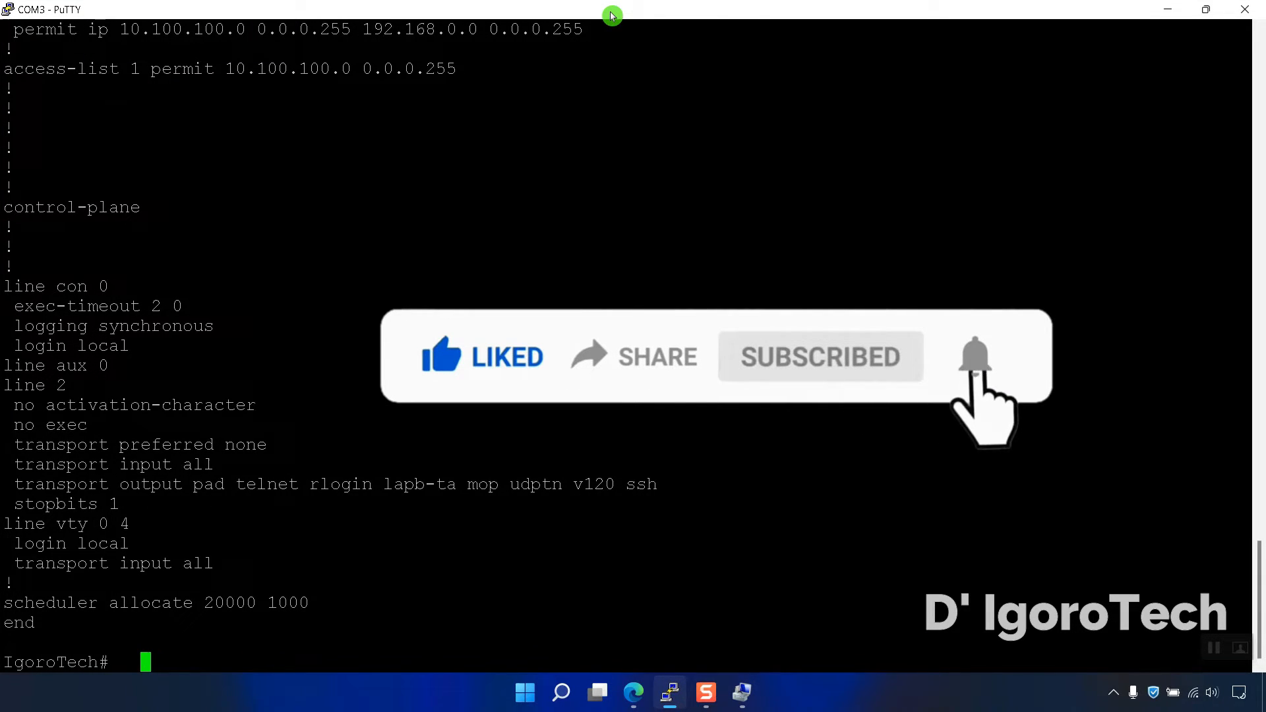
{"action": "right_click", "coordinate": [611, 14]}
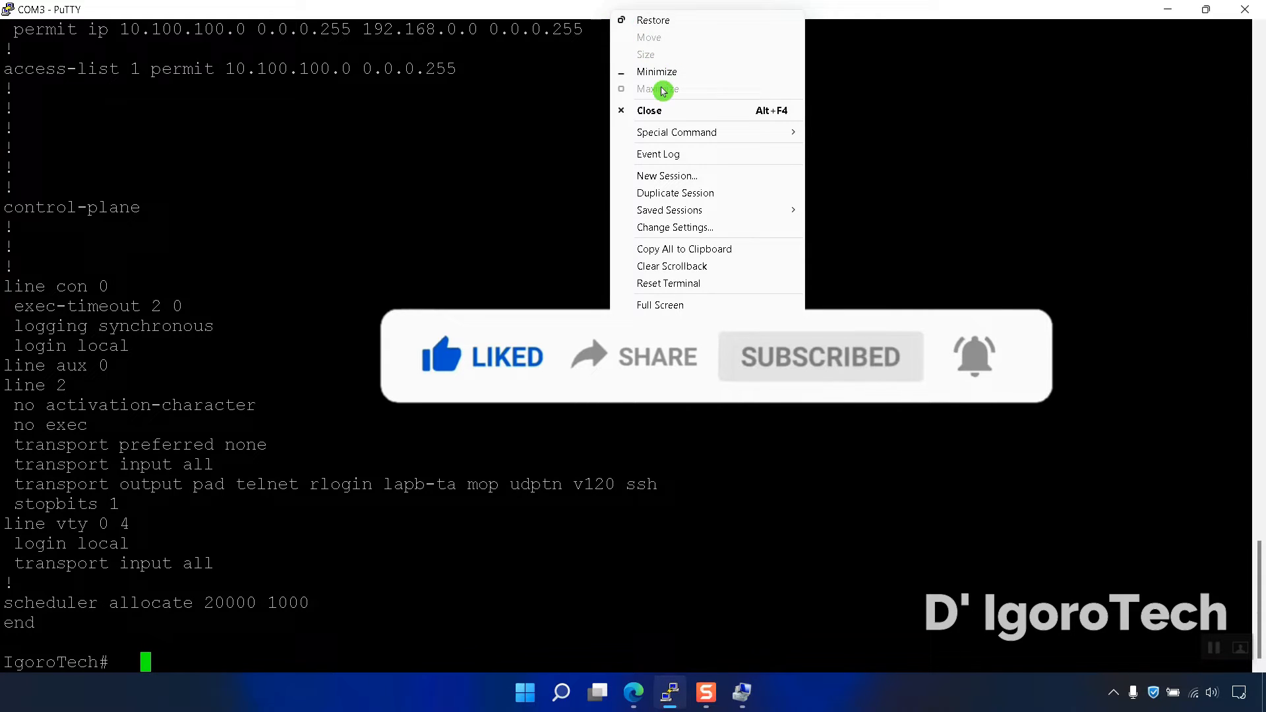
{"action": "left_click", "coordinate": [667, 232]}
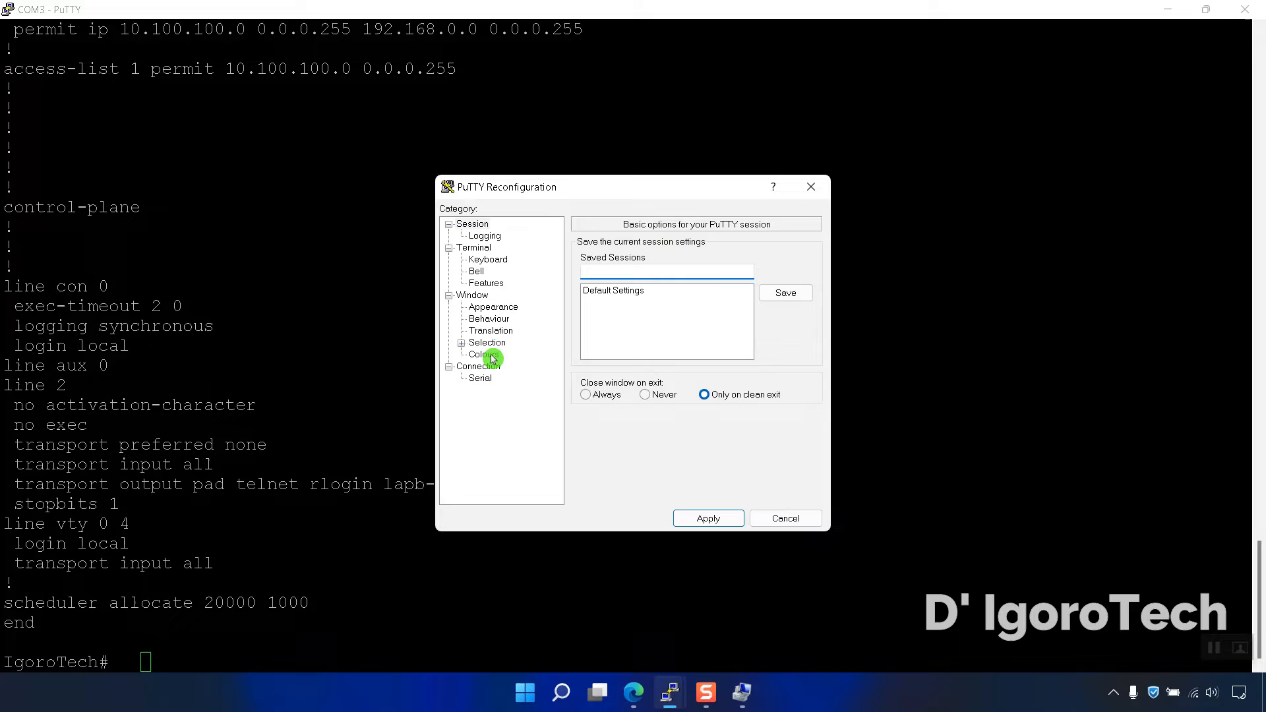
Step: Set Default Foreground in Colours to RGB 255, 255, 36, then move to Window Appearance
{"action": "left_click", "coordinate": [483, 355]}
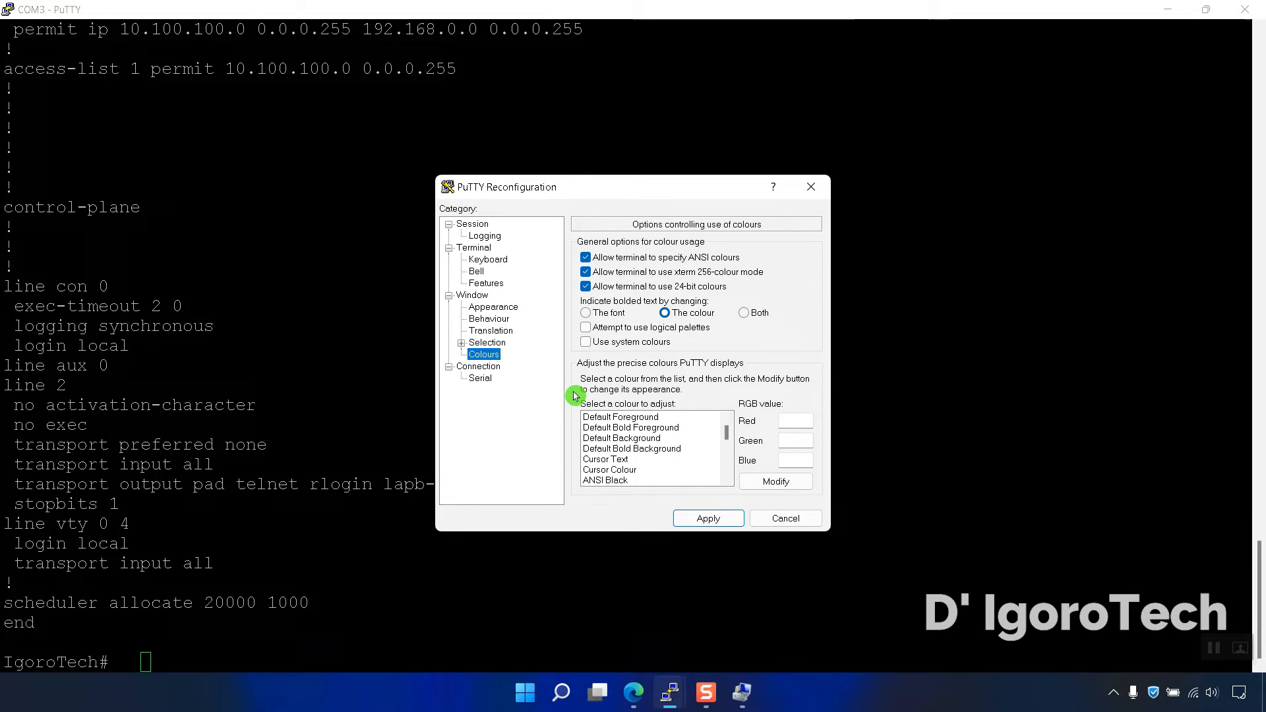
{"action": "left_click", "coordinate": [620, 417]}
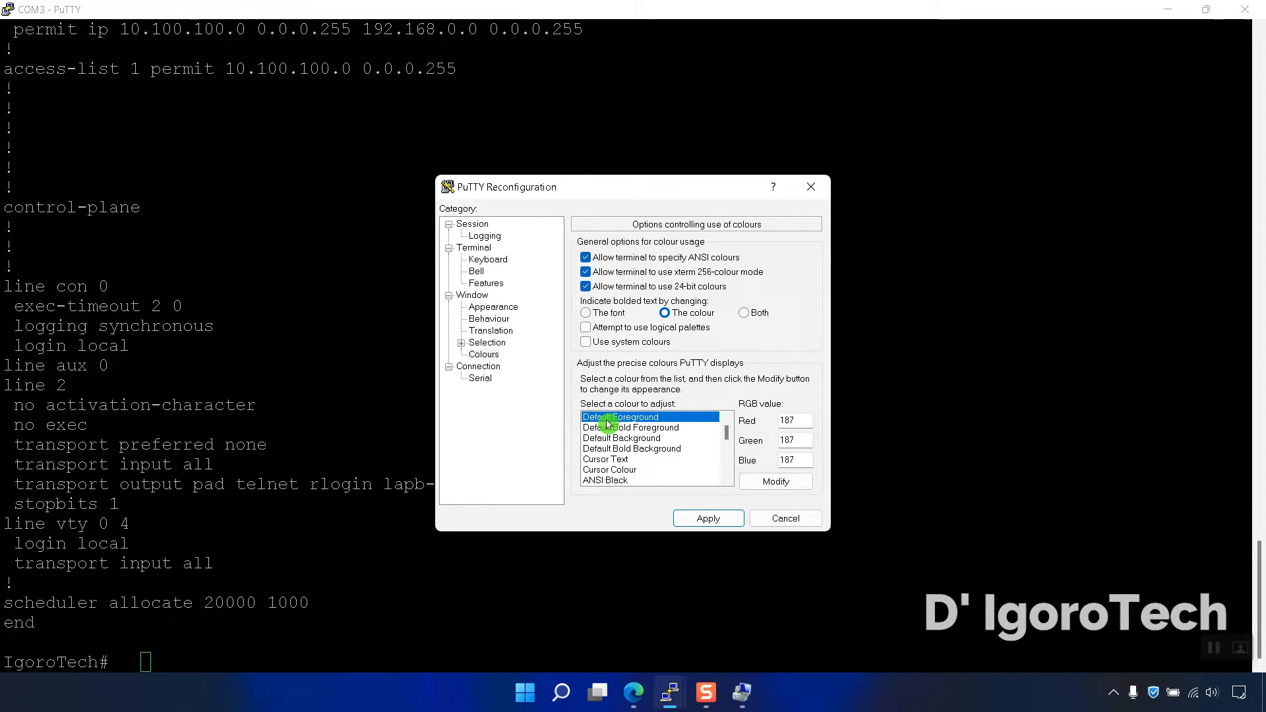
{"action": "mouse_move", "coordinate": [769, 426]}
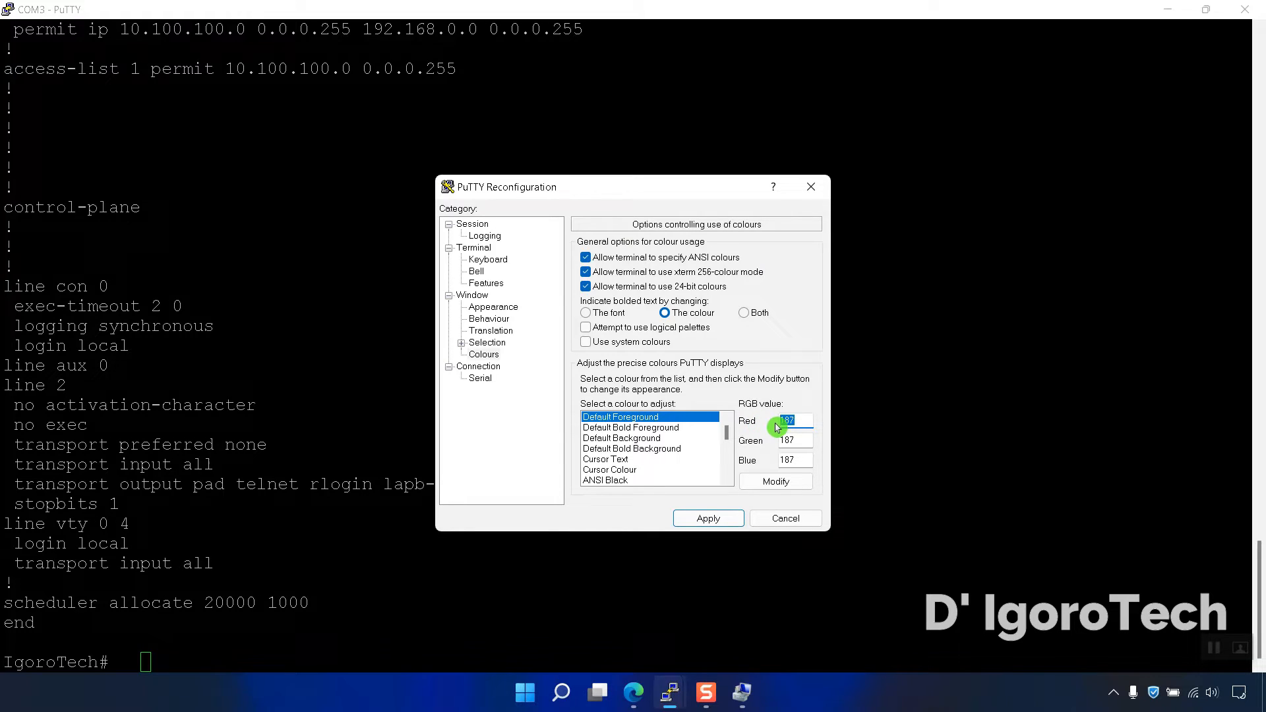
{"action": "type", "text": "255"}
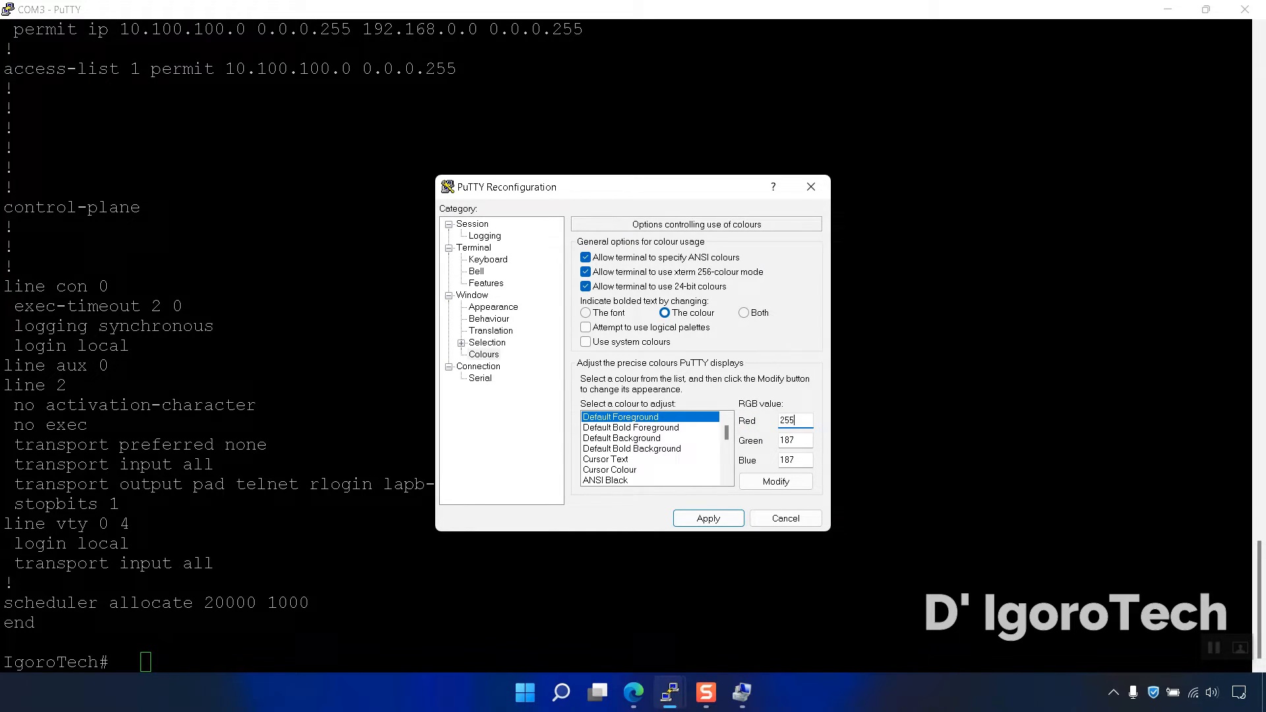
{"action": "left_click", "coordinate": [794, 441]}
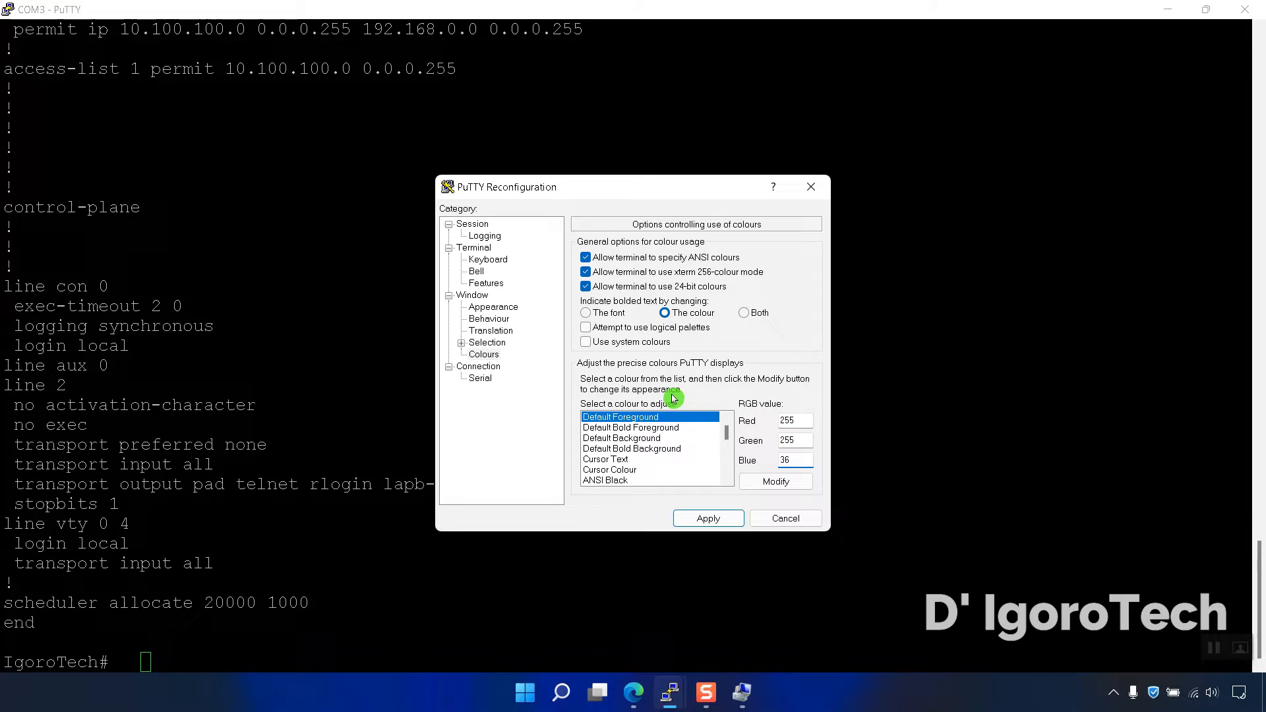
{"action": "left_click", "coordinate": [492, 307]}
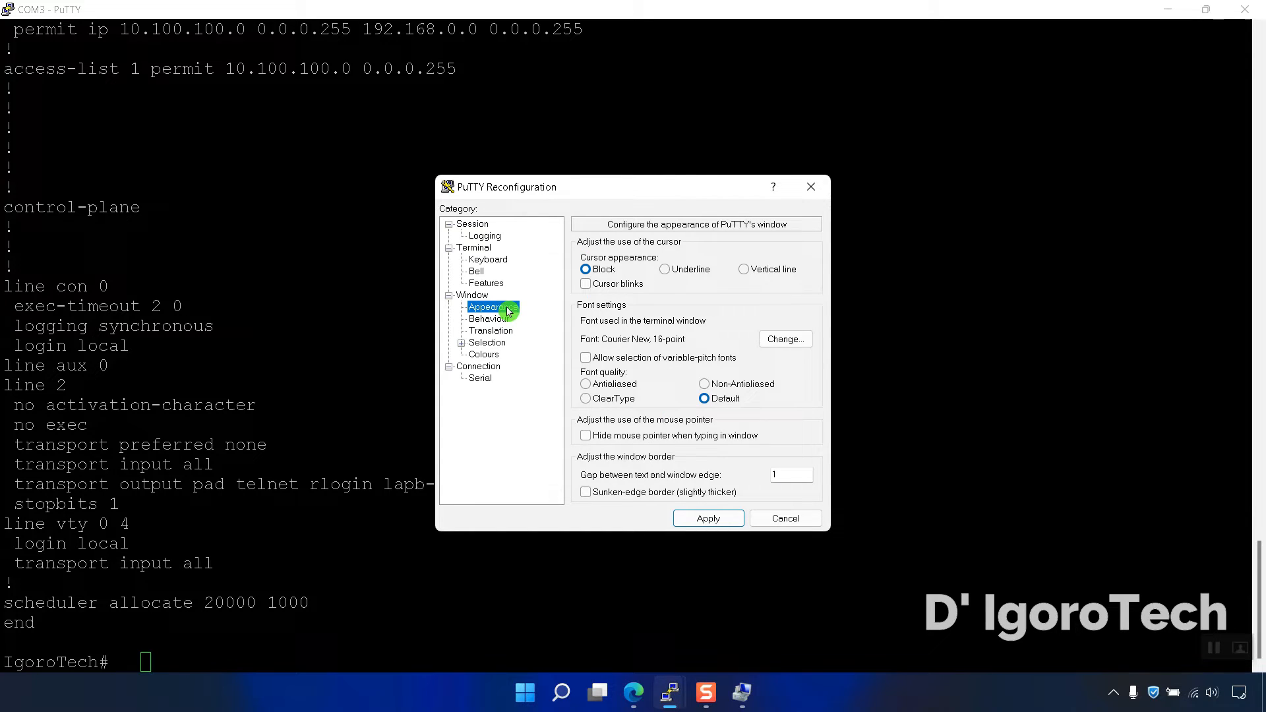
{"action": "left_click", "coordinate": [784, 339]}
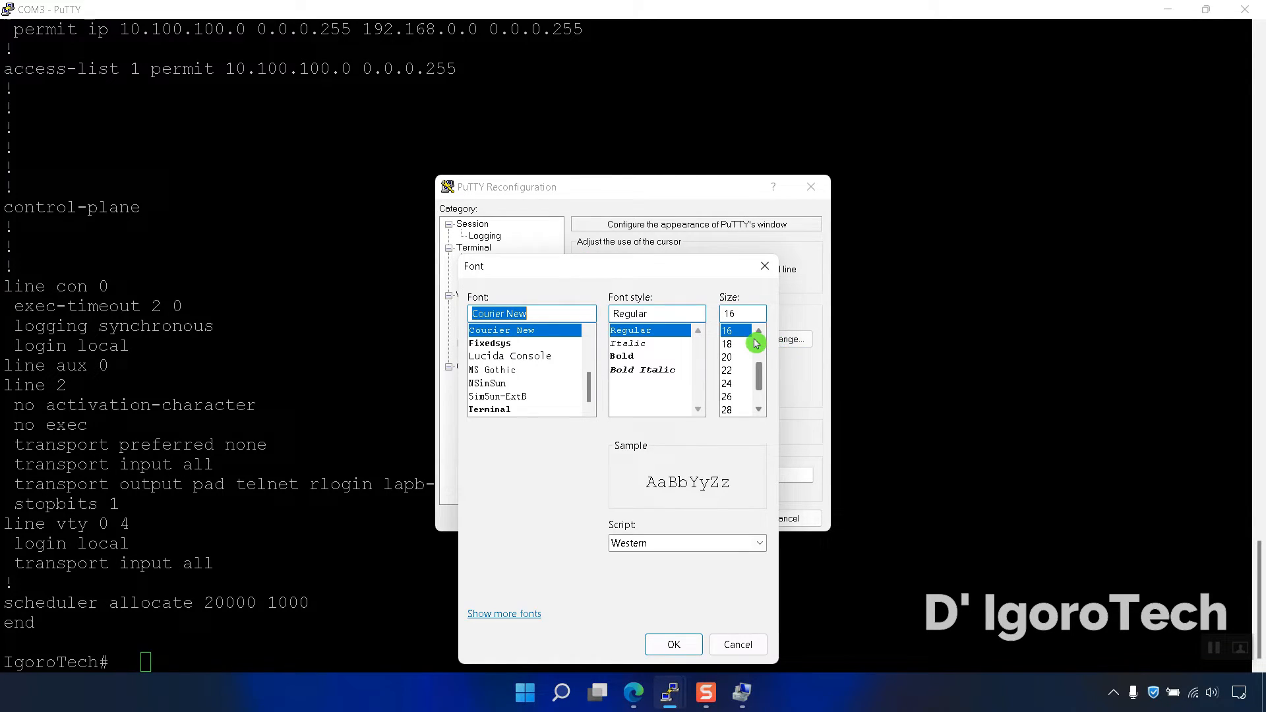
{"action": "mouse_move", "coordinate": [739, 338]}
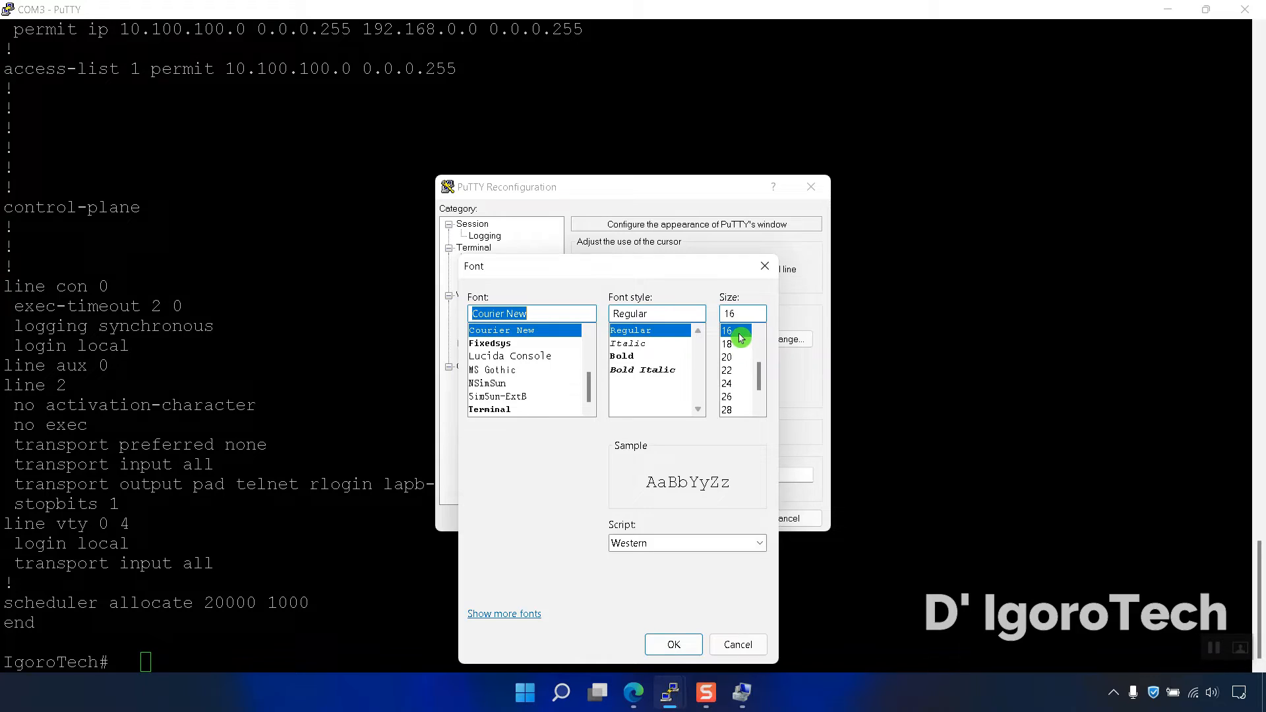
{"action": "mouse_move", "coordinate": [673, 645]}
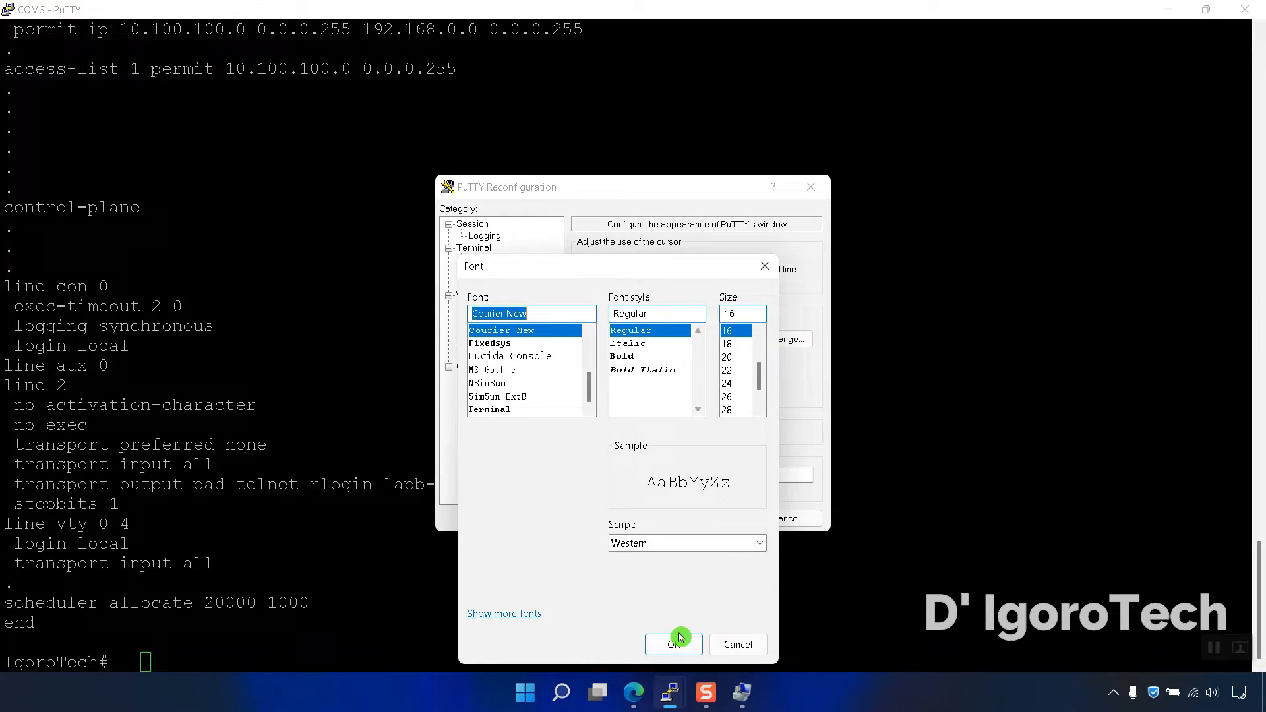
{"action": "left_click", "coordinate": [674, 645]}
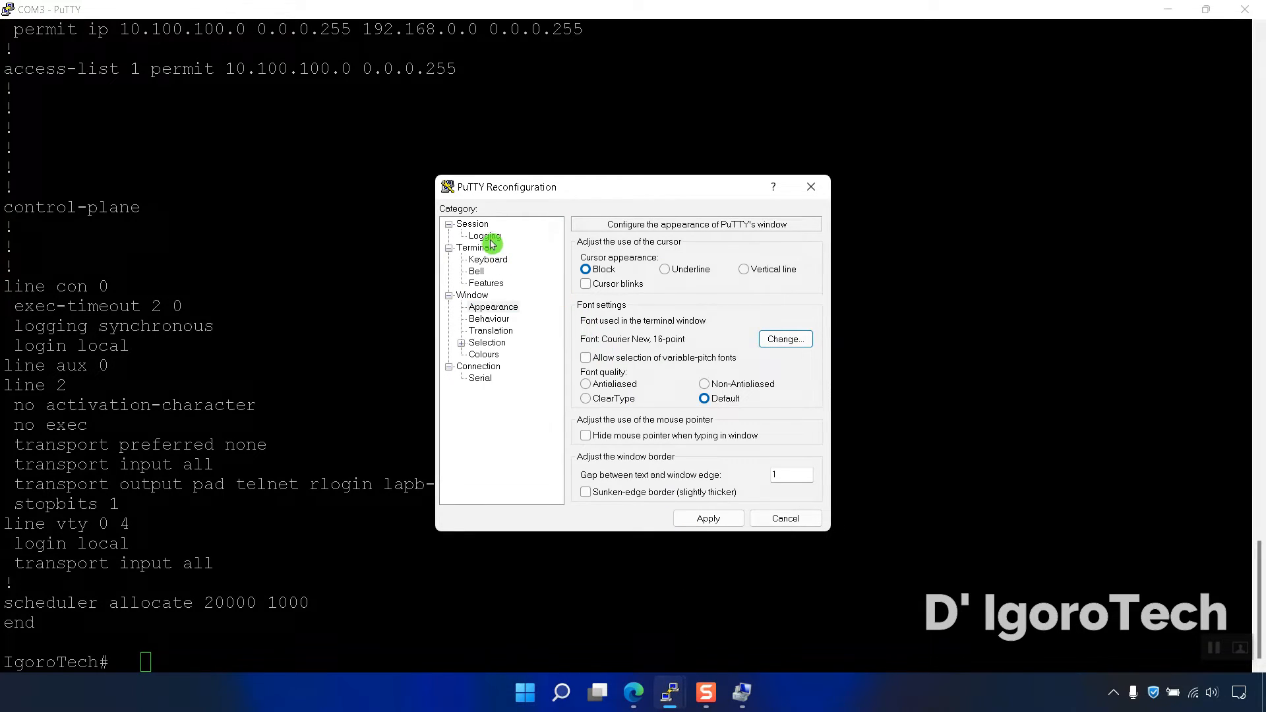
Step: Save the current font and colour settings as the Default Settings profile
{"action": "left_click", "coordinate": [472, 224]}
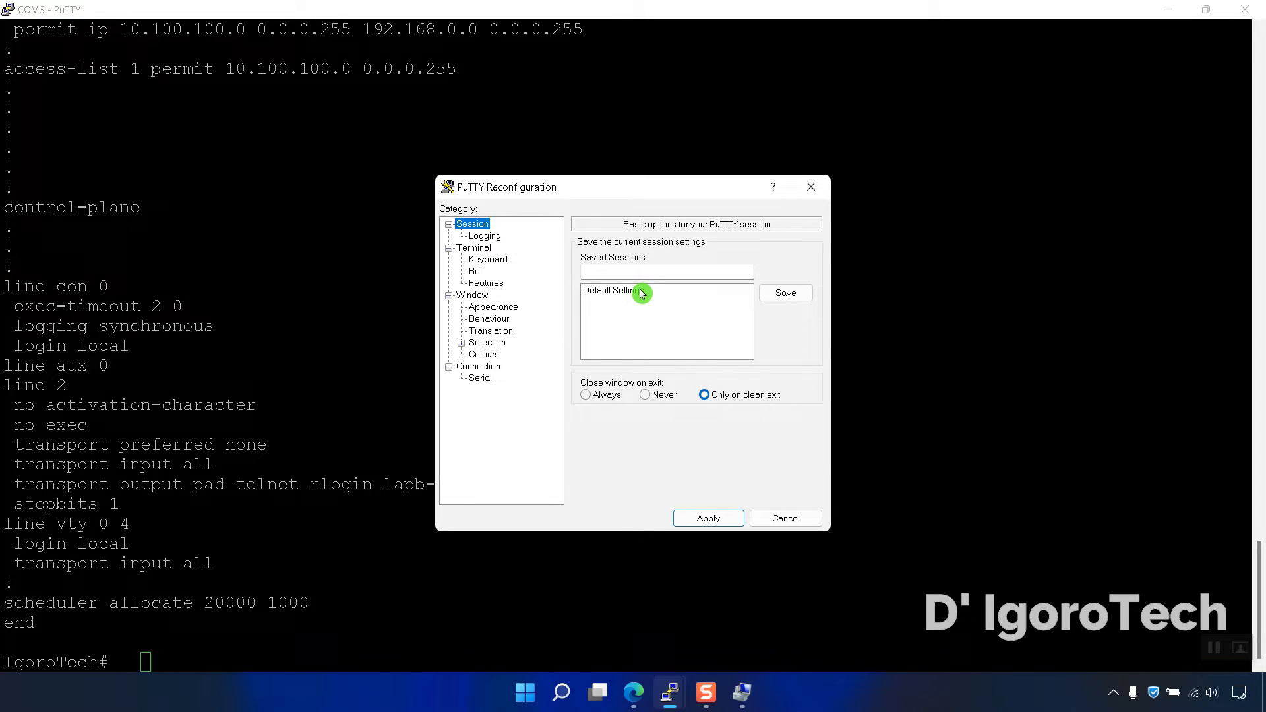
{"action": "left_click", "coordinate": [616, 290]}
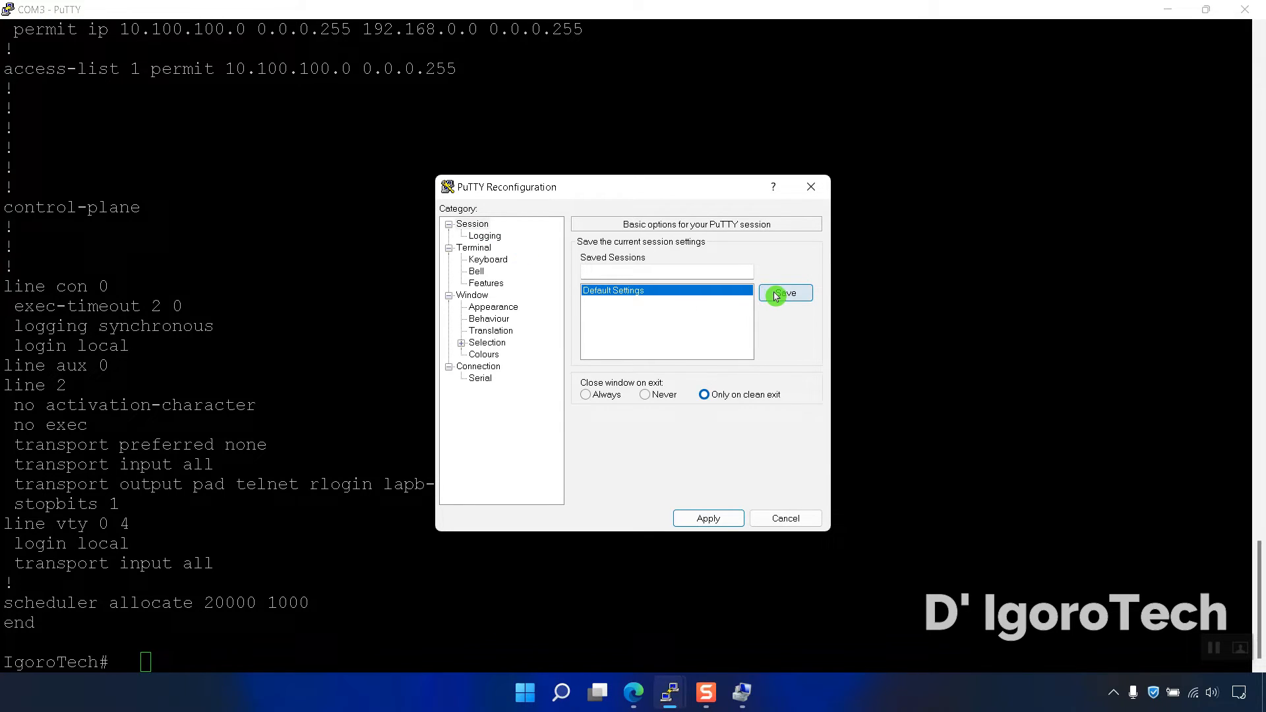
{"action": "left_click", "coordinate": [784, 292]}
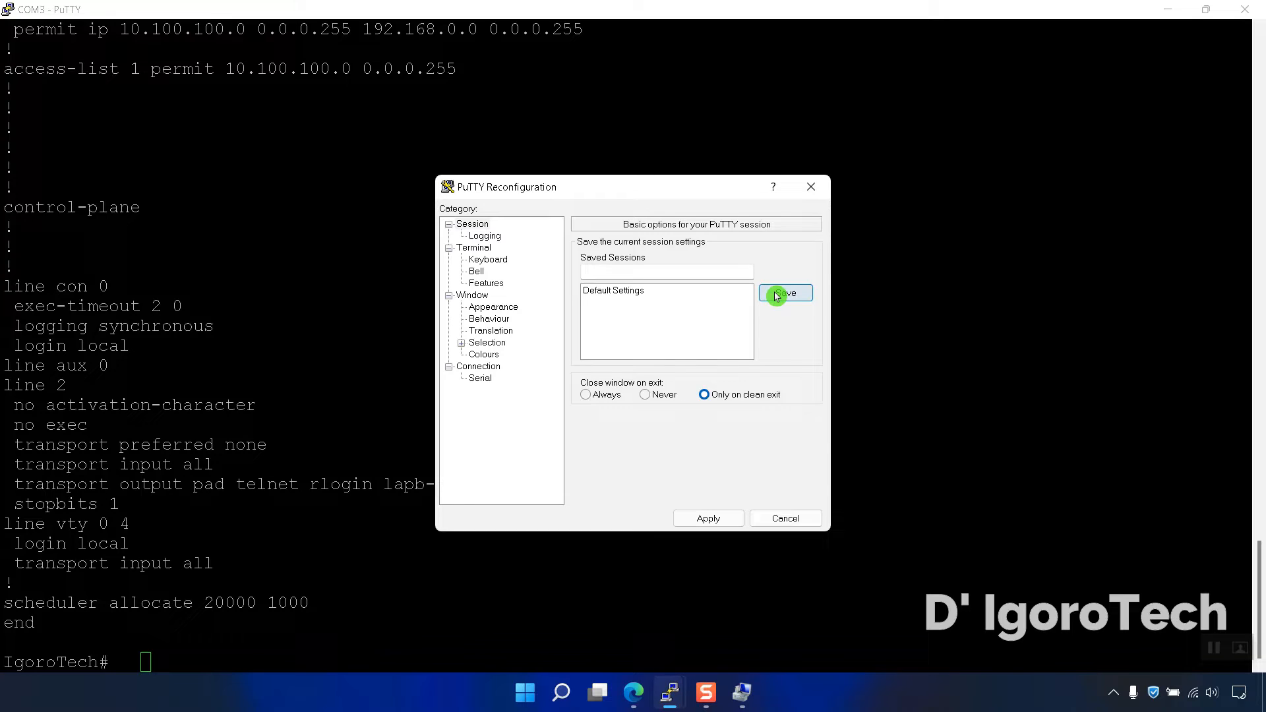
{"action": "mouse_move", "coordinate": [835, 214]}
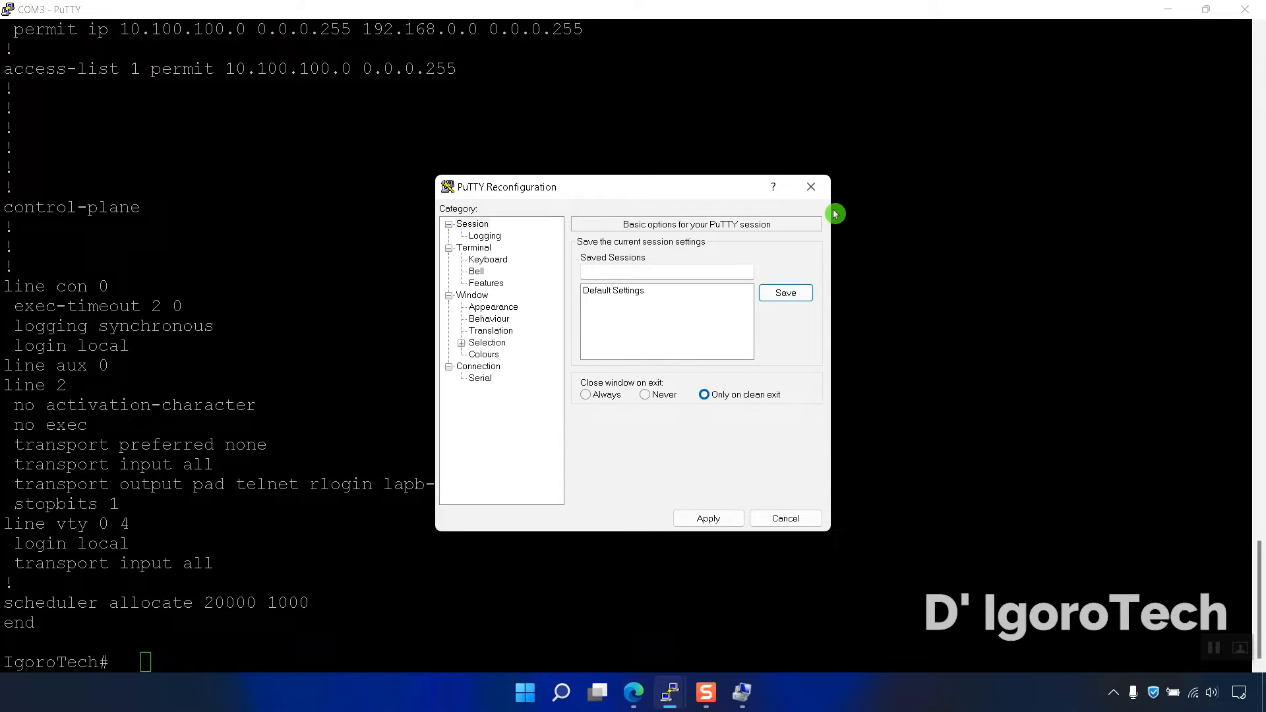
Step: Close the COM3 terminal session and confirm the exit
{"action": "left_click", "coordinate": [811, 186]}
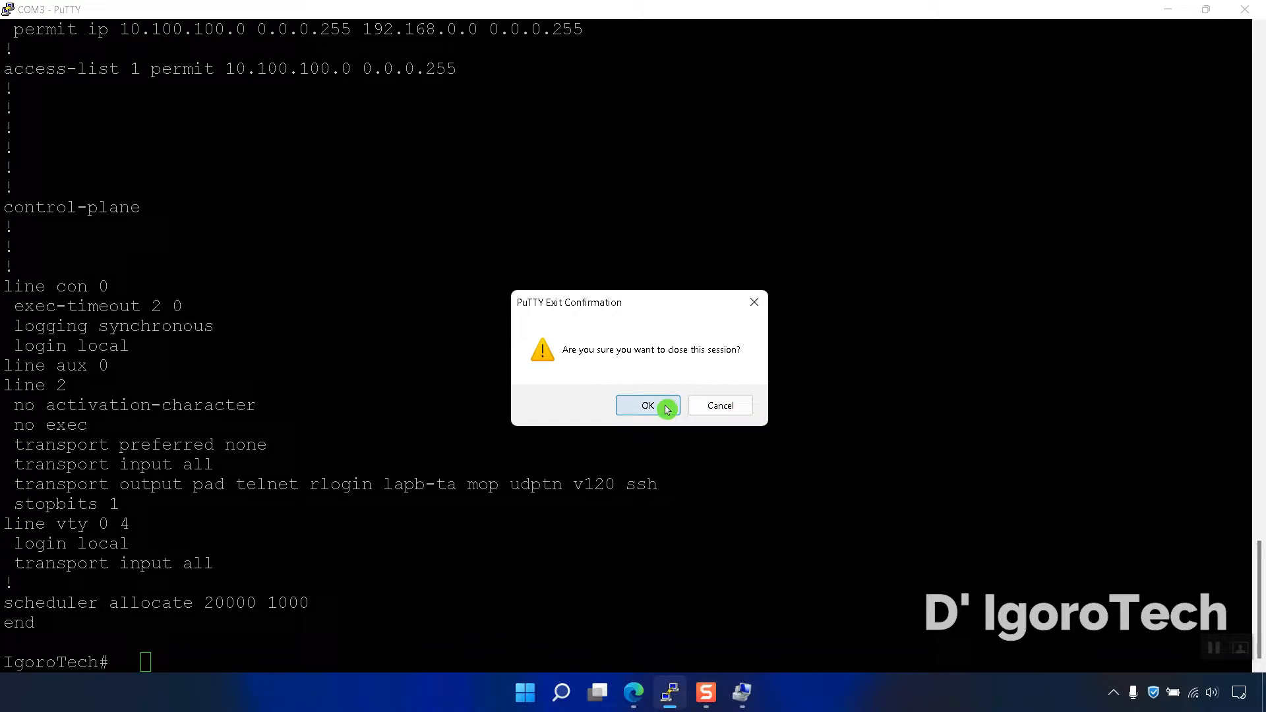
{"action": "left_click", "coordinate": [646, 405]}
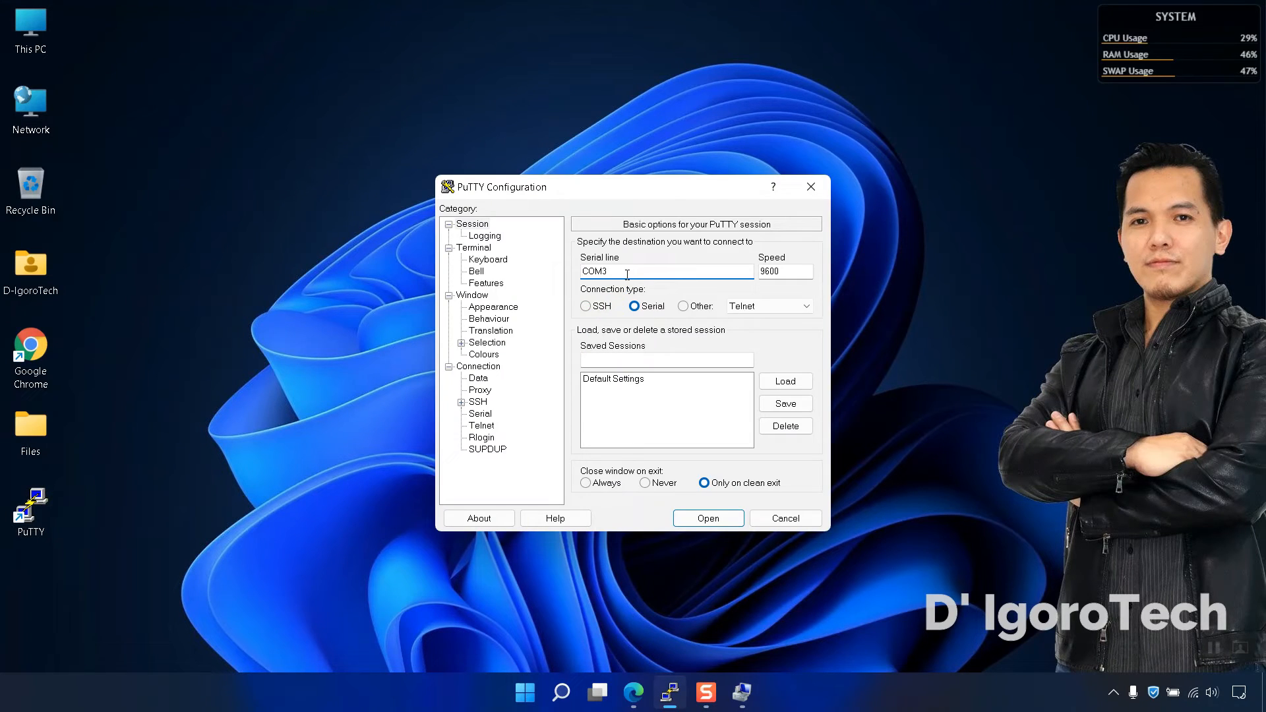
Step: Reopen the COM3 serial session maximised with the new look and page the router output
{"action": "left_click", "coordinate": [707, 517]}
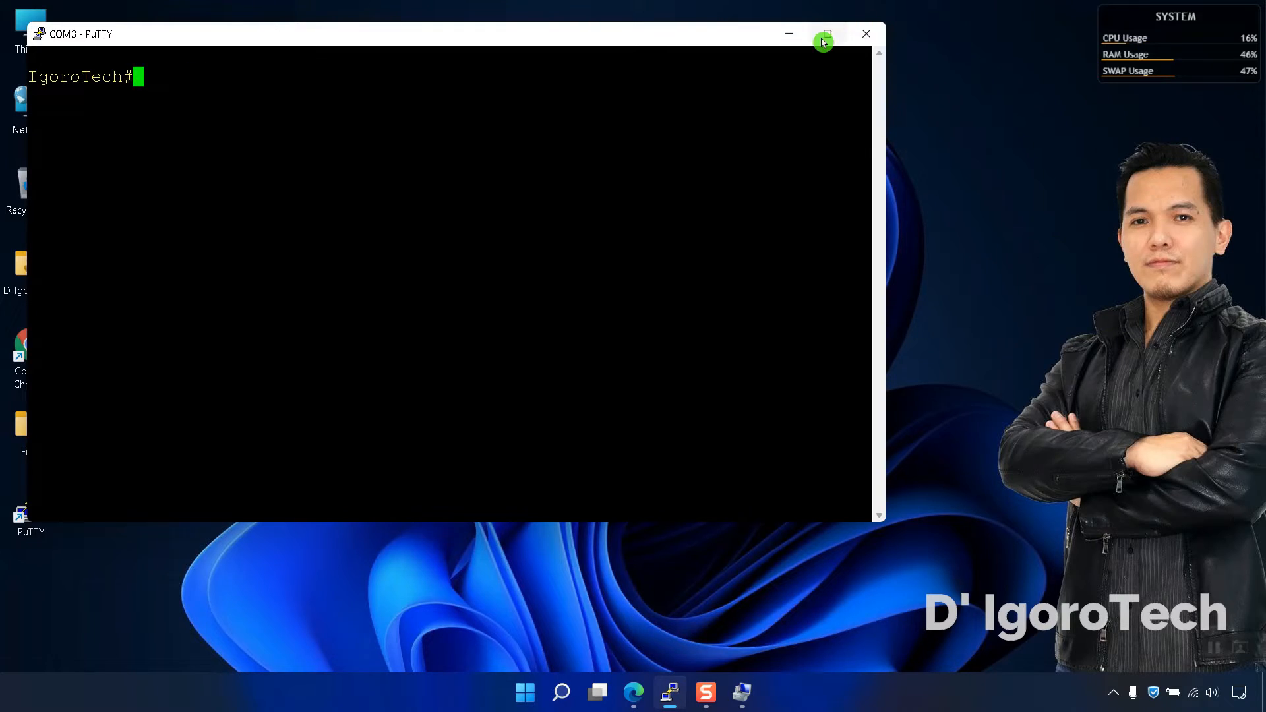
{"action": "left_click", "coordinate": [826, 35]}
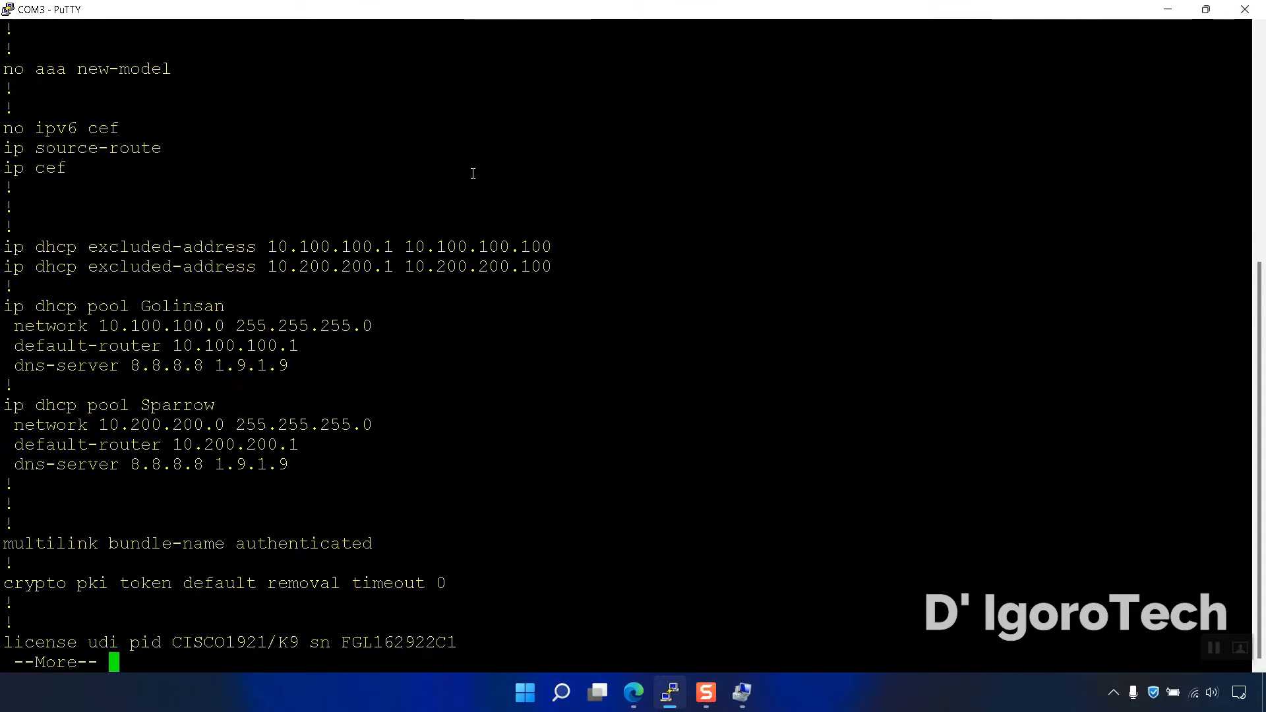
{"action": "key", "text": "space"}
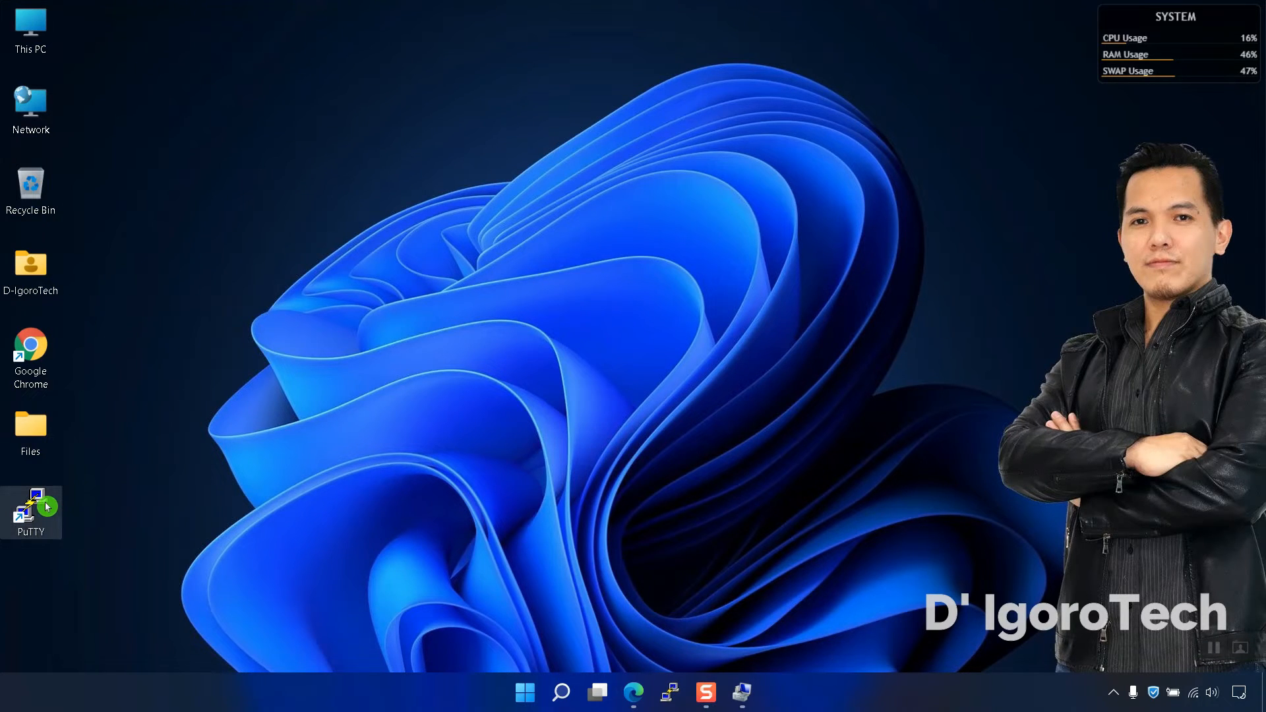
Step: Launch PuTTY, choose Telnet to host 10.0.0.10 and begin naming the session 'Cisco Router'
{"action": "double_click", "coordinate": [30, 512]}
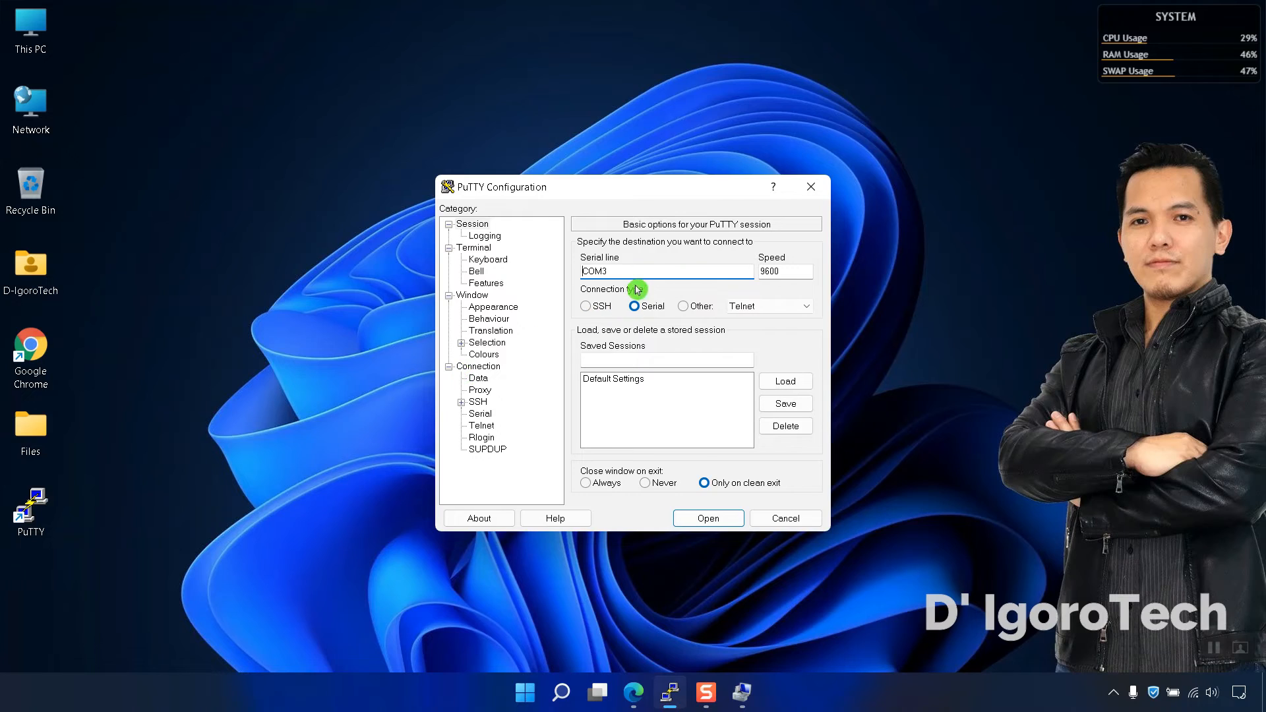
{"action": "left_click", "coordinate": [586, 306]}
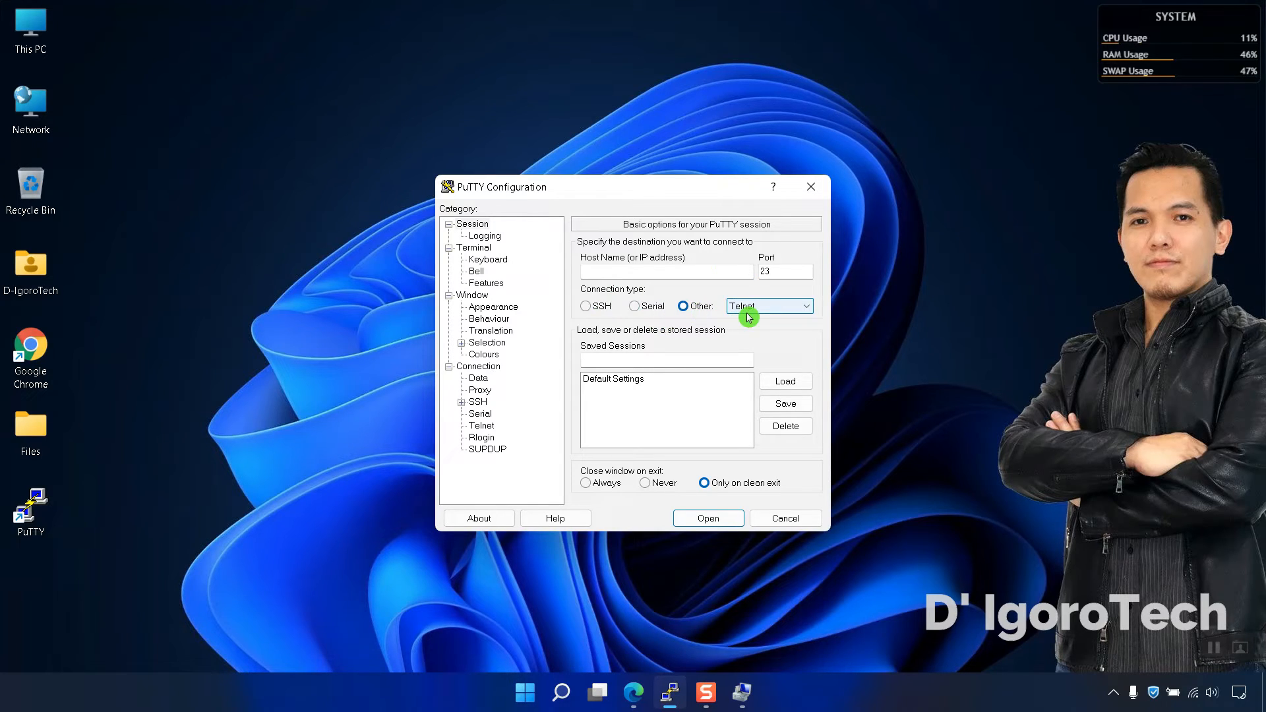
{"action": "left_click", "coordinate": [769, 305]}
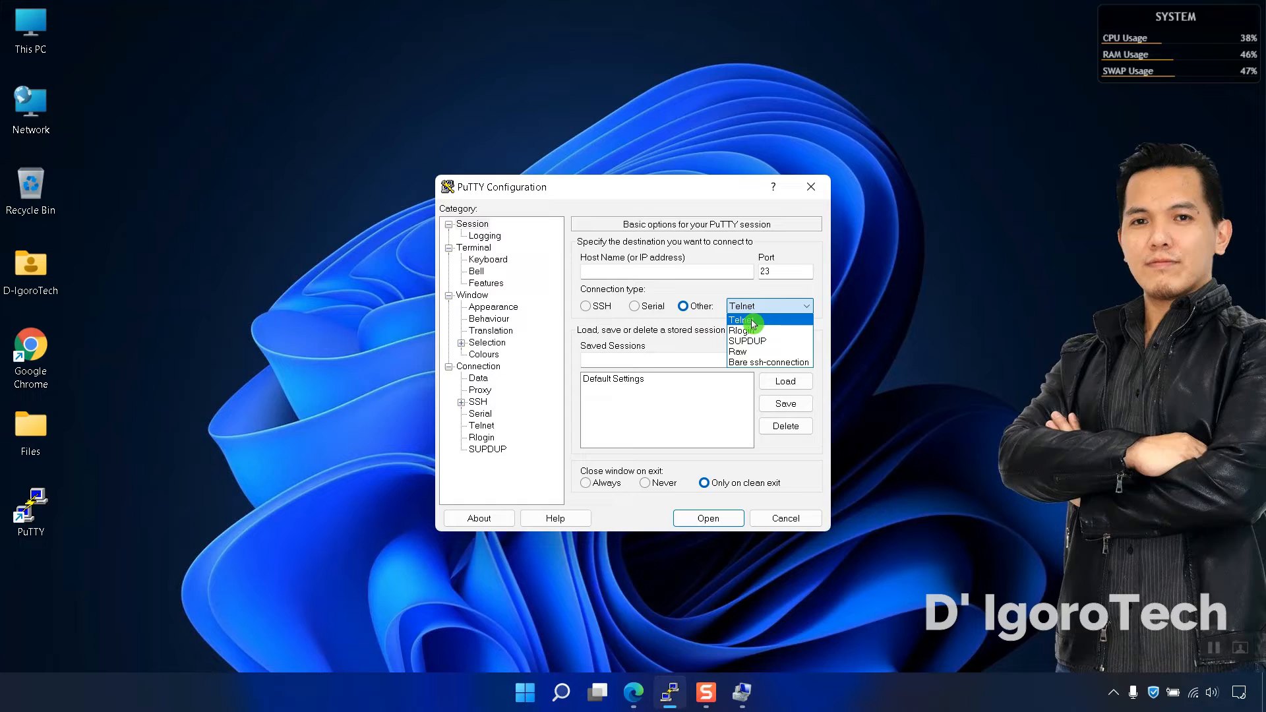
{"action": "left_click", "coordinate": [743, 319]}
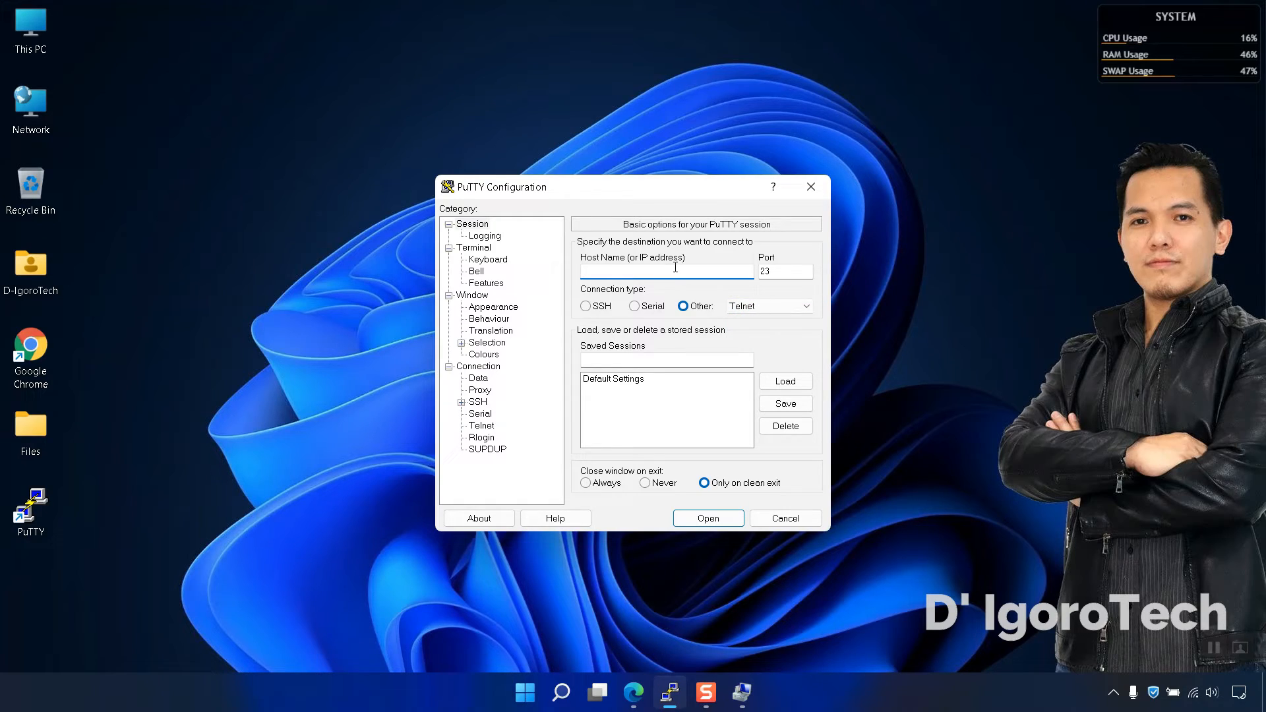
{"action": "type", "text": "10.0.0.10"}
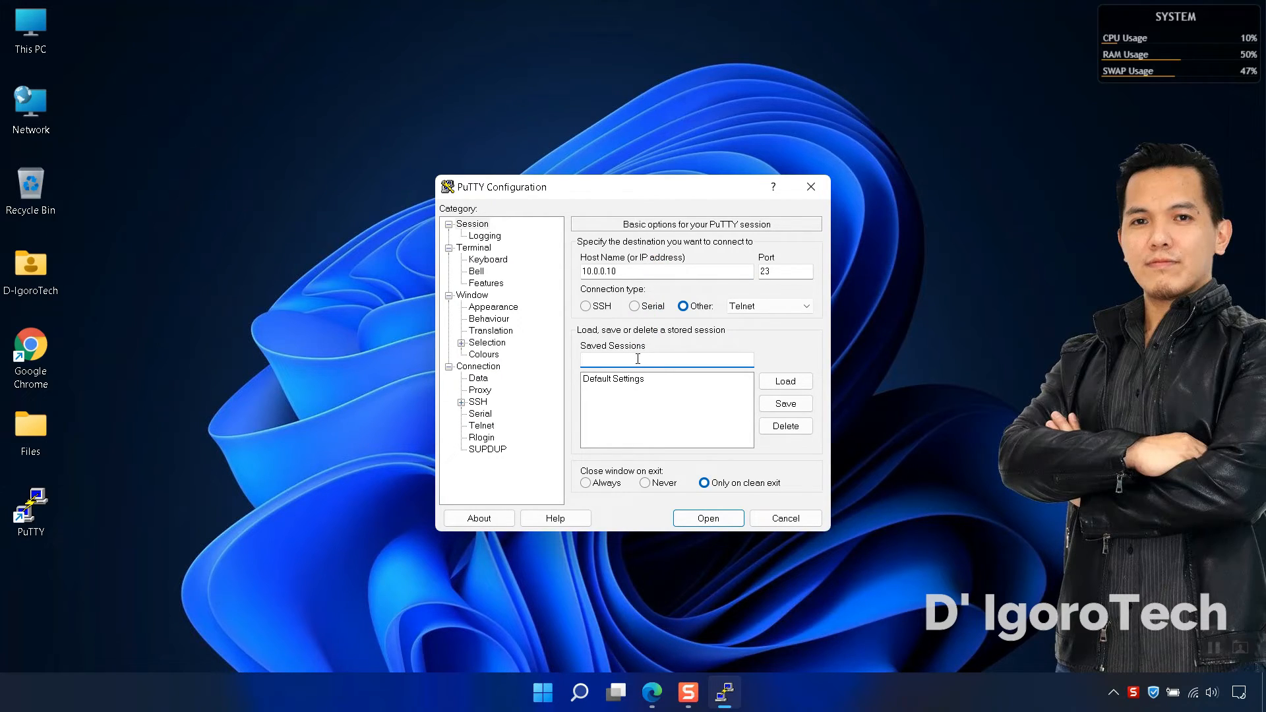
{"action": "type", "text": "Cisco Router"}
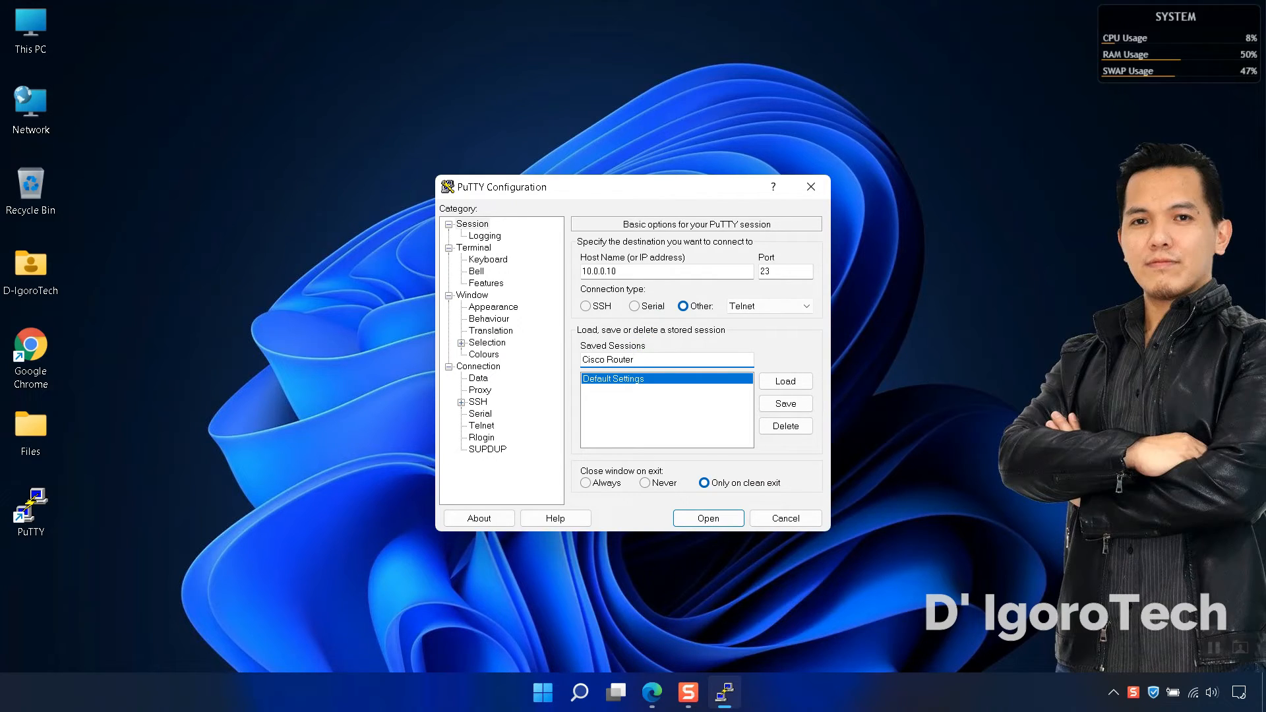
{"action": "mouse_move", "coordinate": [782, 355]}
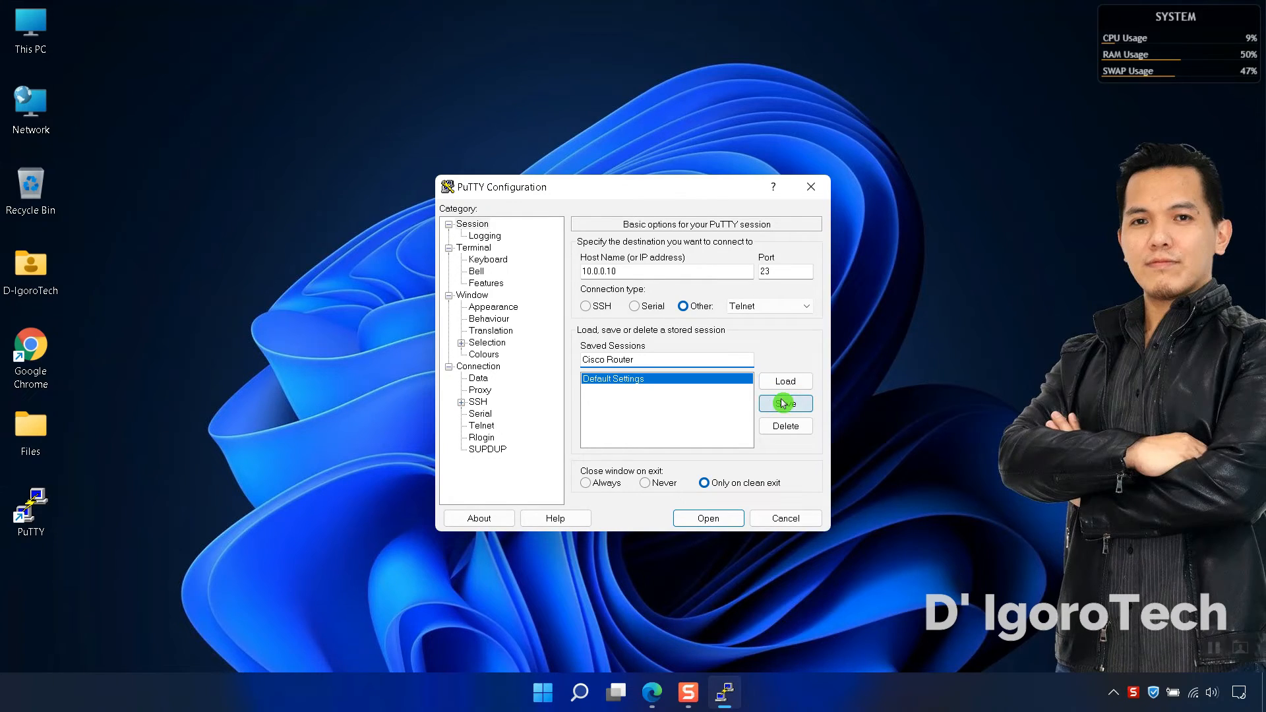
Step: Save the session as 'Cisco Router' and open its Telnet connection
{"action": "left_click", "coordinate": [784, 404]}
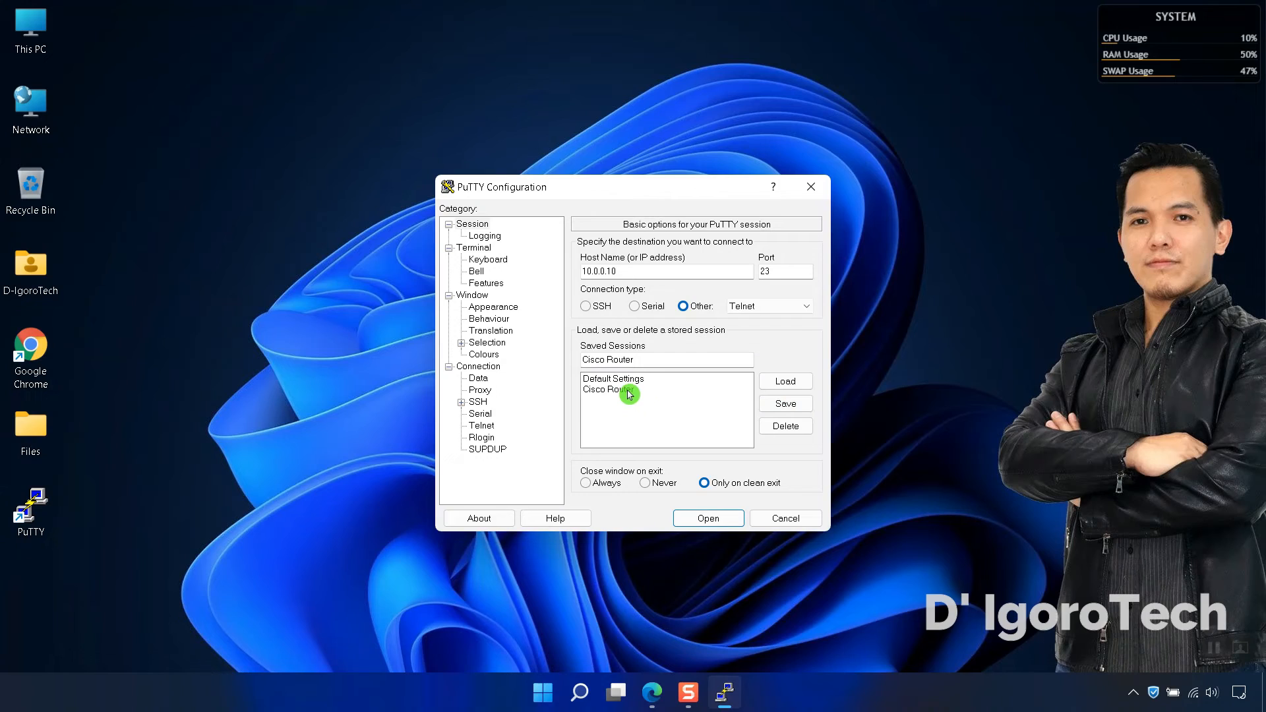
{"action": "left_click", "coordinate": [613, 392]}
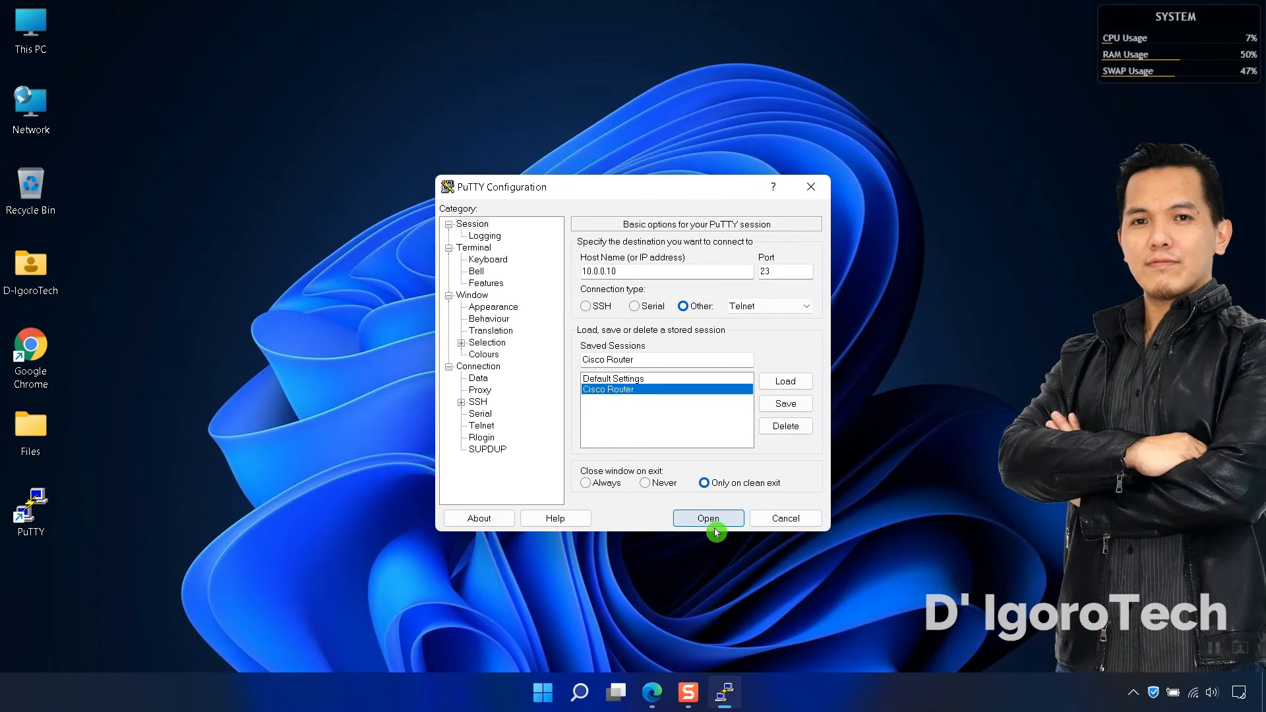
{"action": "left_click", "coordinate": [707, 517]}
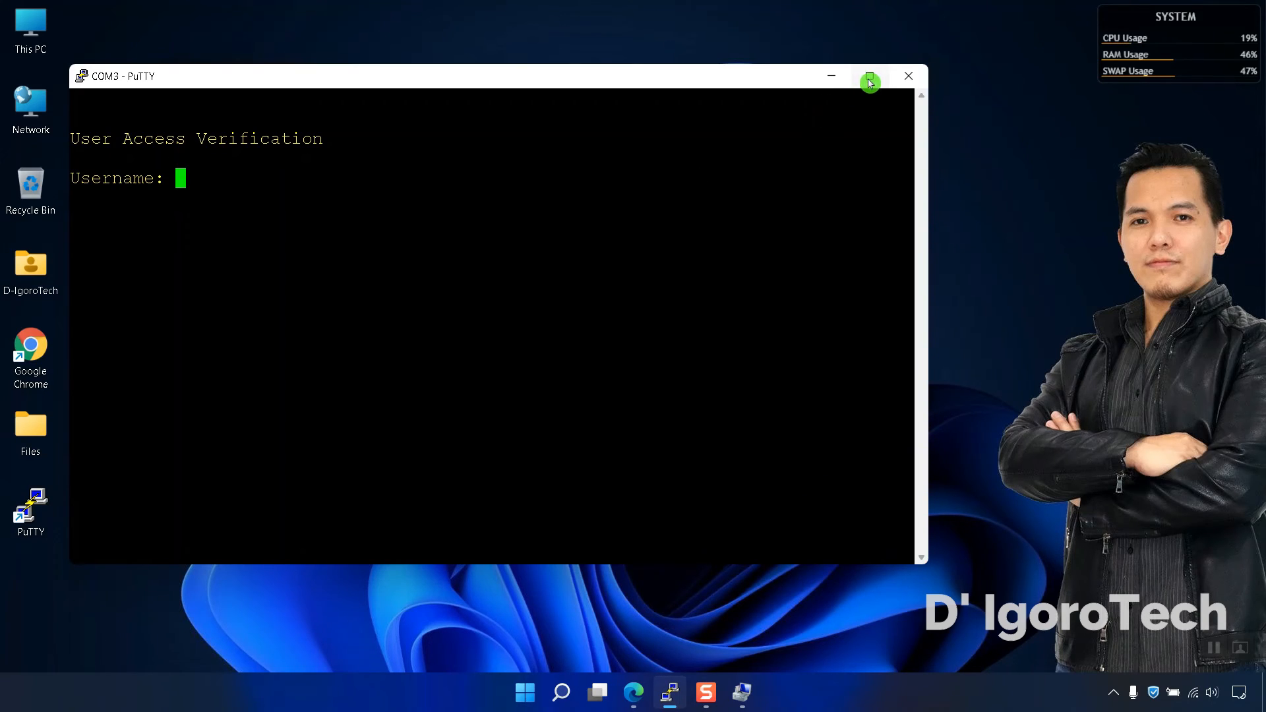
Step: Close the router login terminal window, returning to the desktop
{"action": "left_click", "coordinate": [908, 75]}
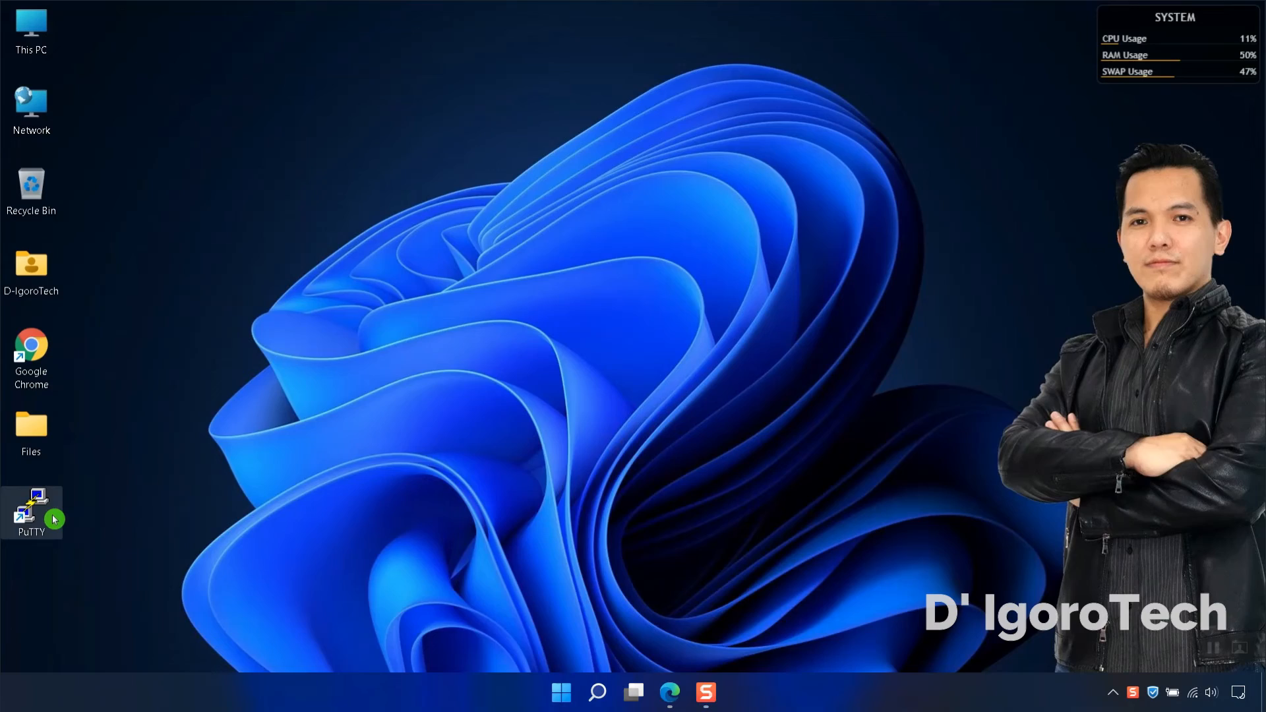